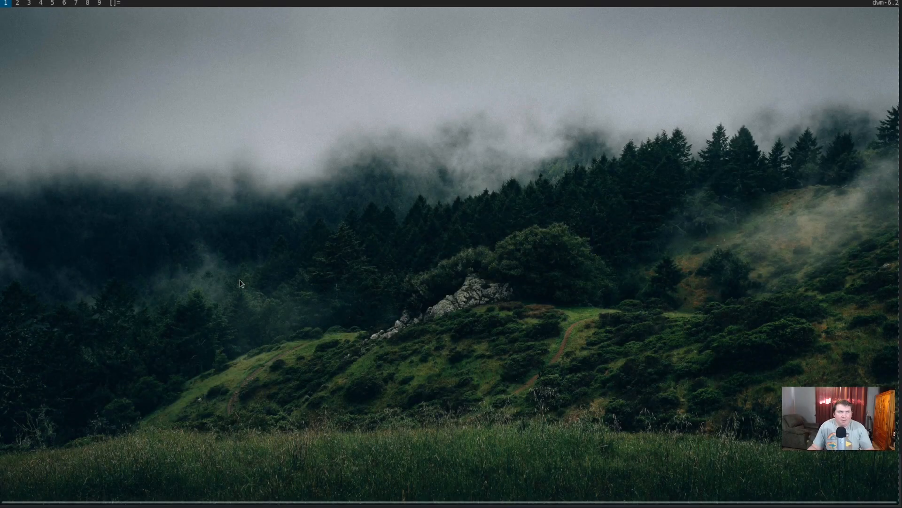
mouse_move(292, 307)
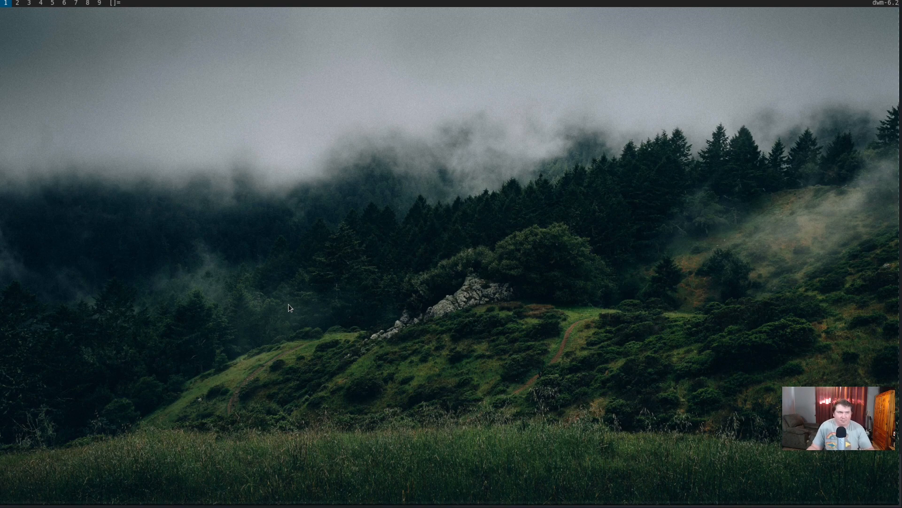
mouse_move(192, 217)
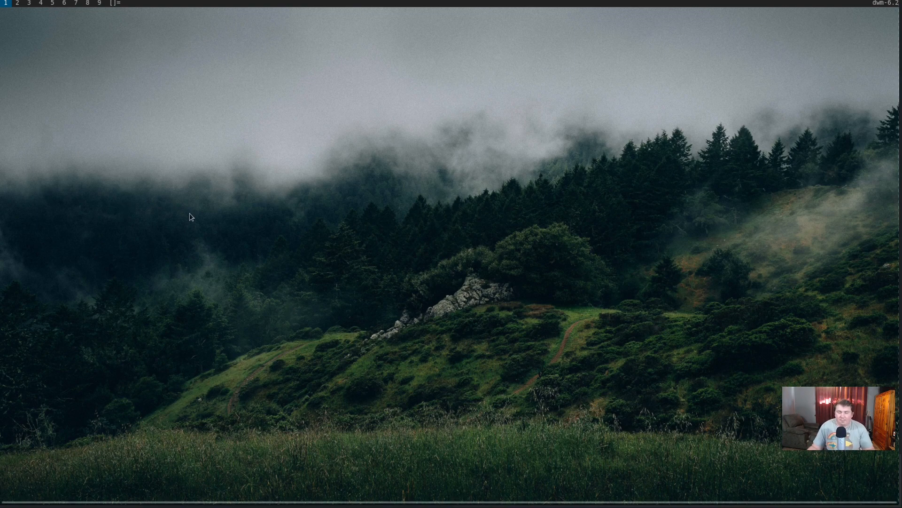
mouse_move(336, 265)
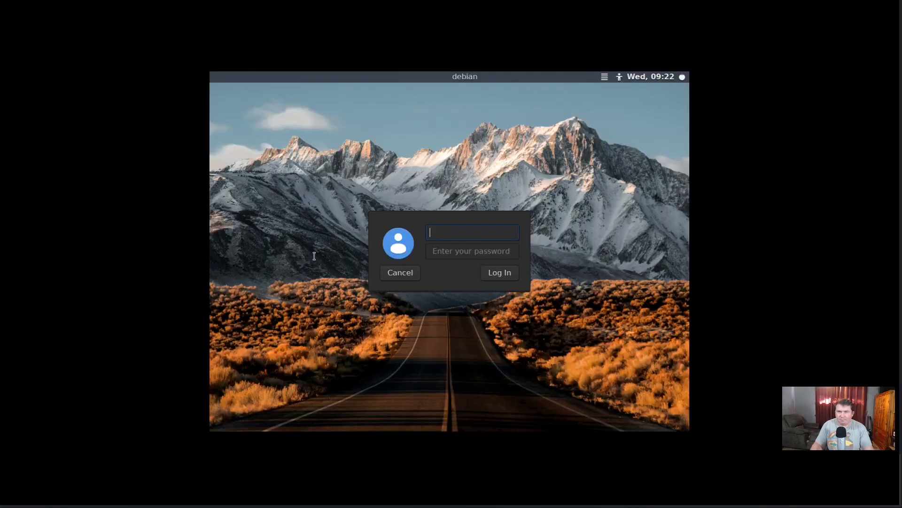
Step: Log in to the LightDM greeter as mike to reach the dwm desktop
type("mike")
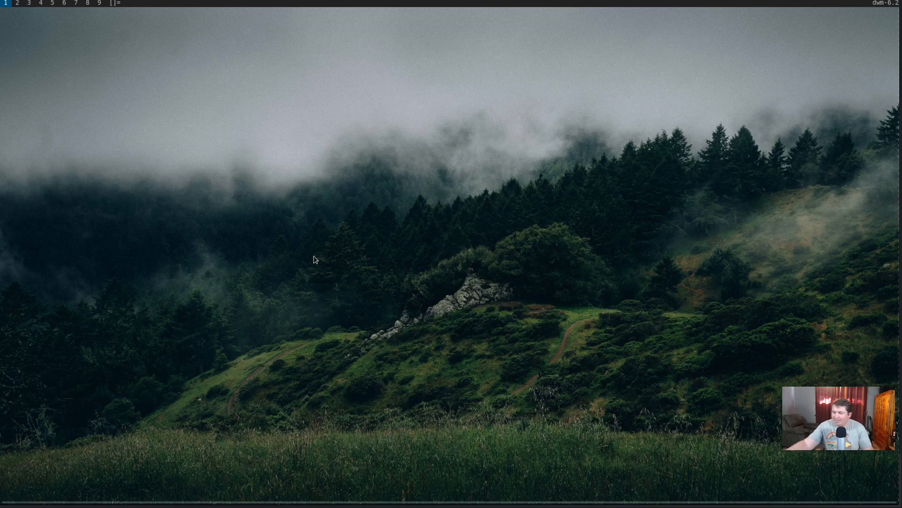
mouse_move(40, 284)
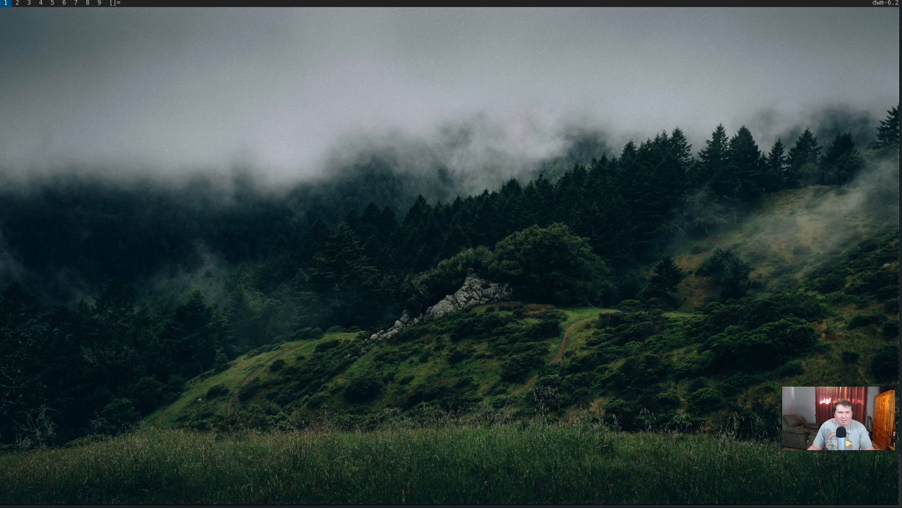
mouse_move(241, 217)
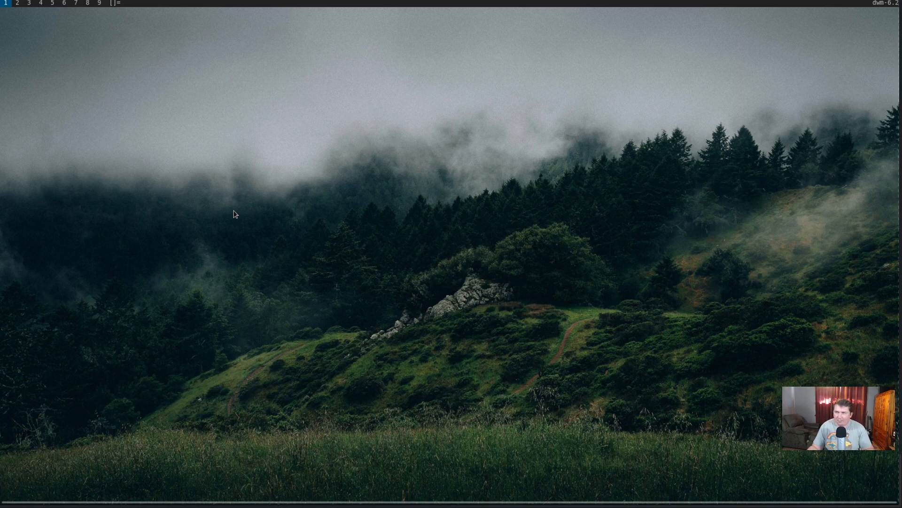
mouse_move(318, 282)
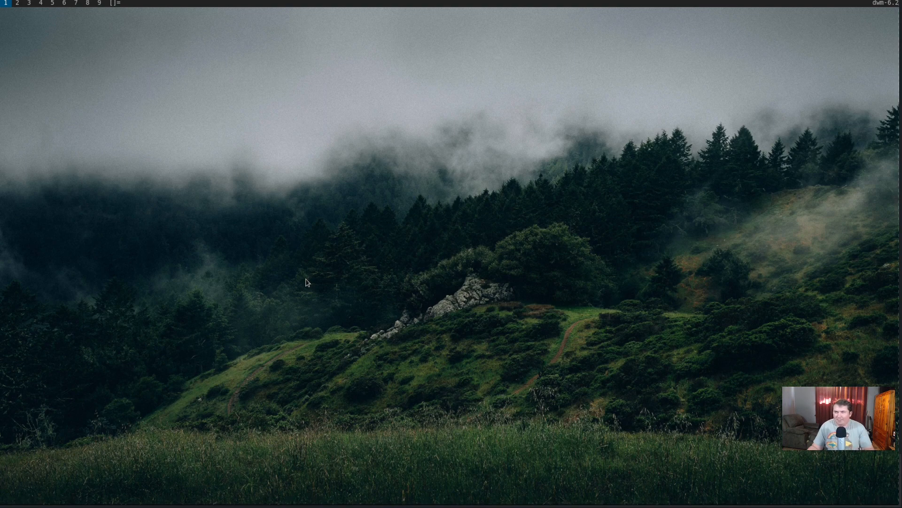
mouse_move(234, 309)
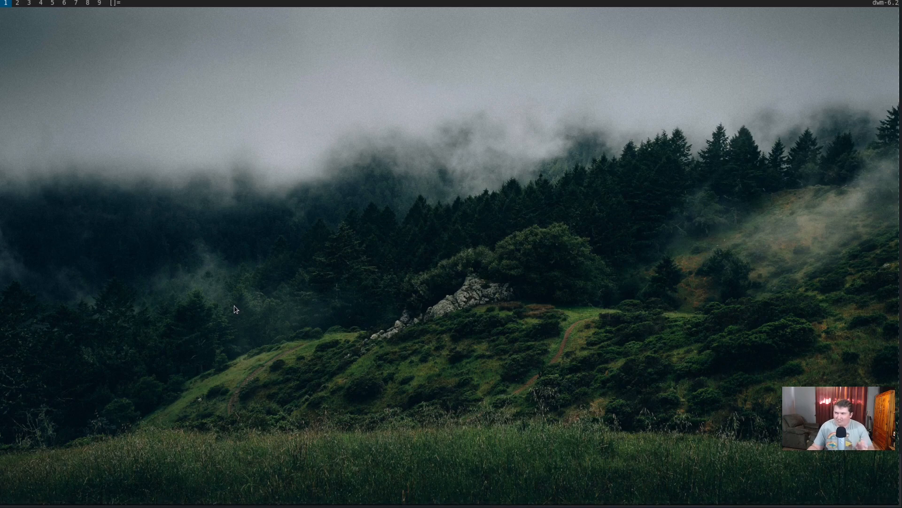
mouse_move(225, 312)
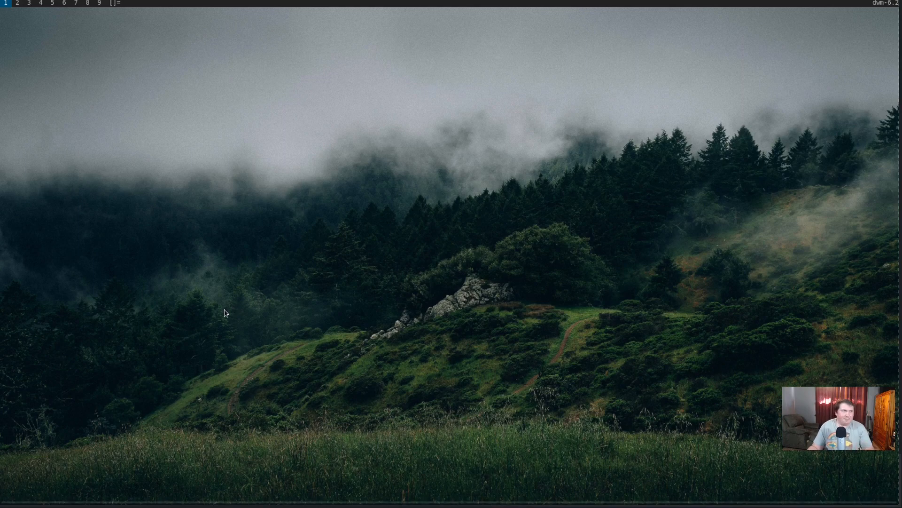
mouse_move(153, 223)
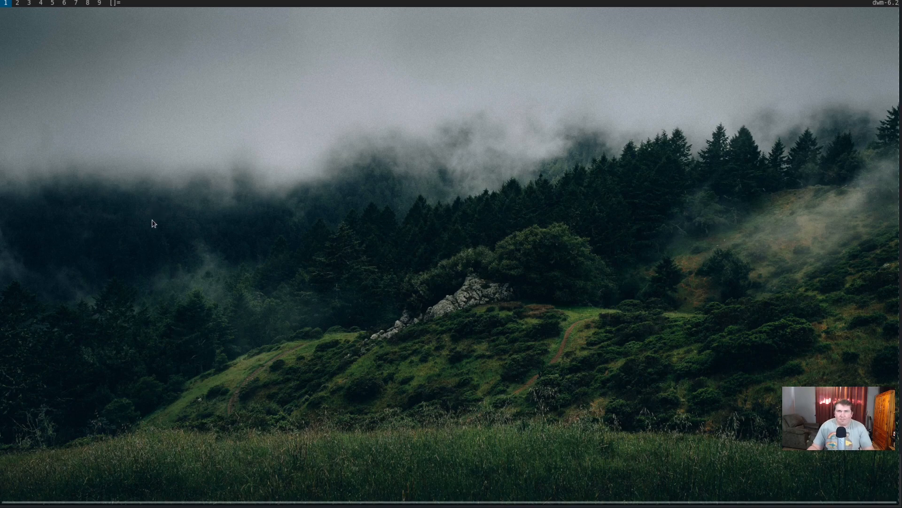
mouse_move(873, 13)
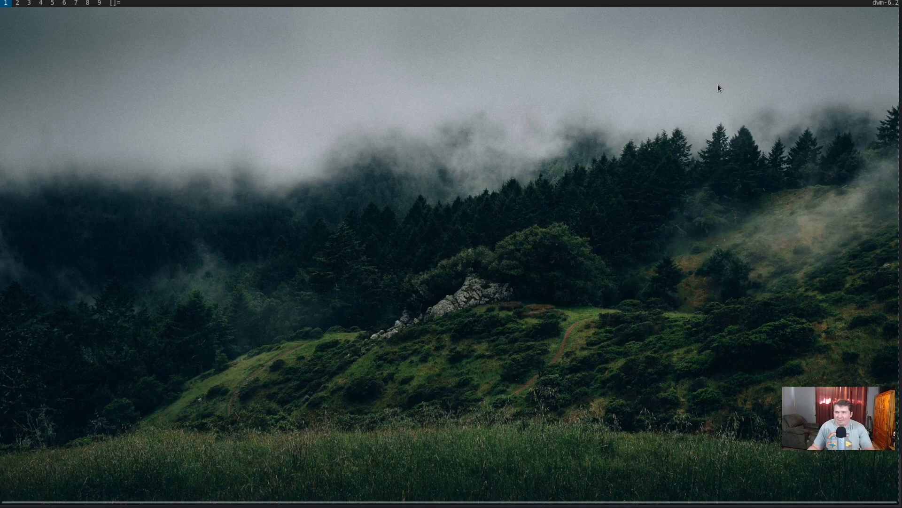
mouse_move(563, 143)
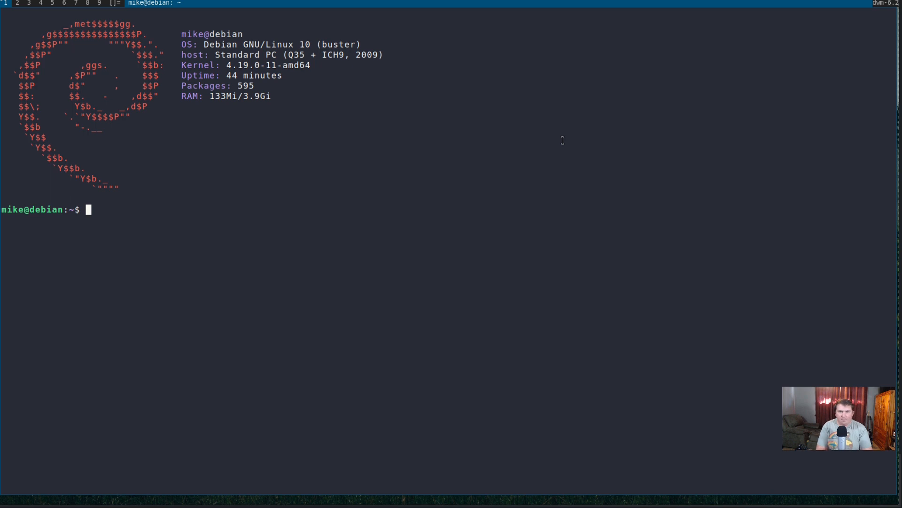
type("git")
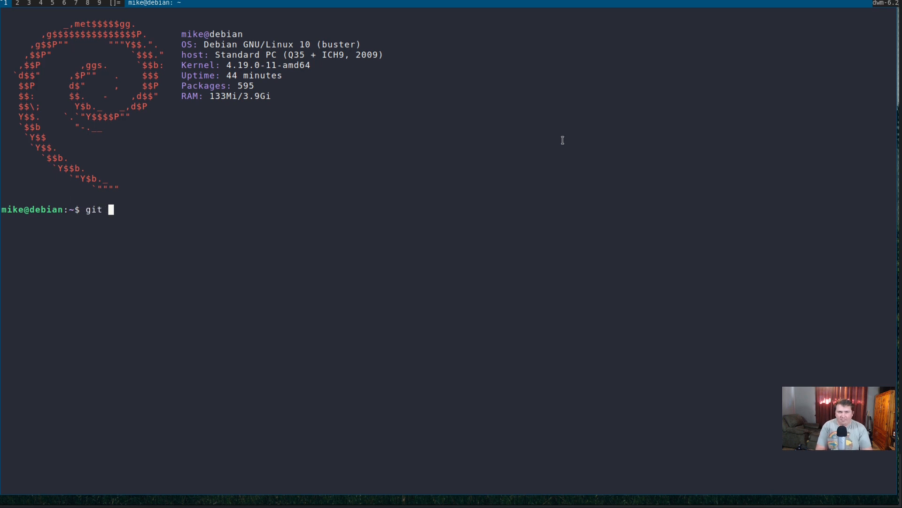
type("clone")
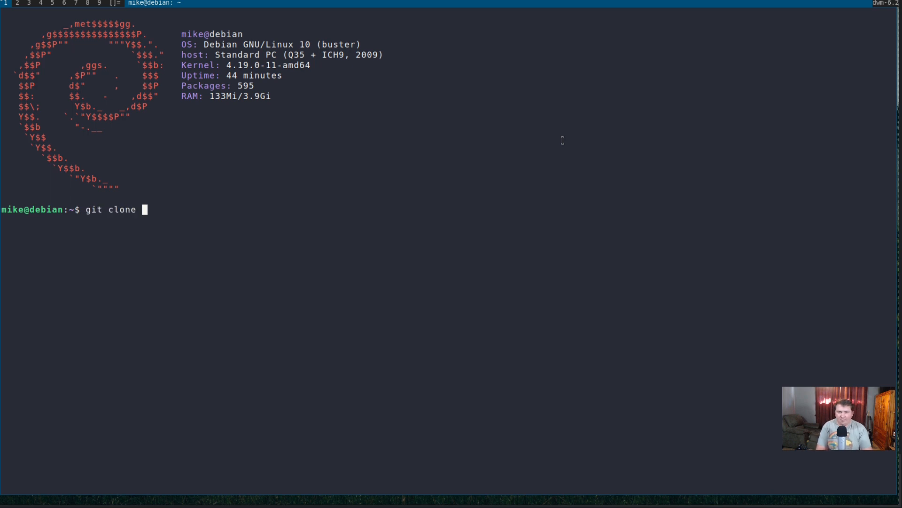
type("https:")
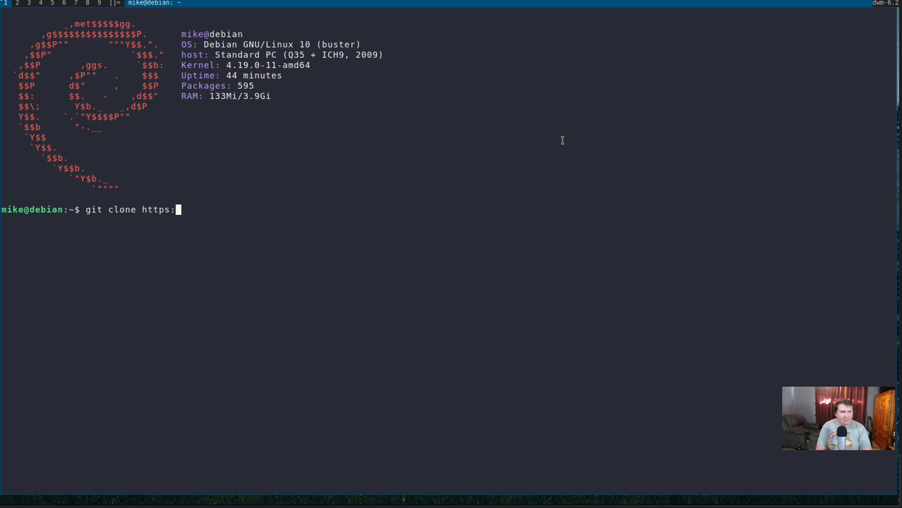
type("//git.")
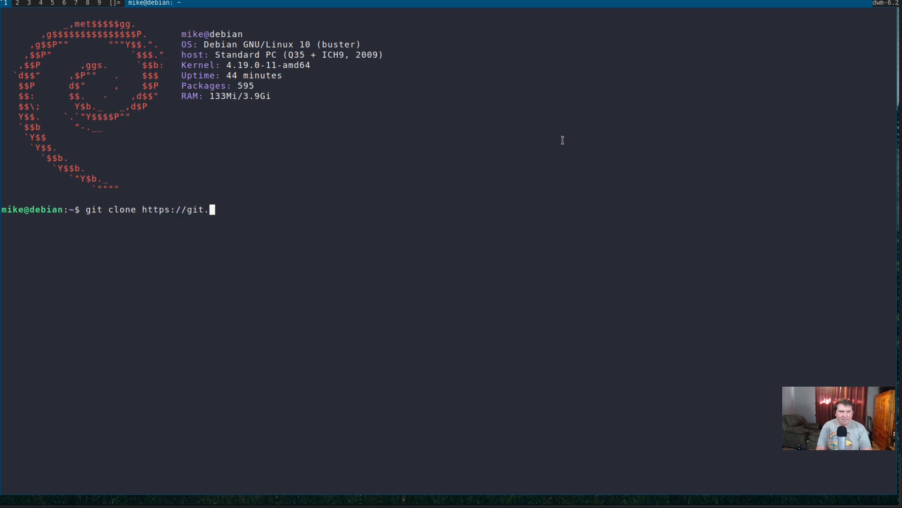
type("suckless.l")
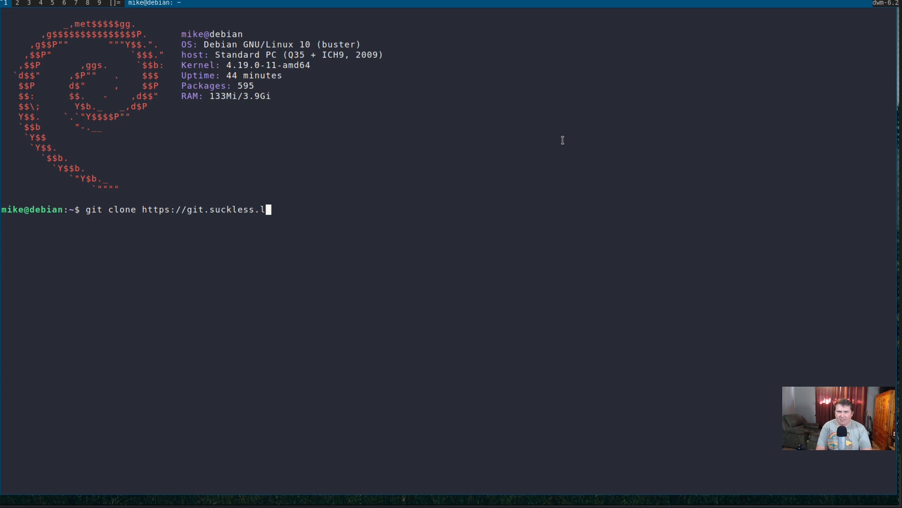
type("org")
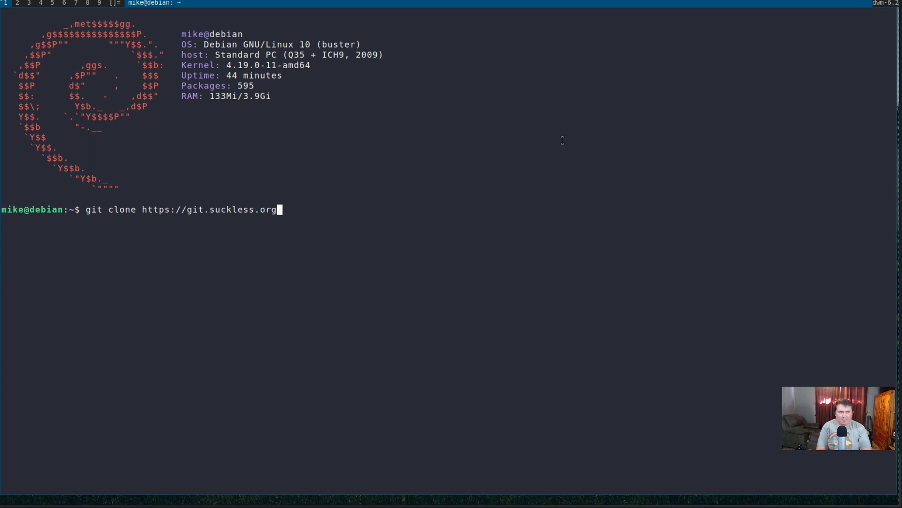
type("/slsta")
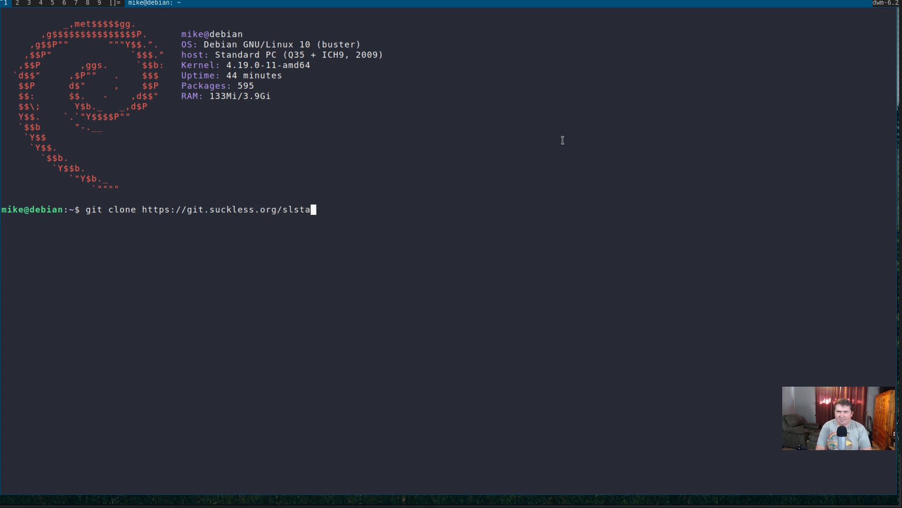
type("us")
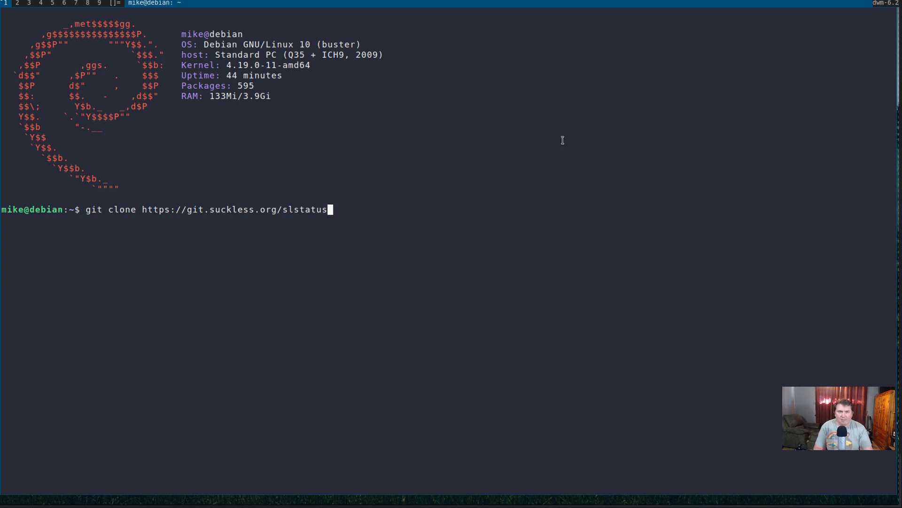
key("Return")
type("ls")
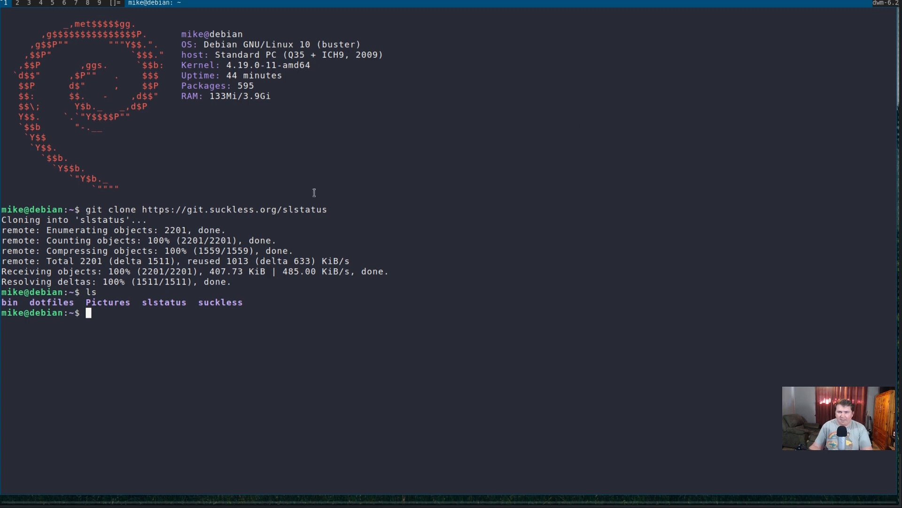
mouse_move(167, 307)
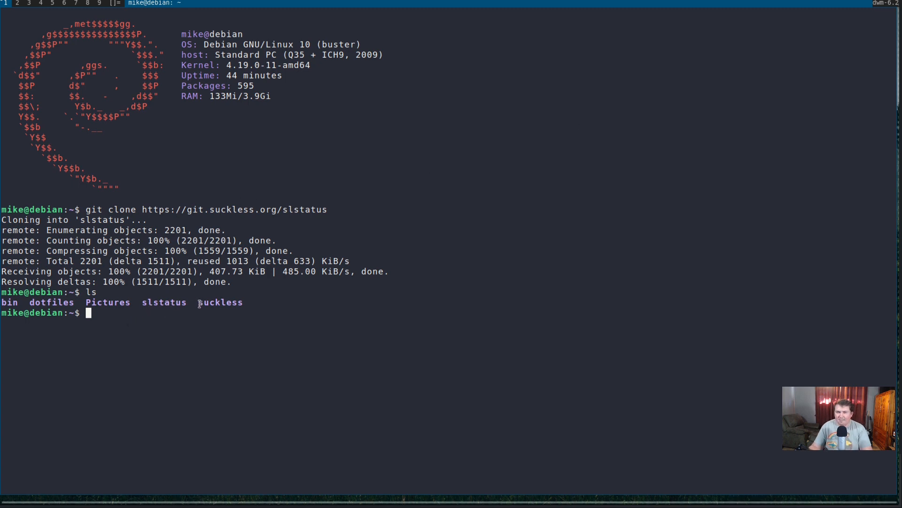
mouse_move(143, 320)
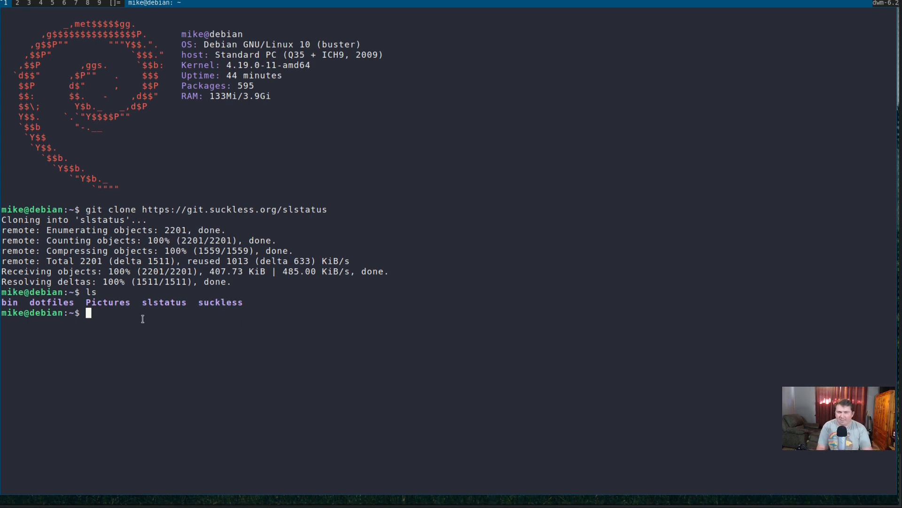
Step: Move the slstatus folder into suckless and change into suckless/slstatus
type("mv slstatus/")
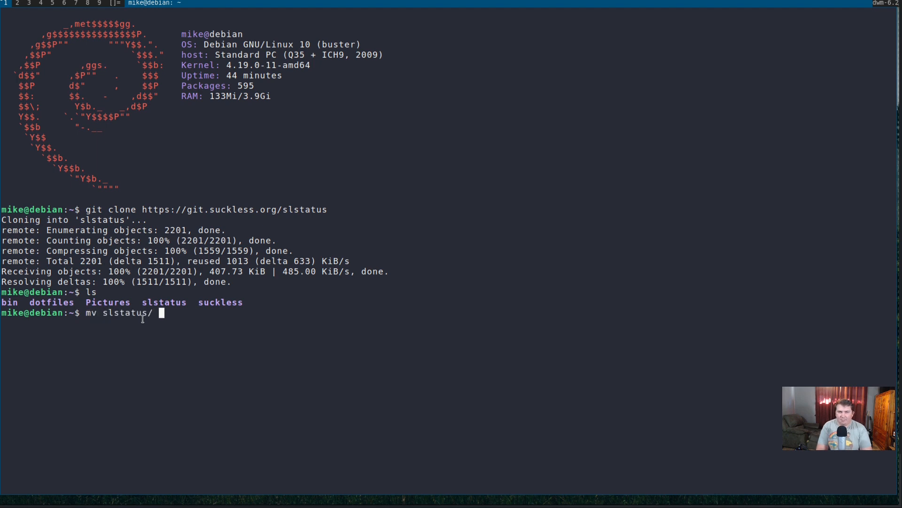
key("Return")
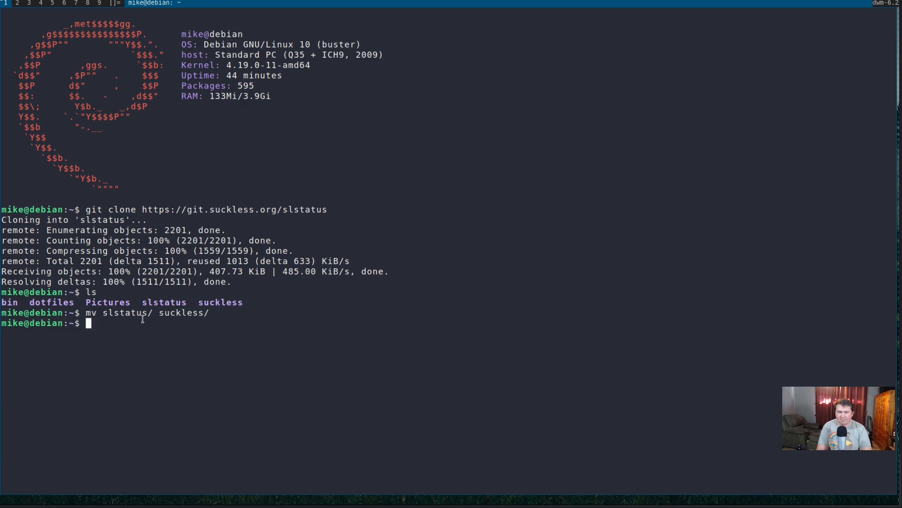
type("cd suckless/slstatus/")
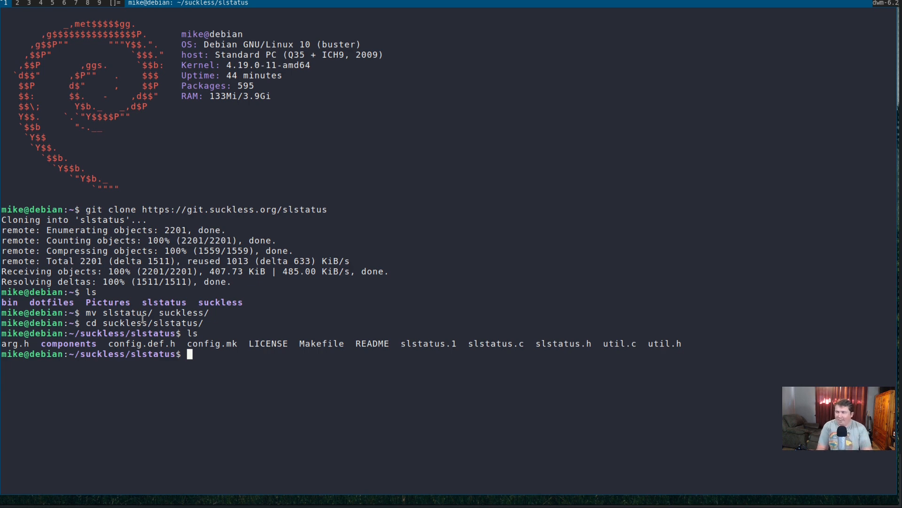
Step: Install gcc and make with sudo apt install gcc make -yy
type("sudo")
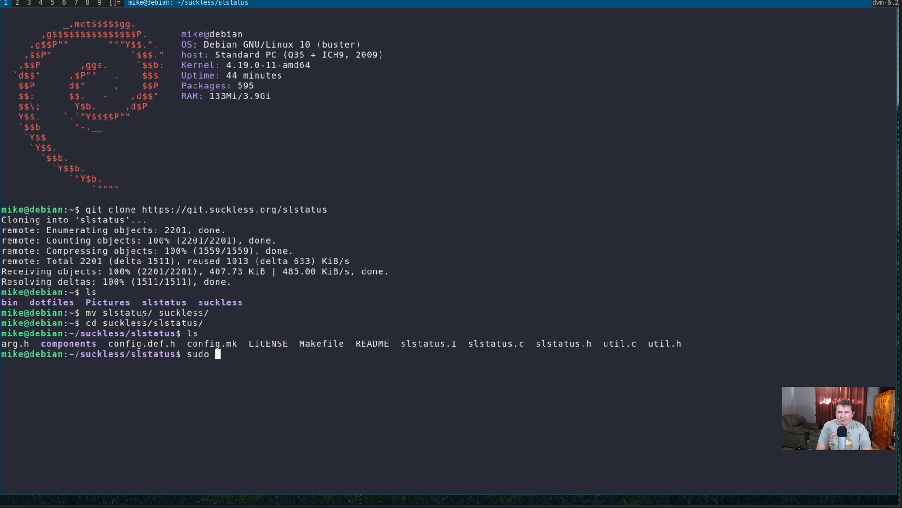
type("apt ins")
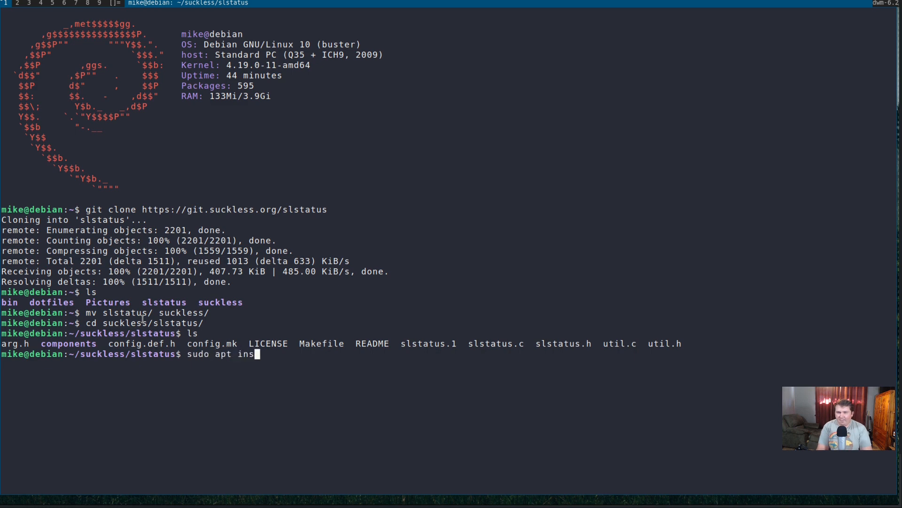
type("tall gcc m")
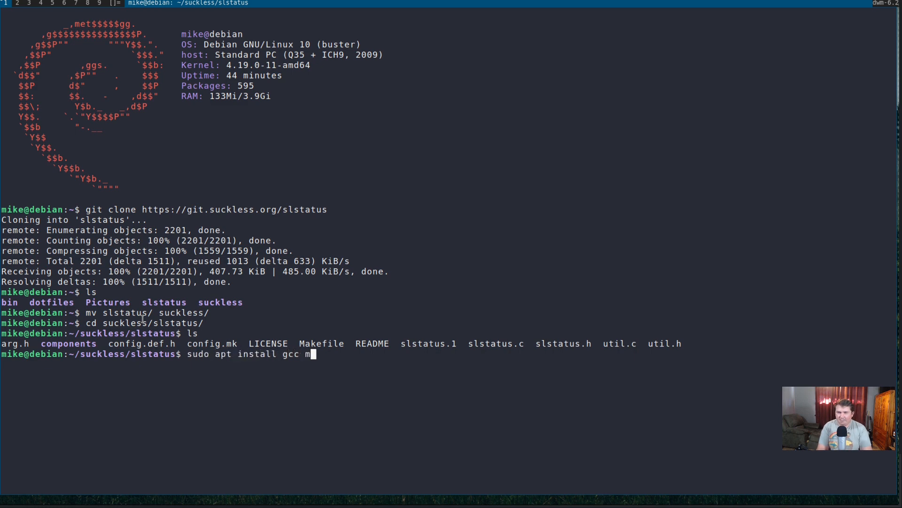
type("ake -yy")
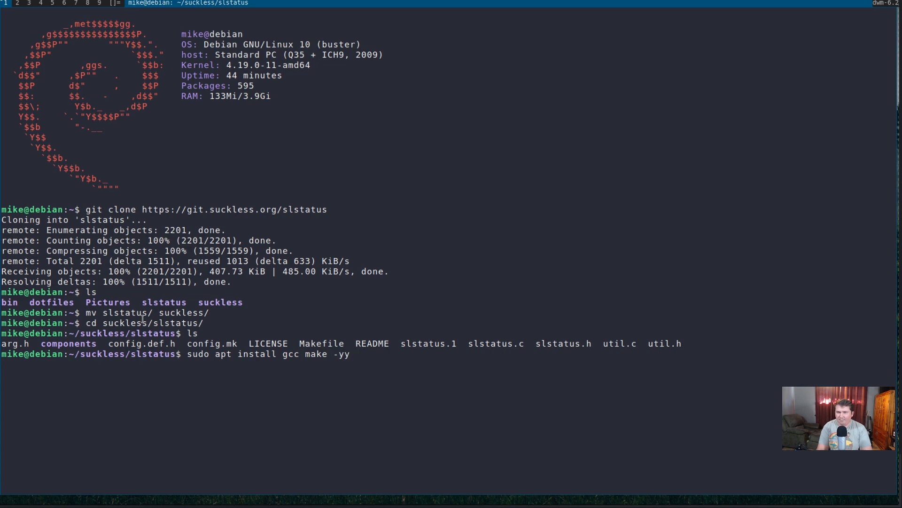
key("Return")
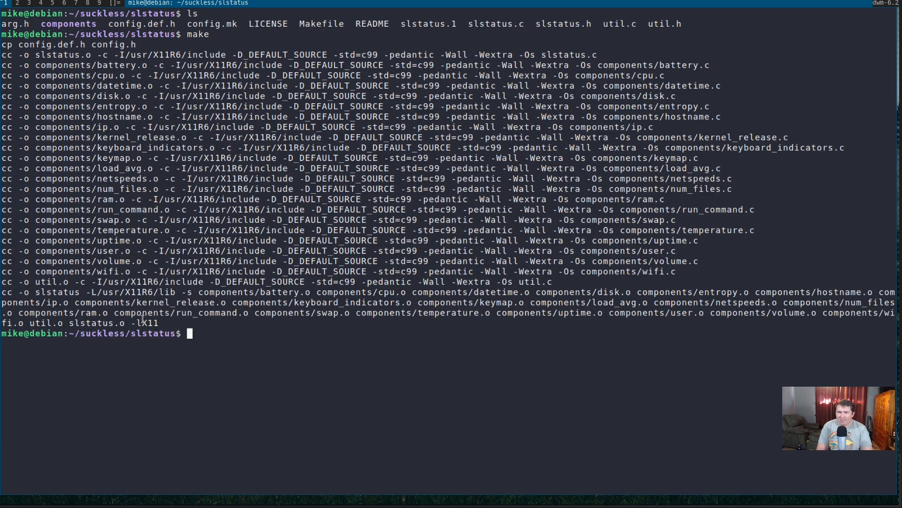
Step: Open config.h in vim and scroll through the status function table
type("vim config.h")
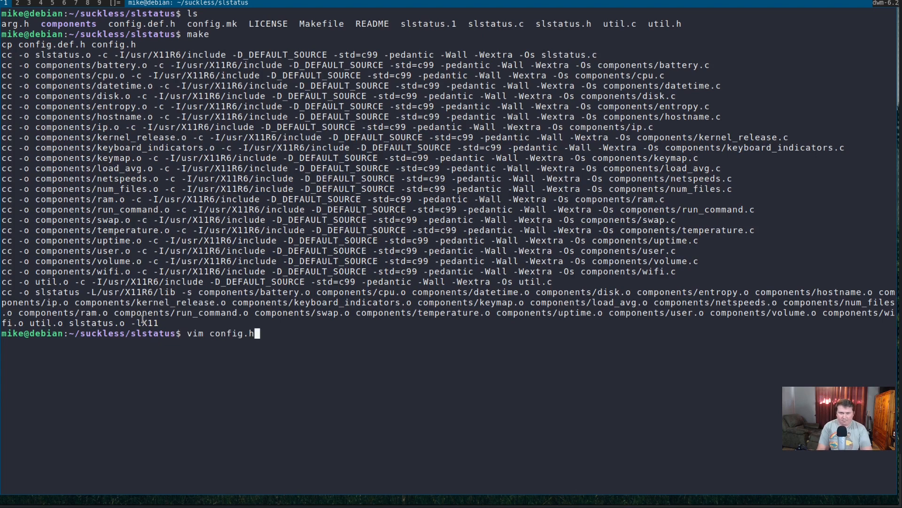
key("Return")
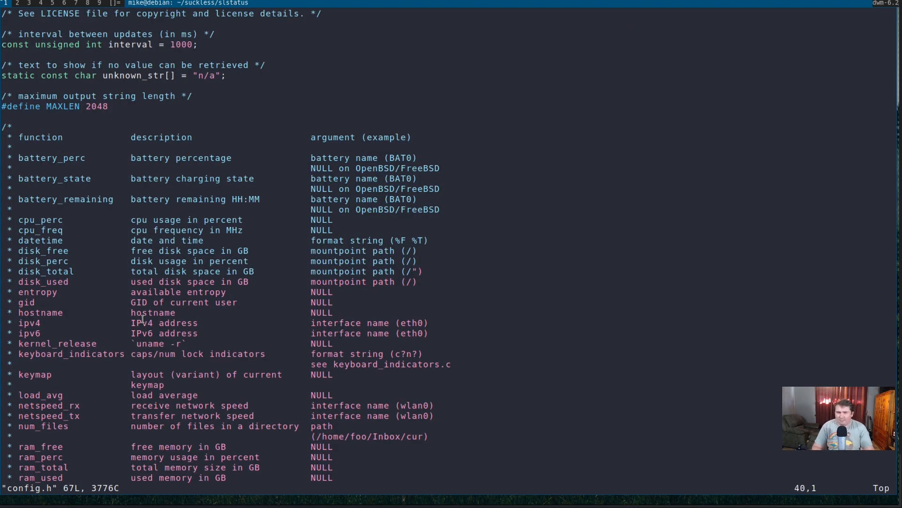
scroll("down", 3)
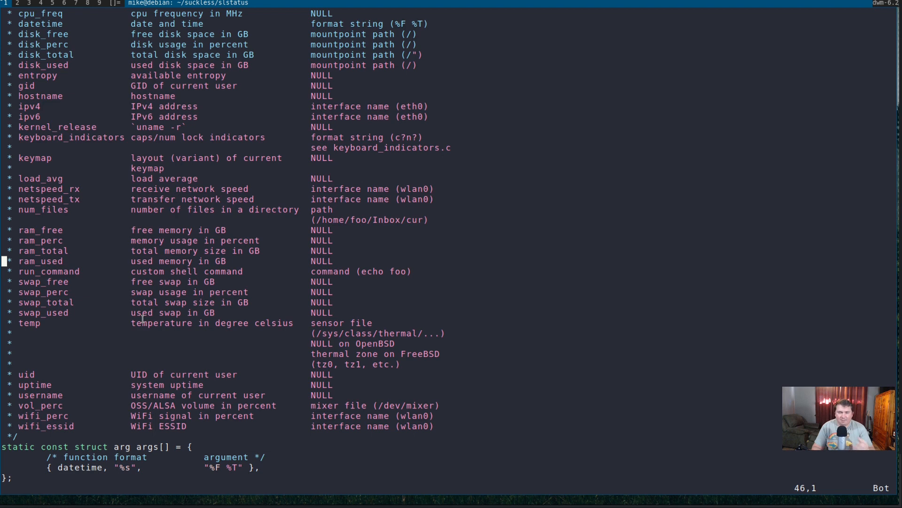
scroll("up", 3)
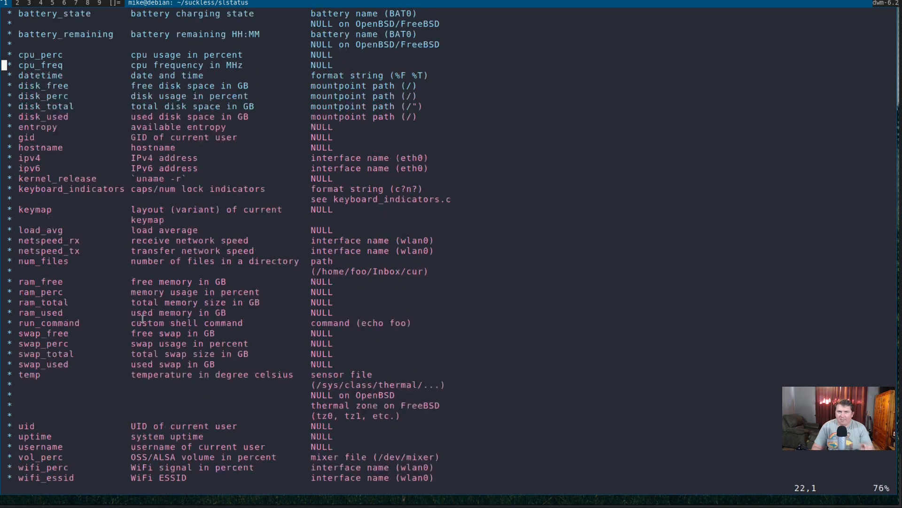
scroll("up", 3)
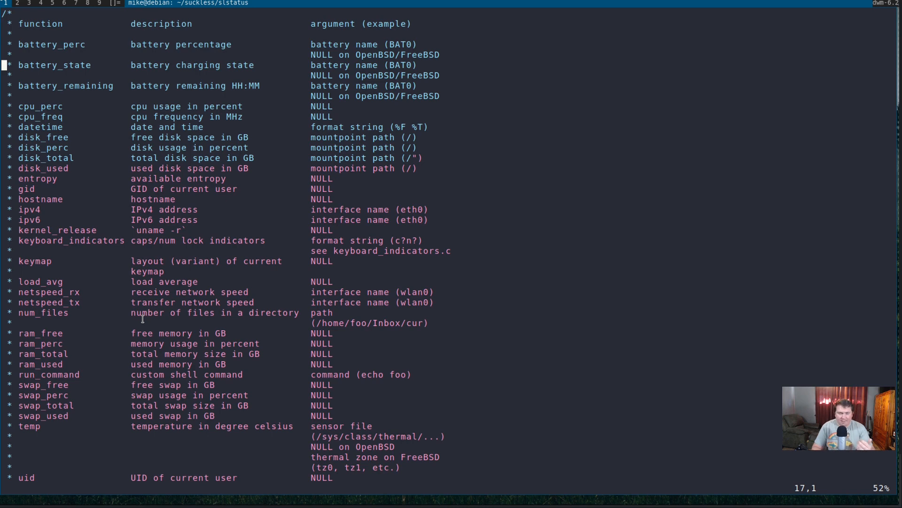
scroll("up", 3)
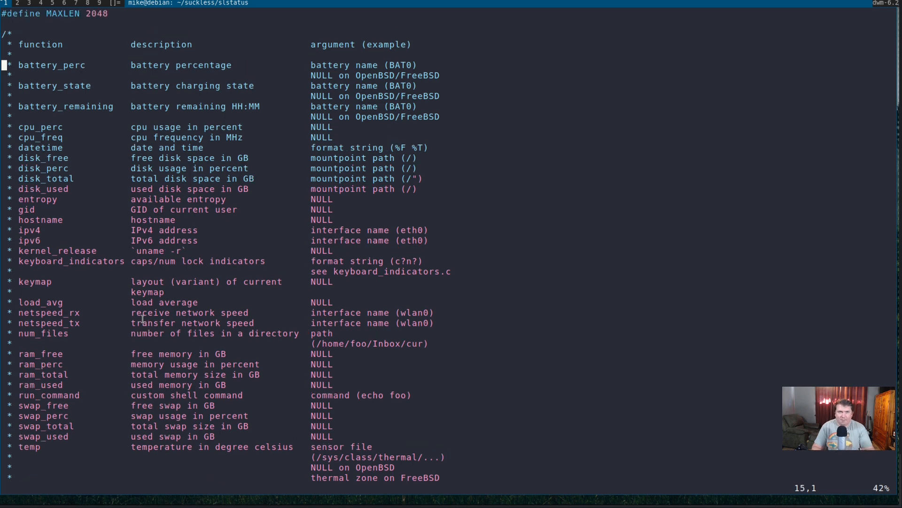
scroll("up", 3)
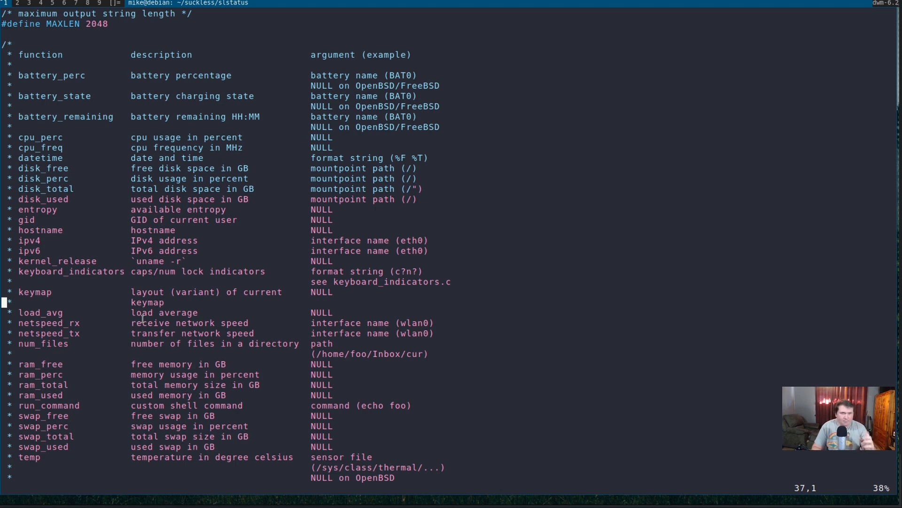
Step: Step through the ram_free and ram_perc lines, then scroll down to the args array
key("j")
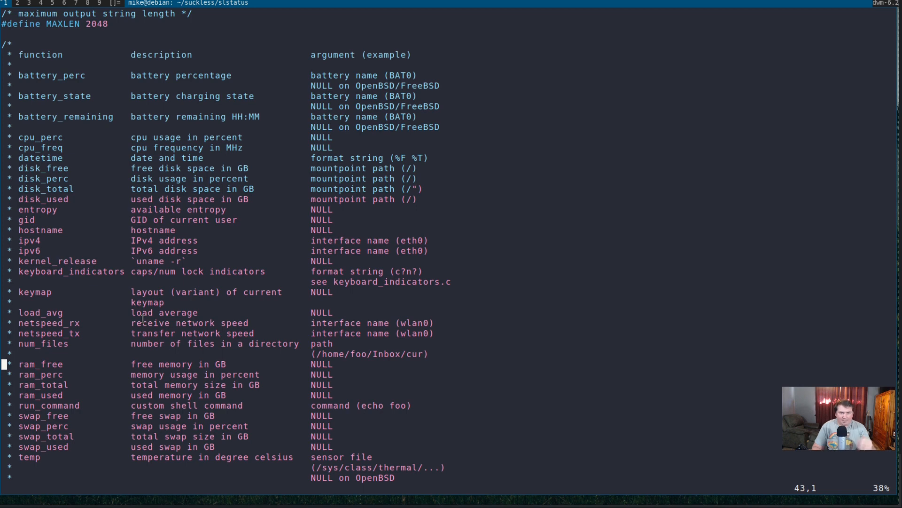
key("j")
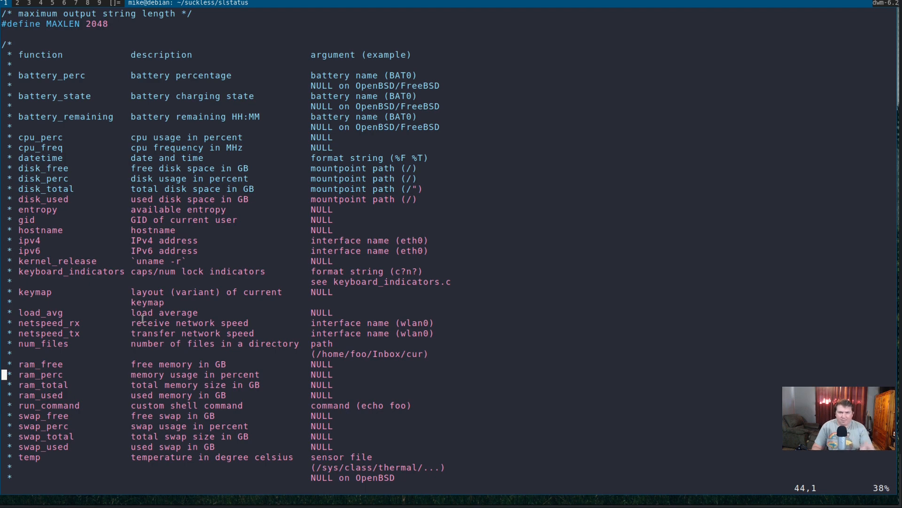
scroll("down", 3)
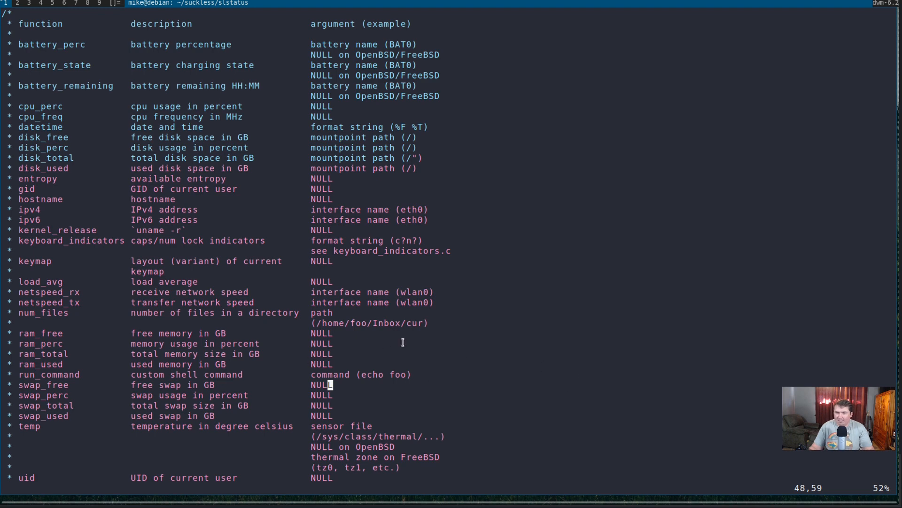
scroll("down", 3)
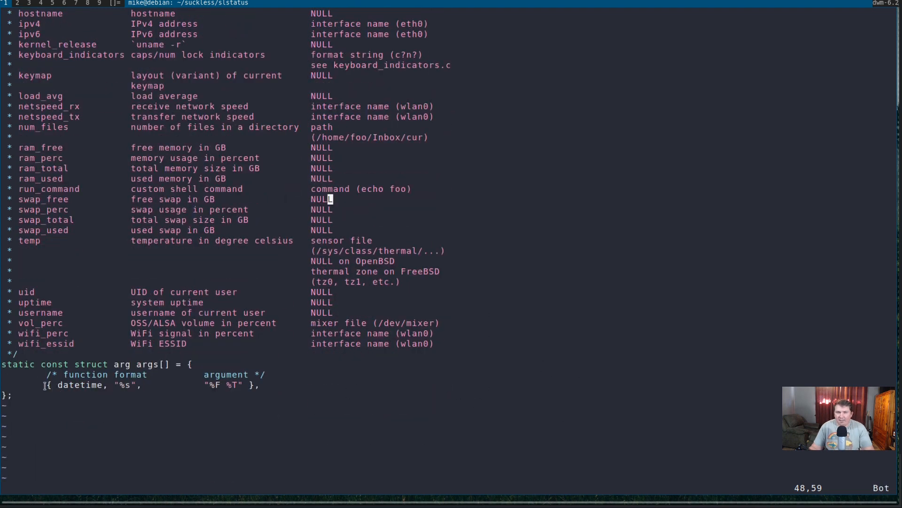
Step: Change the datetime format from "%F %T" to "%a, %b %d %R"
key("v")
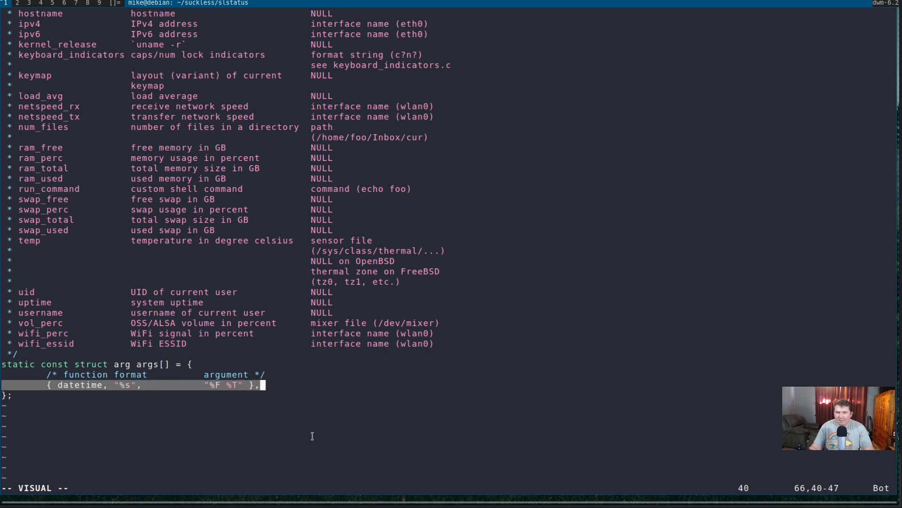
key("Escape")
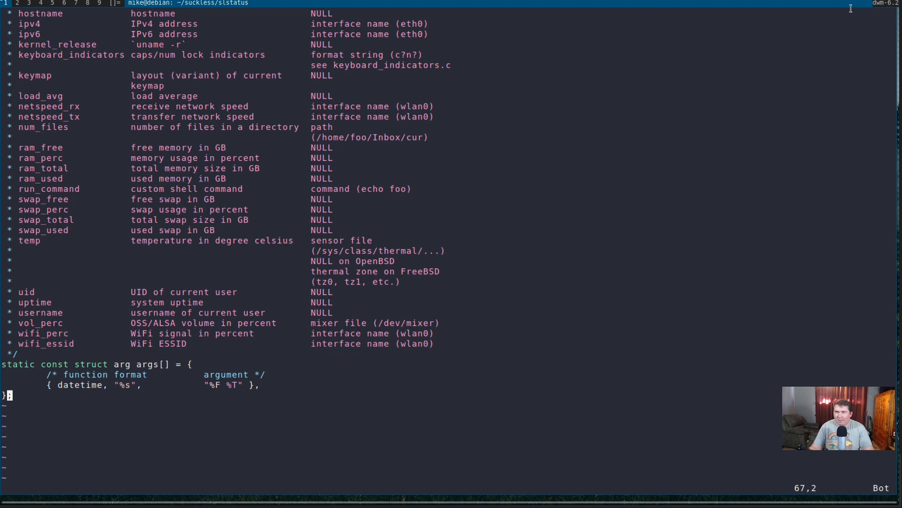
mouse_move(887, 10)
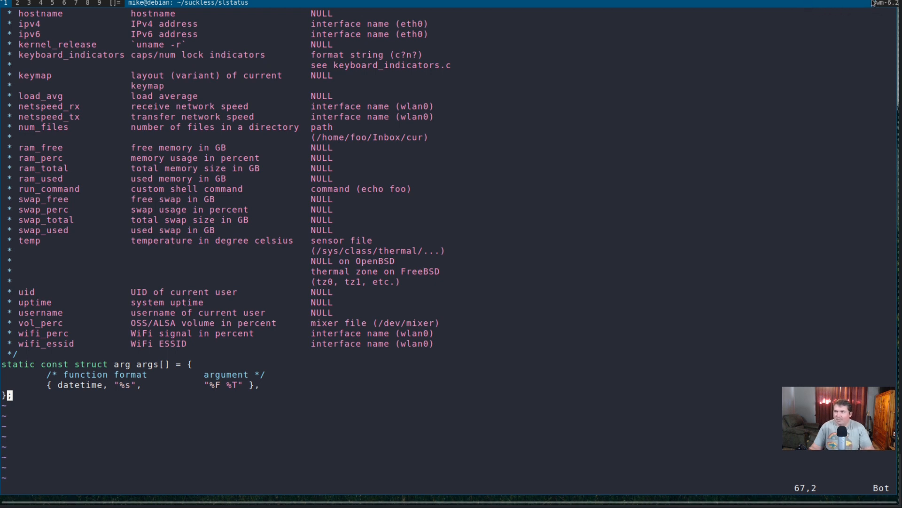
mouse_move(56, 392)
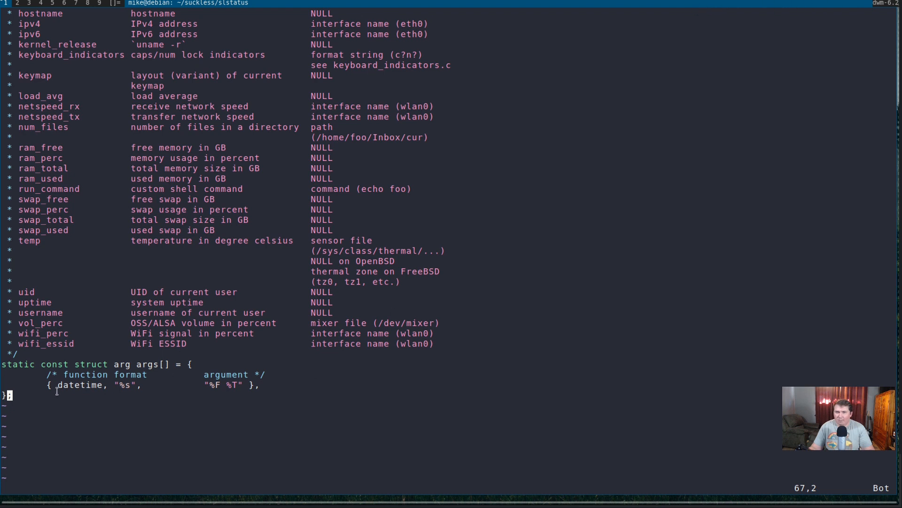
mouse_move(263, 389)
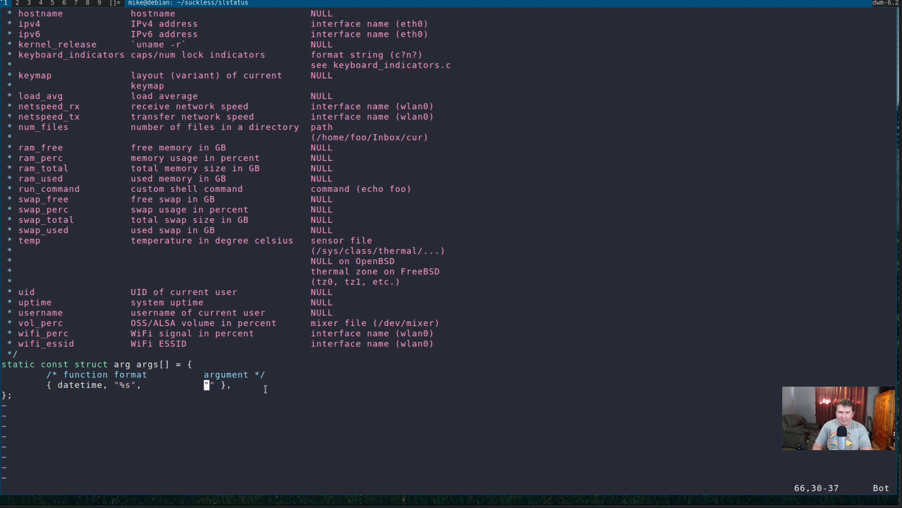
key("i")
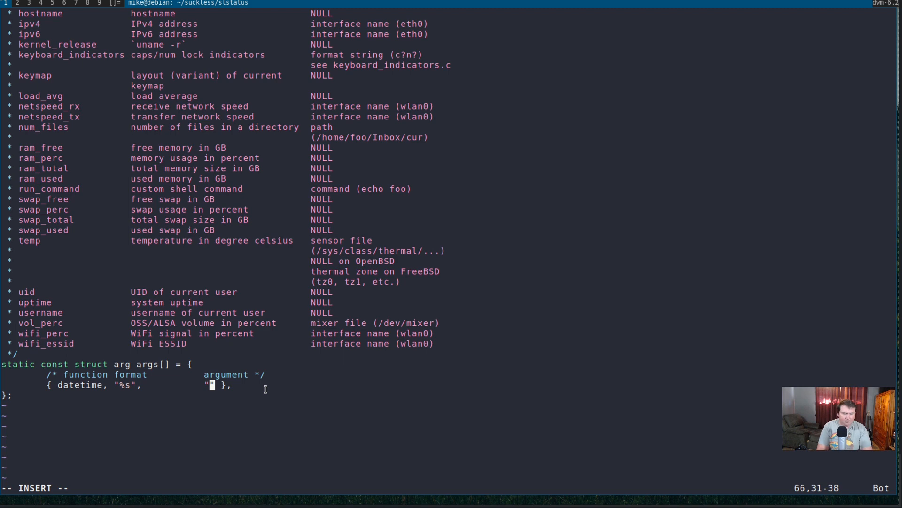
type("a, %b %")
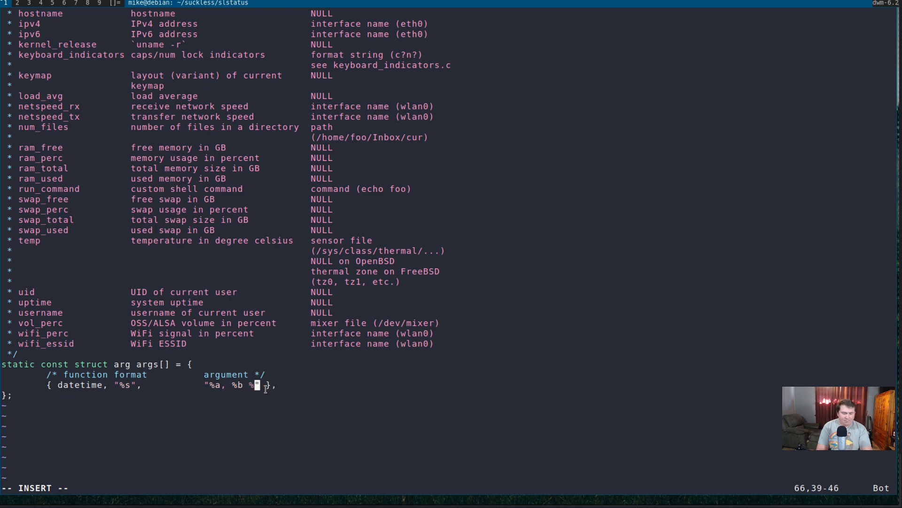
type("d")
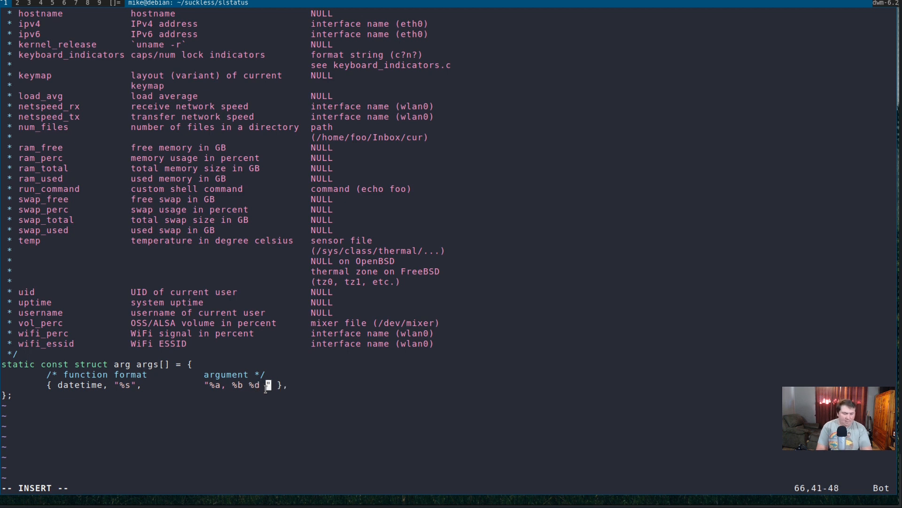
type("%R")
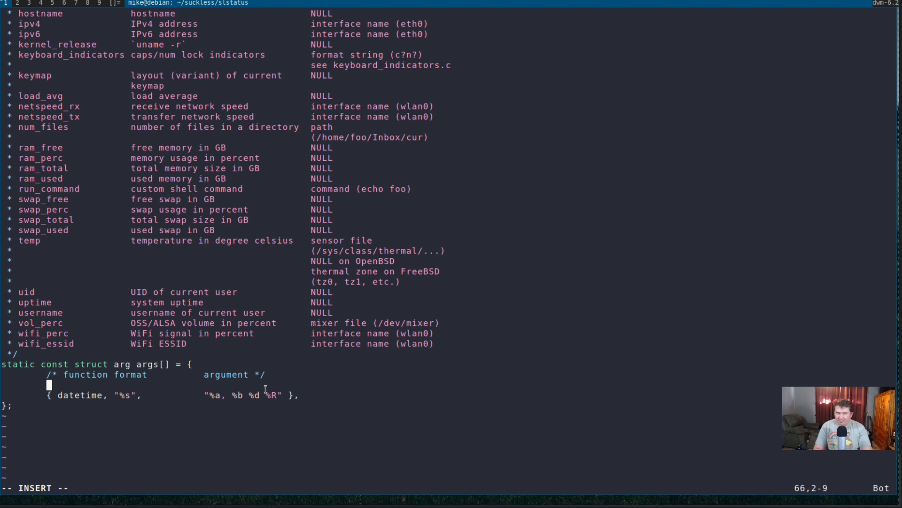
Step: Add a new cpu_perc entry to the args array above datetime
scroll("up", 3)
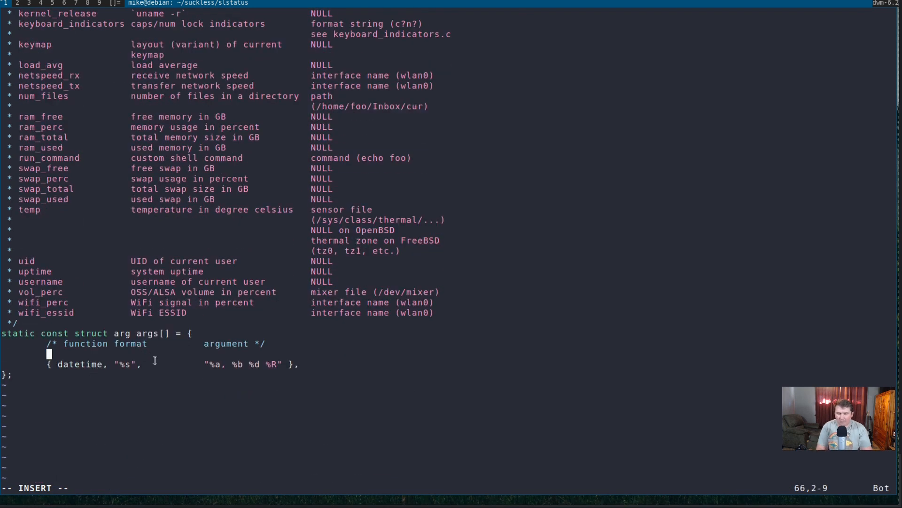
type("{},")
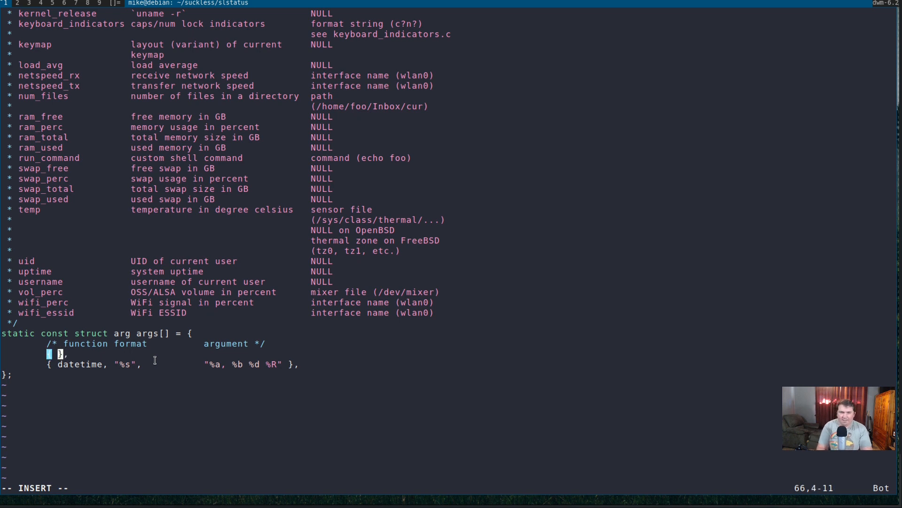
type("c")
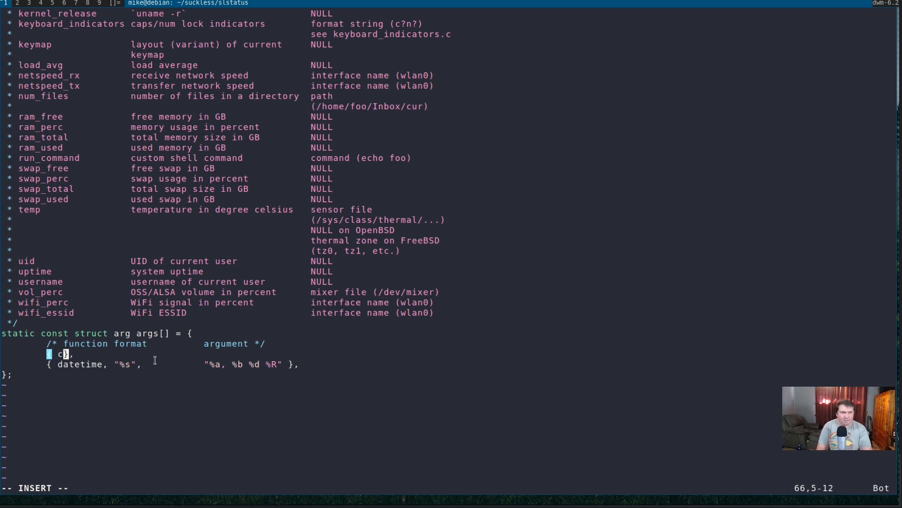
type("pu_p")
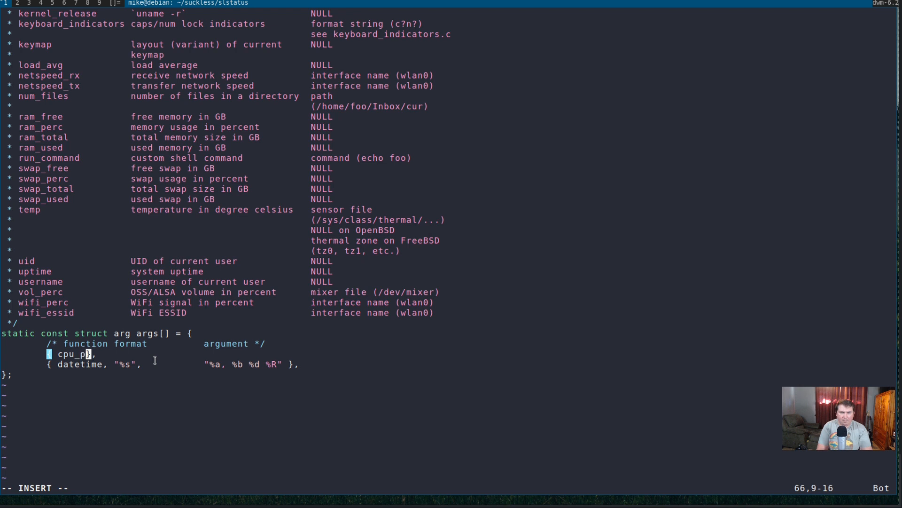
type("erc,")
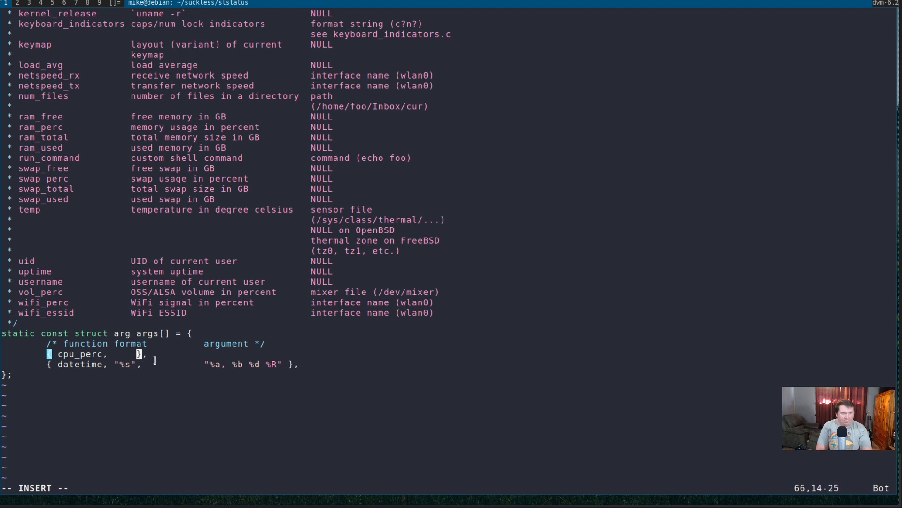
type("\"")
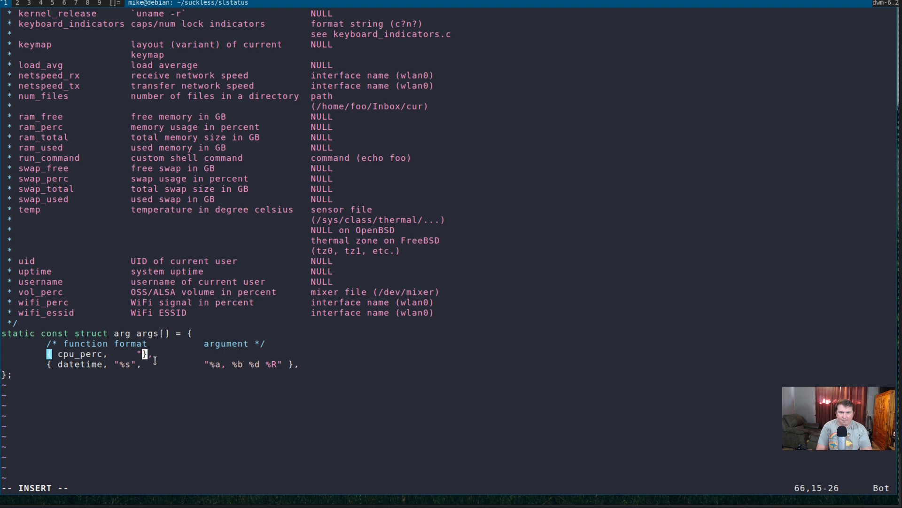
Step: Give cpu_perc the format "CPU:%s%% |" with a NULL argument, then start a new line
type("CPU:")
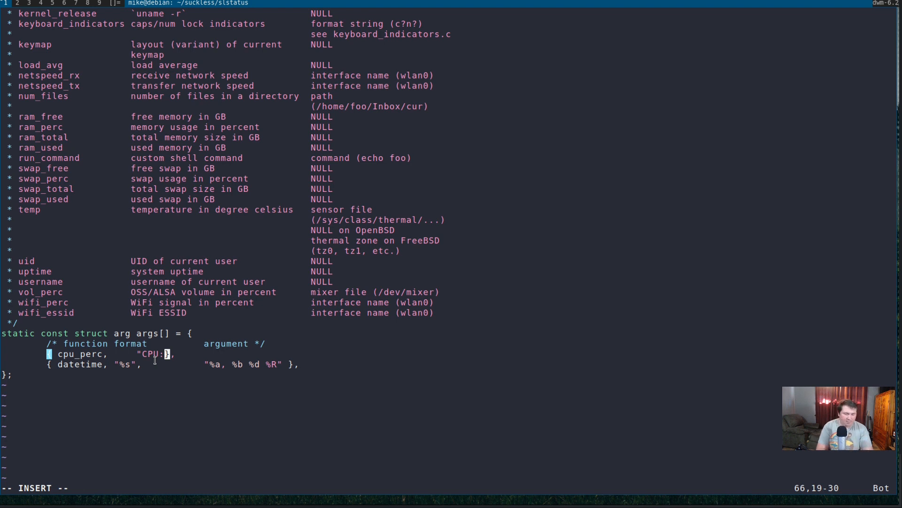
type("%")
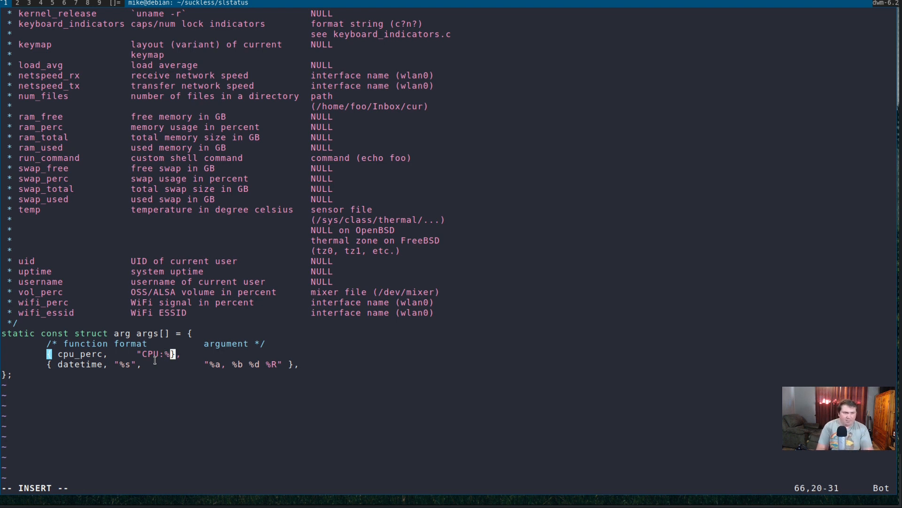
type("s")
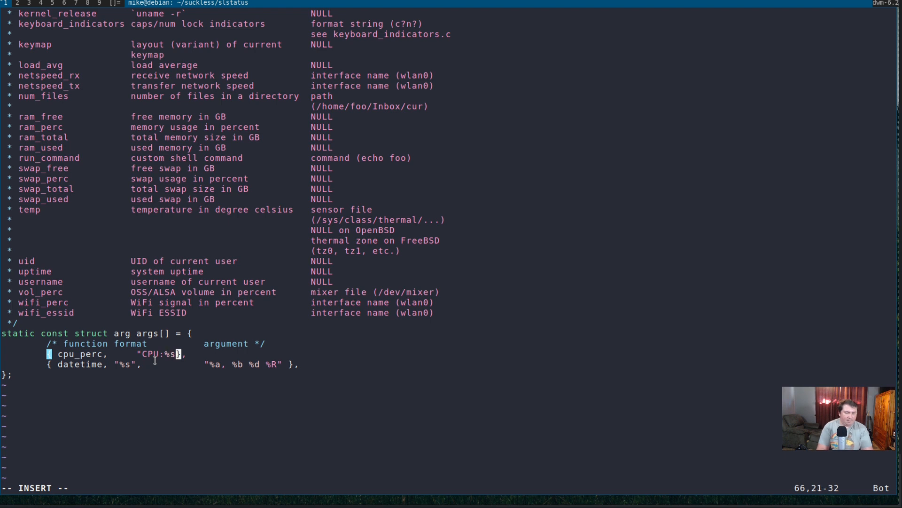
type("%%")
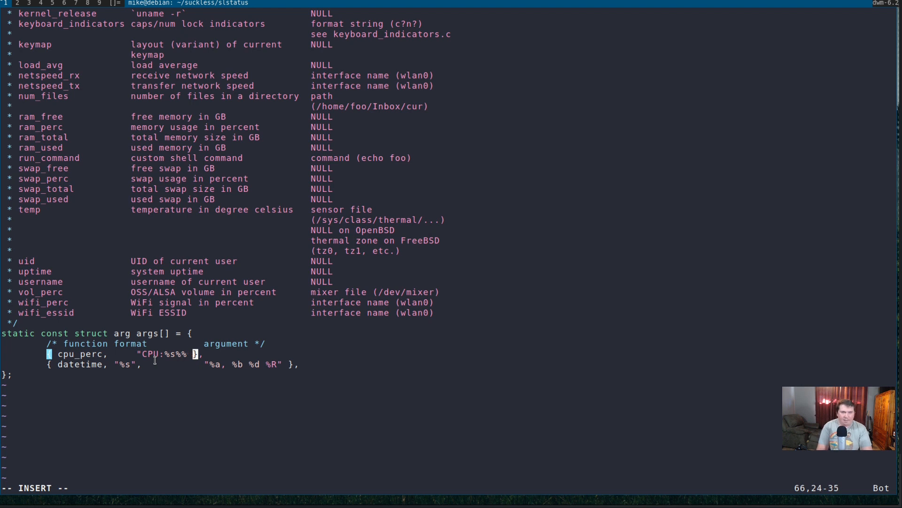
type("|\"")
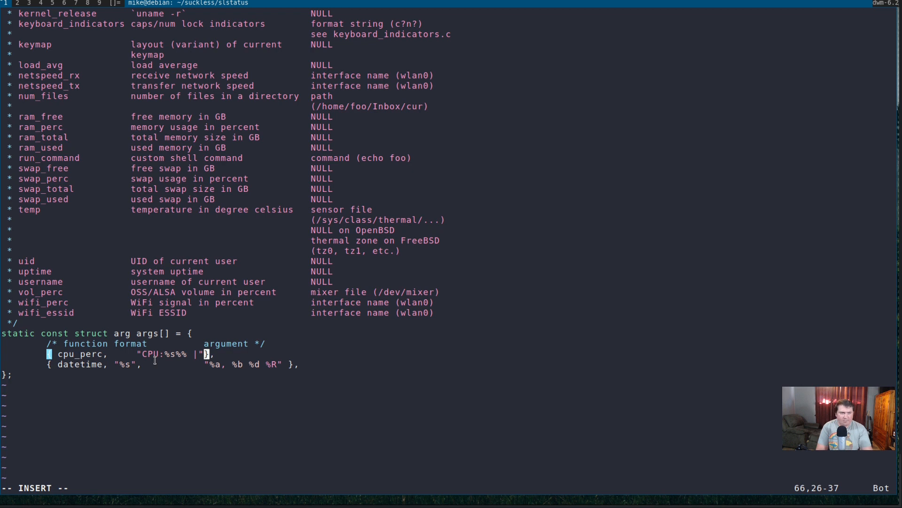
type(",")
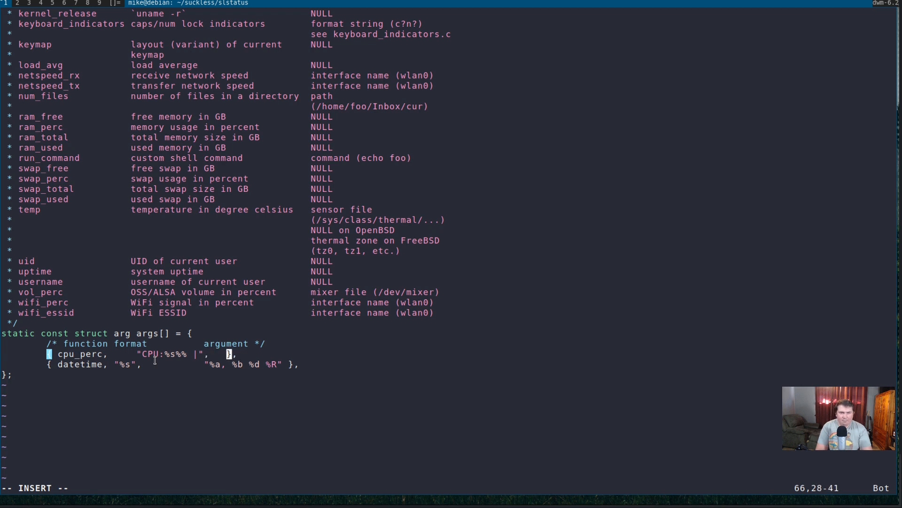
type("NULL")
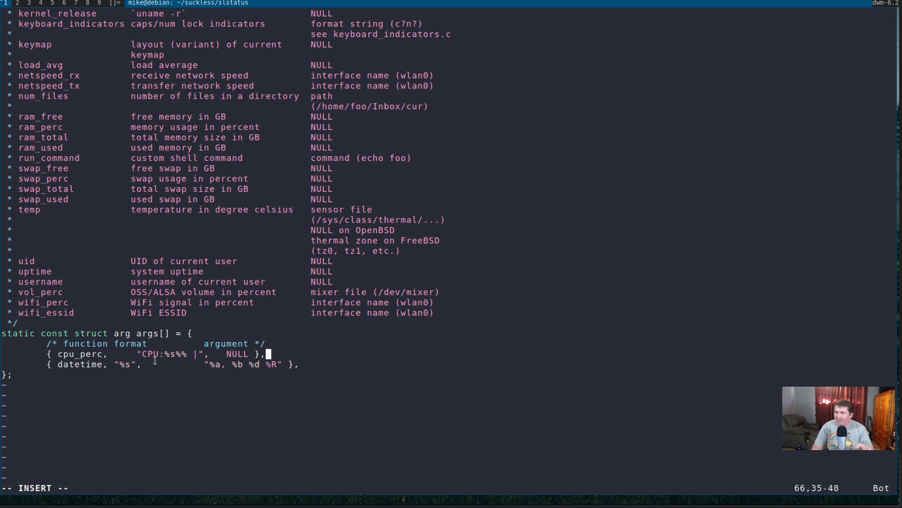
key("Return")
type("{},")
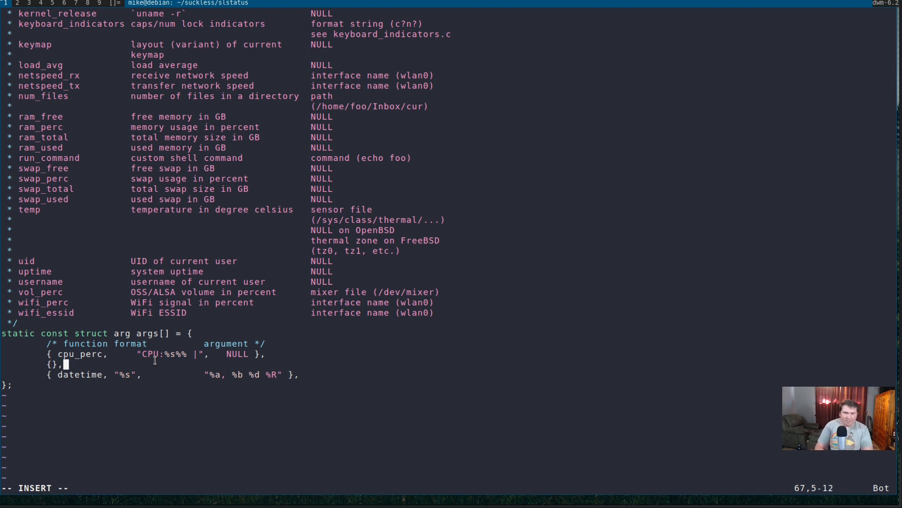
Step: Fill the empty entry with ram_perc, format "RAM: %s%% |" and NULL
key("Left")
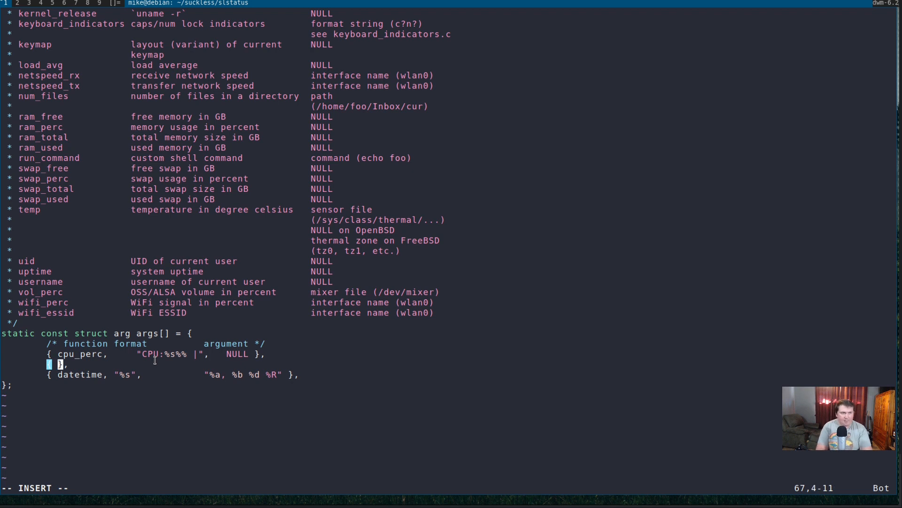
type("ram_")
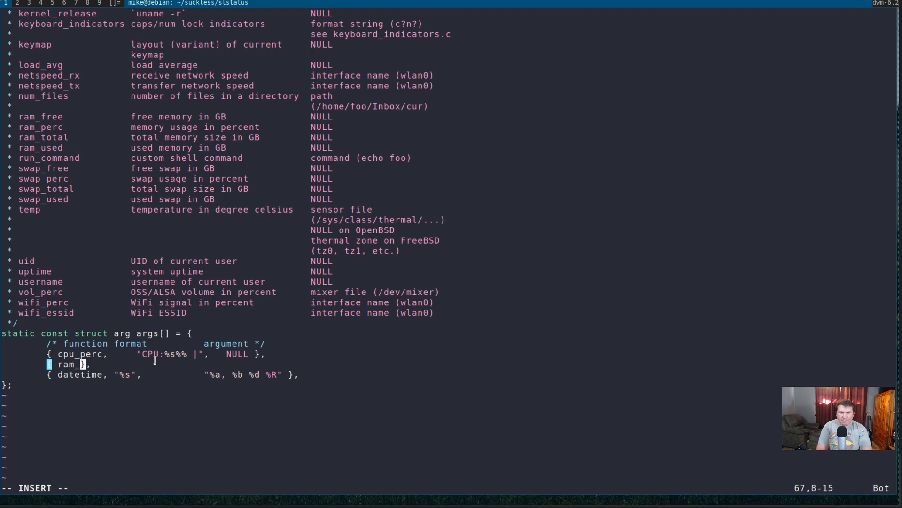
type("perc,")
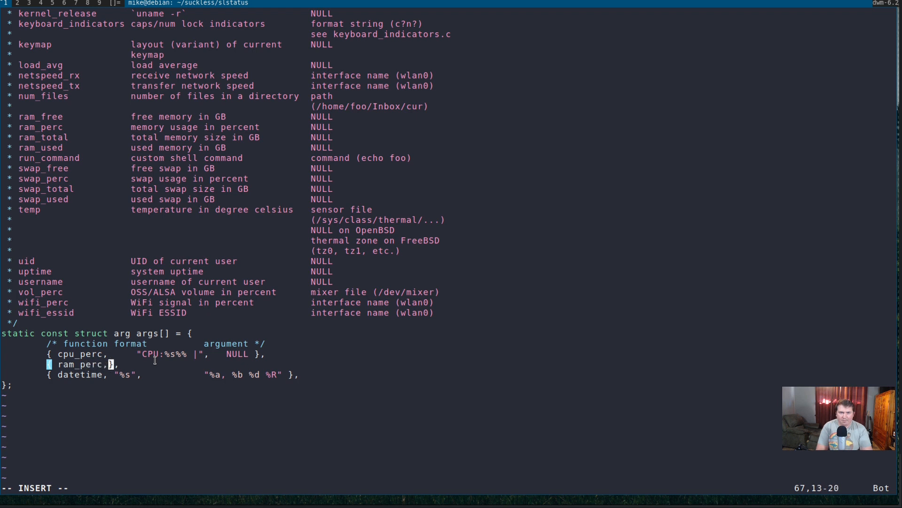
type("\"")
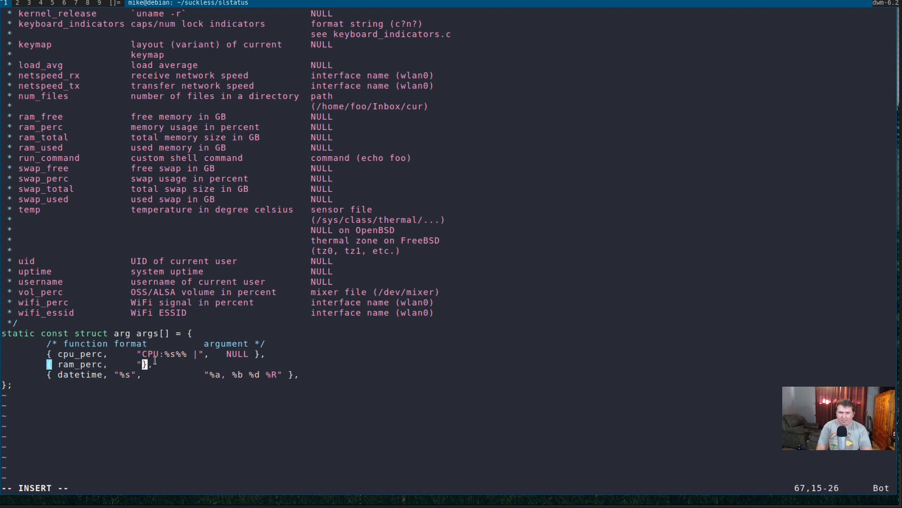
type("R")
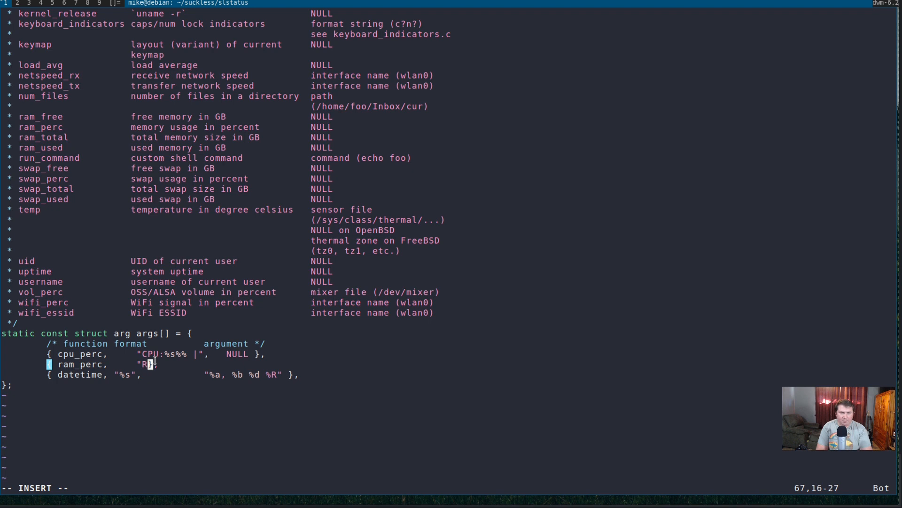
type("AM:")
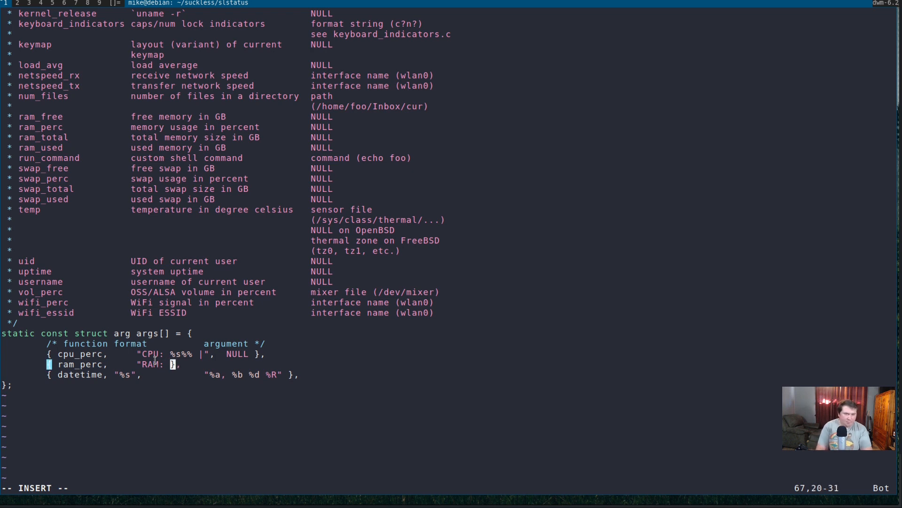
type("%s")
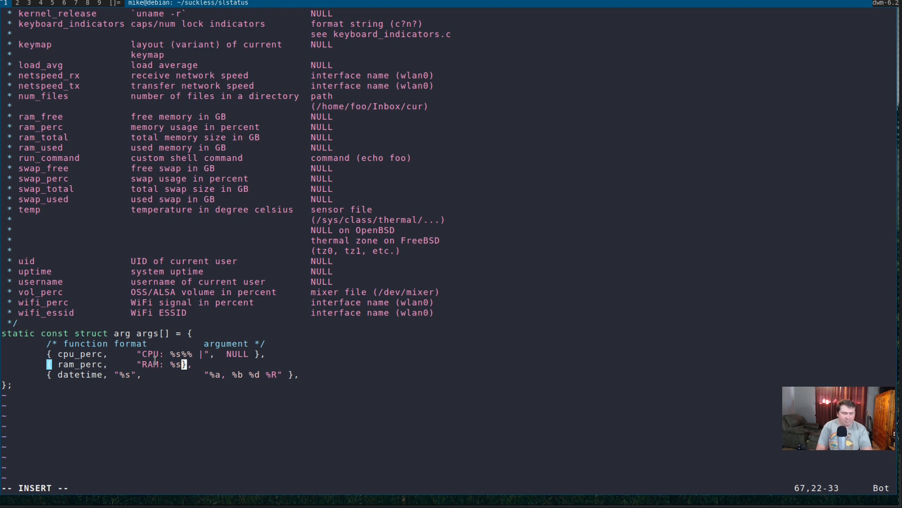
type("% |\",")
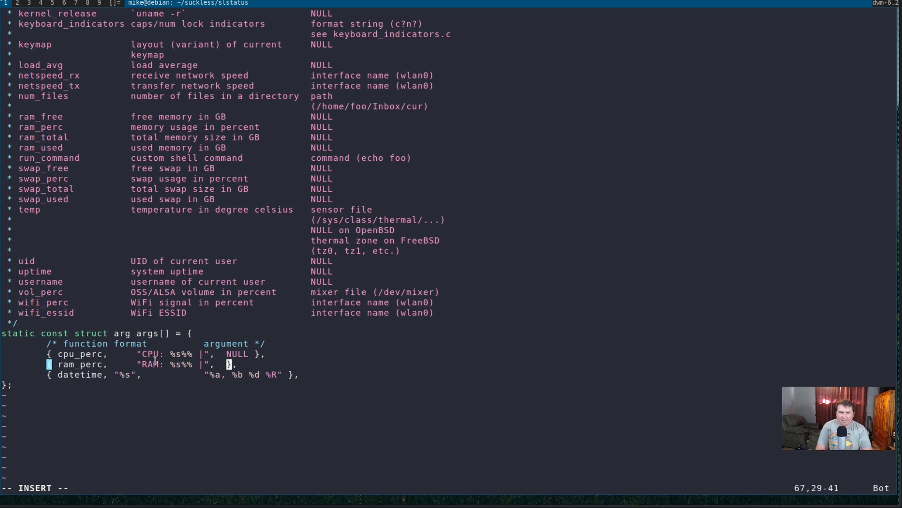
type("NULL")
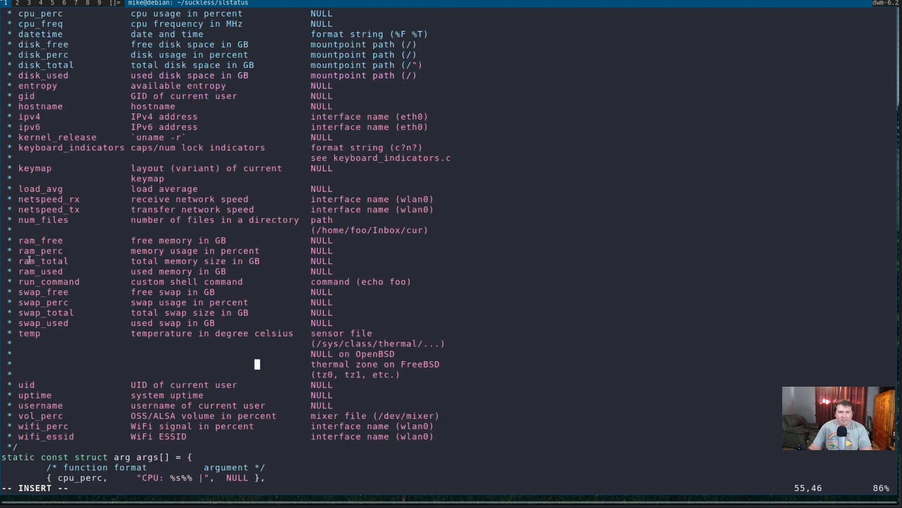
key("v")
type("{ ram_perc,     \"RAM: %s%% |\",  NULL },")
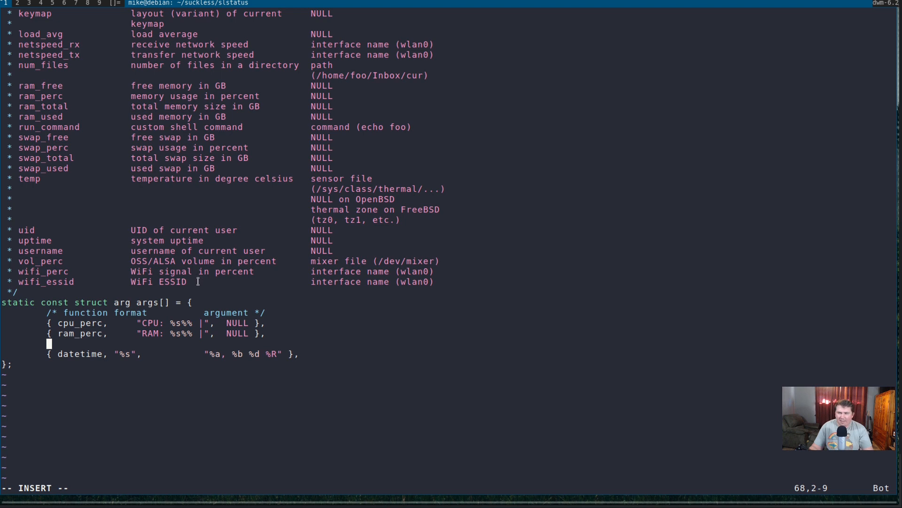
mouse_move(261, 362)
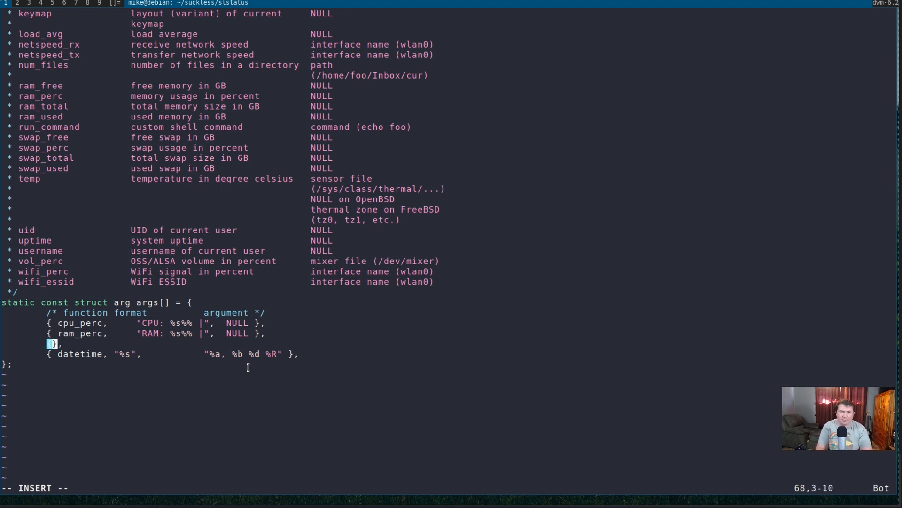
Step: Add a run_command entry with format "%2s |" running weatherbar.sh
type("ru")
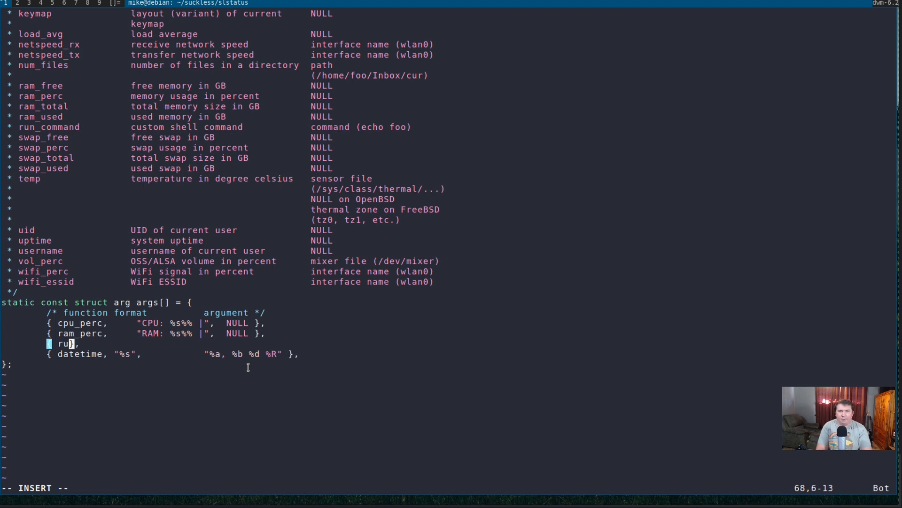
type("n_com")
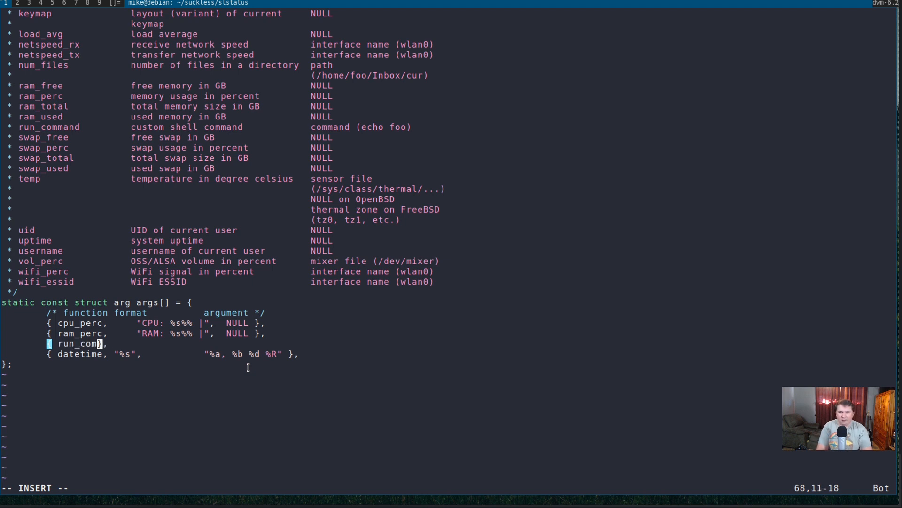
type("mand,  \"")
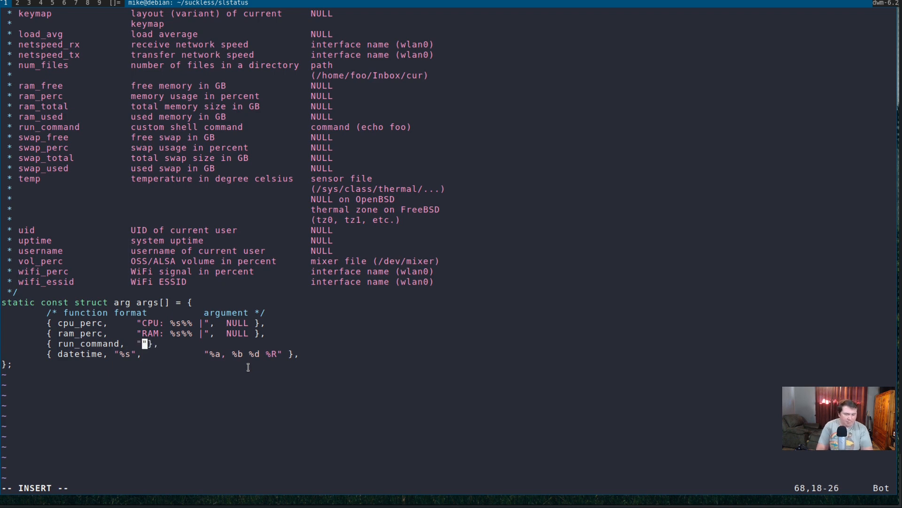
type("%2s |,\"")
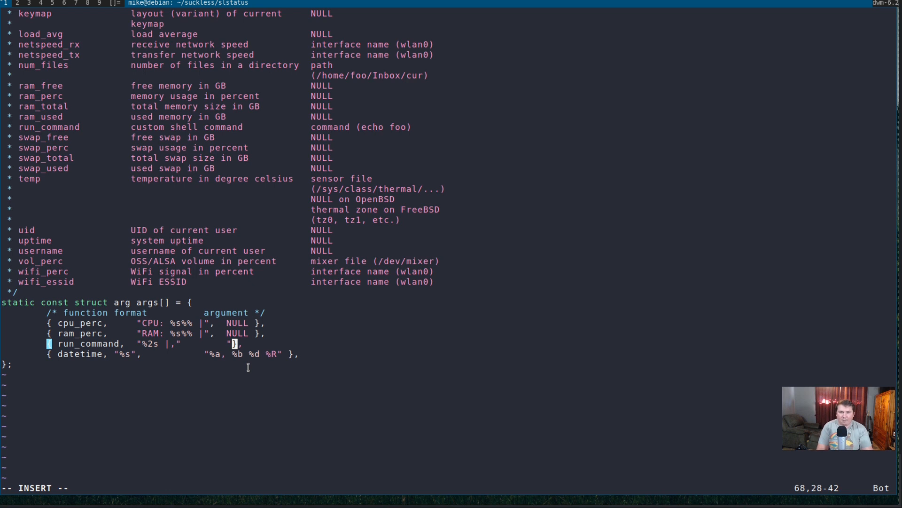
type("weatherbar.sh\"")
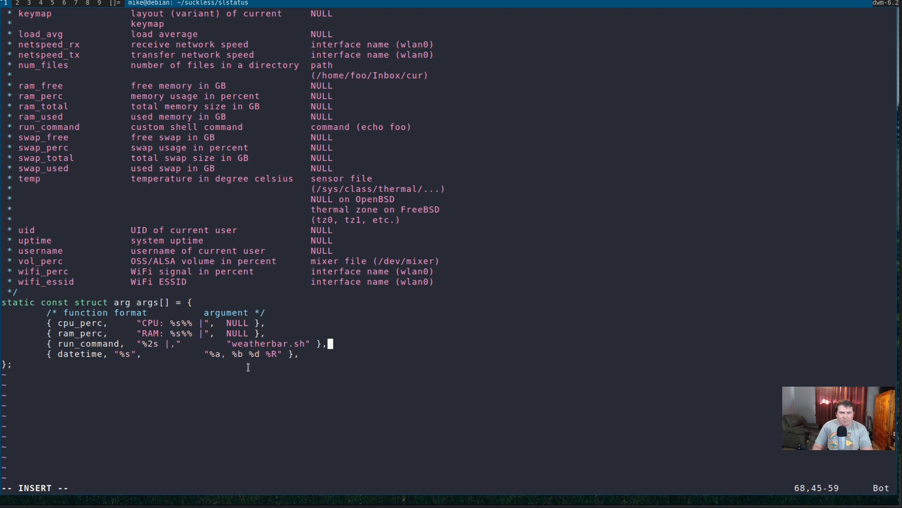
mouse_move(115, 403)
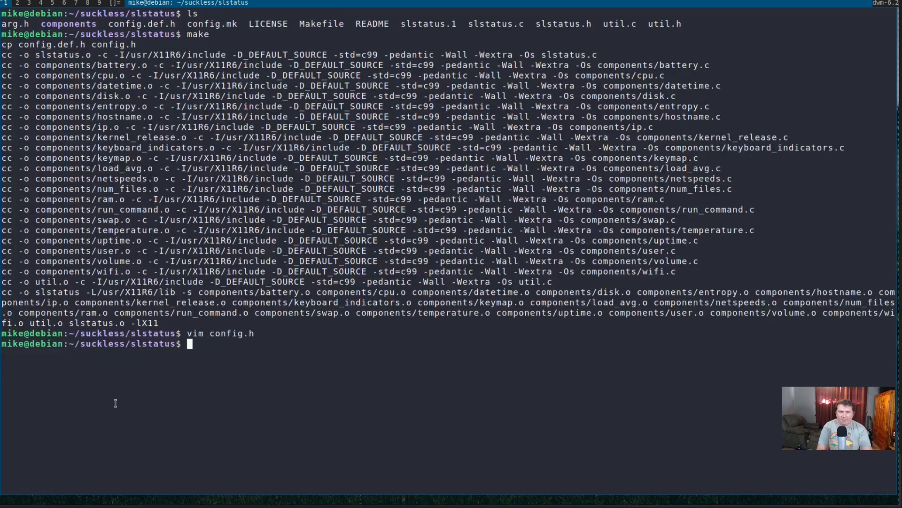
Step: Run make, then move the misplaced comma outside the weatherbar.sh quotes
type("make")
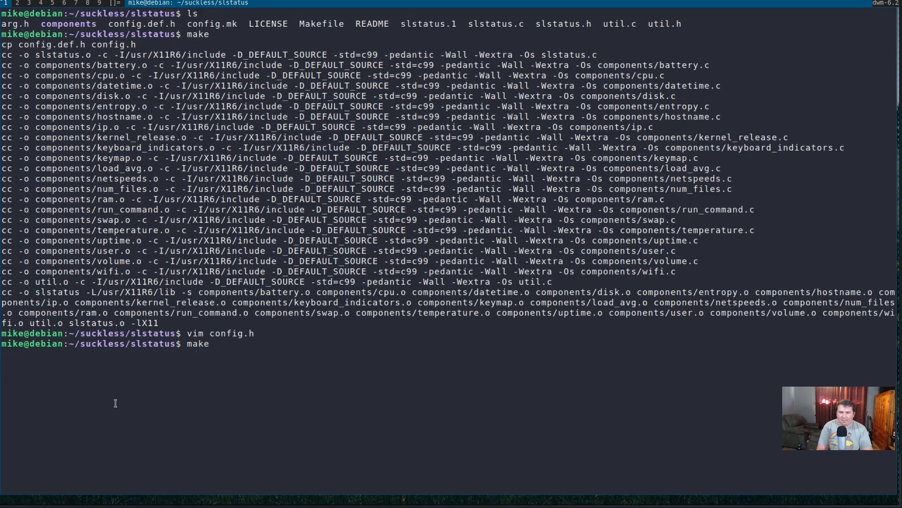
key("Return")
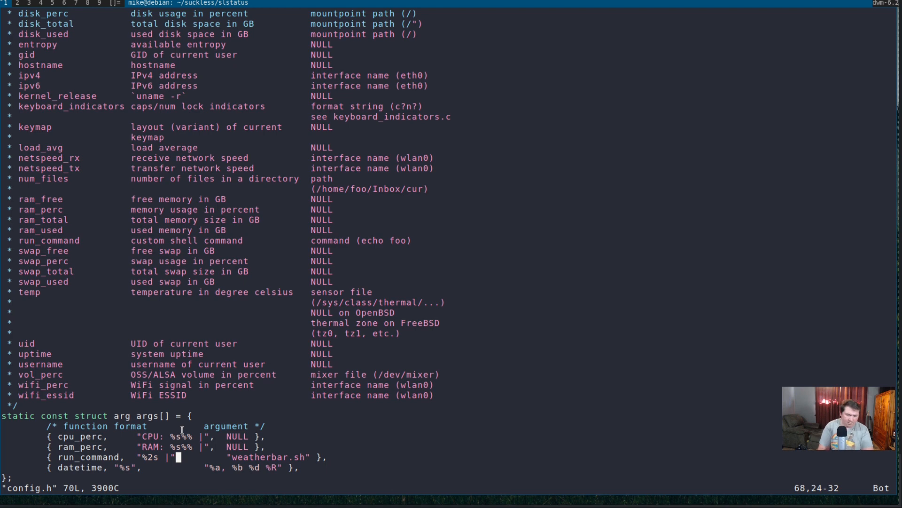
type(",")
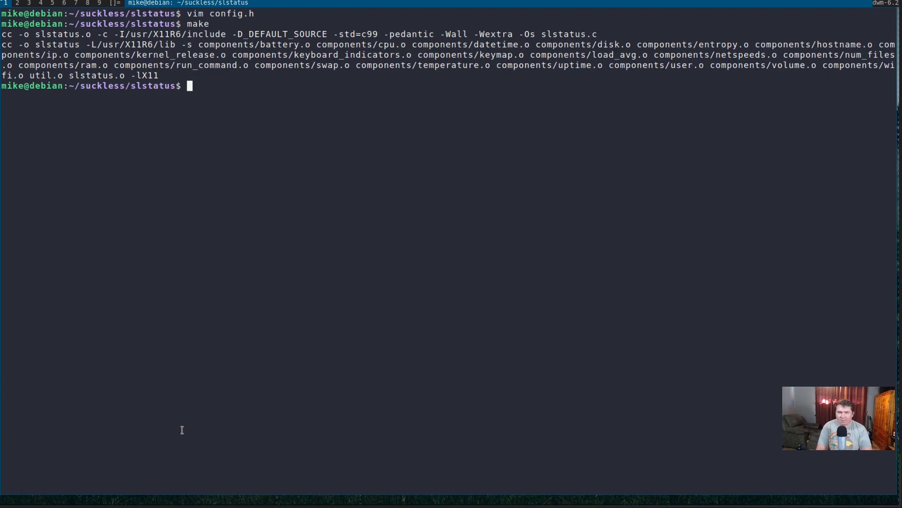
Step: Symlink ~/suckless/slstatus/slstatus into /usr/local/bin/ using sudo ln -sf
type("sudo")
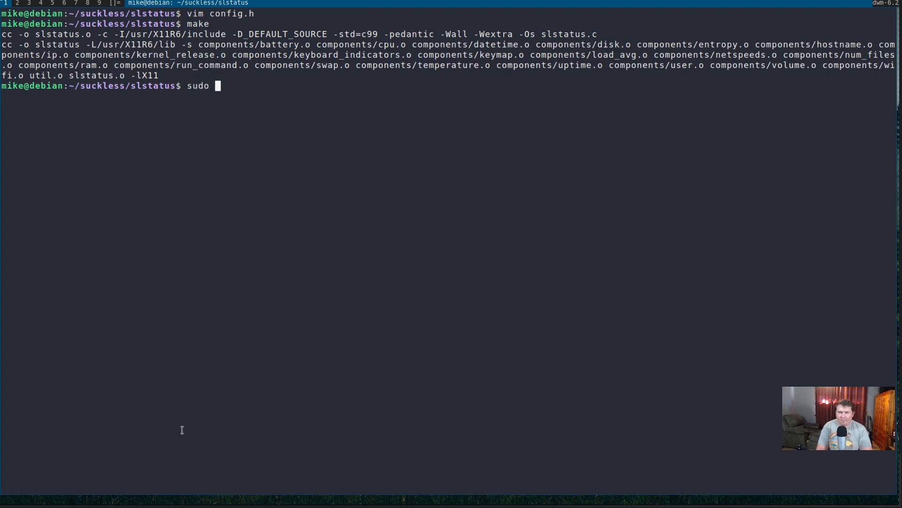
type("ln -sf")
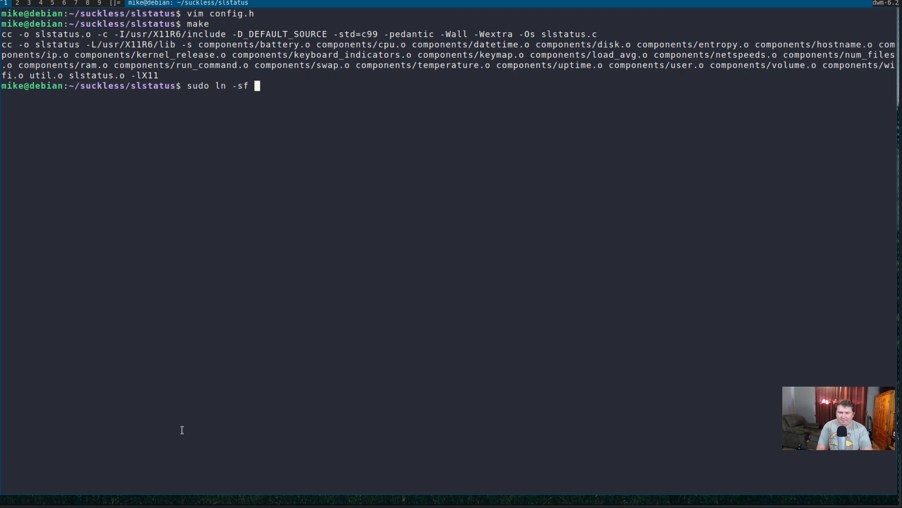
type("~/")
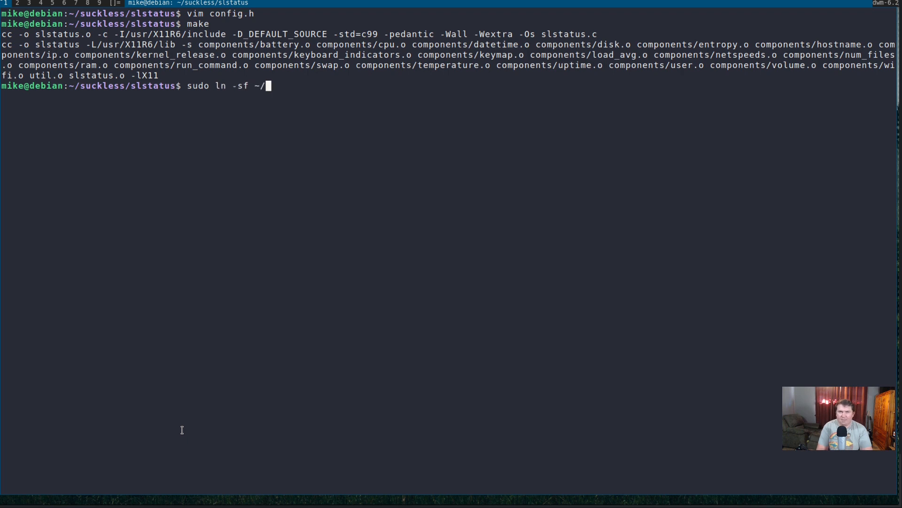
type("suck")
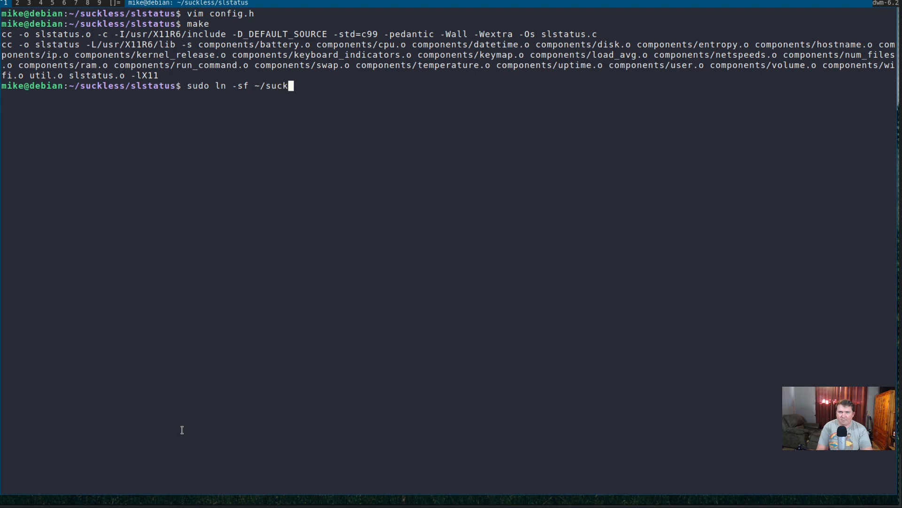
type("less/slstatus/")
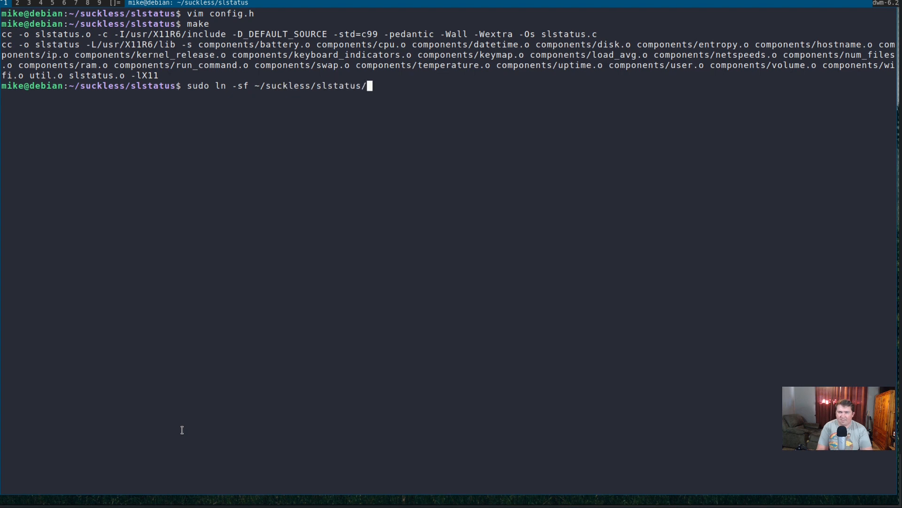
type("slstatus")
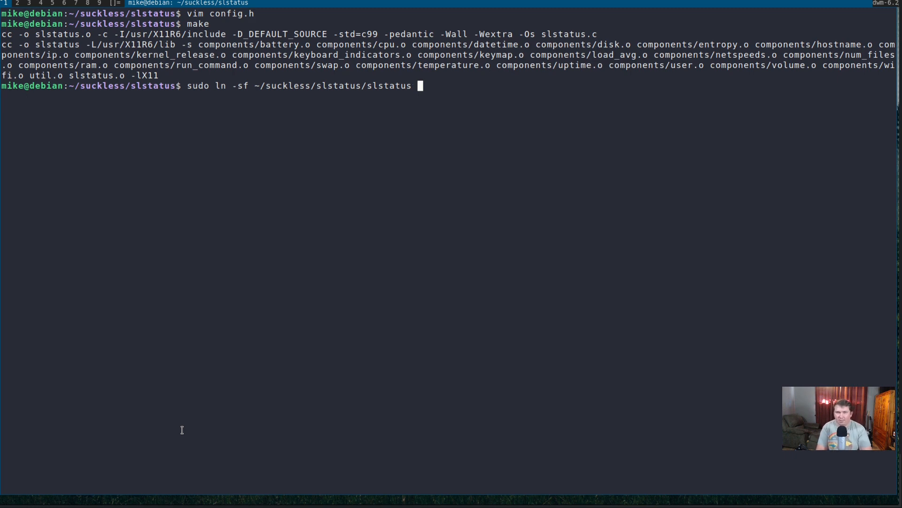
type("/us")
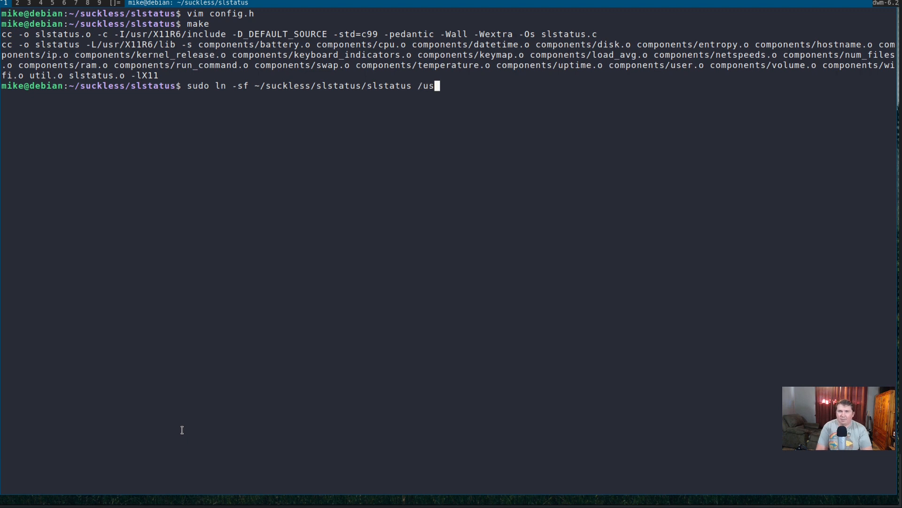
type("r/local/bin/")
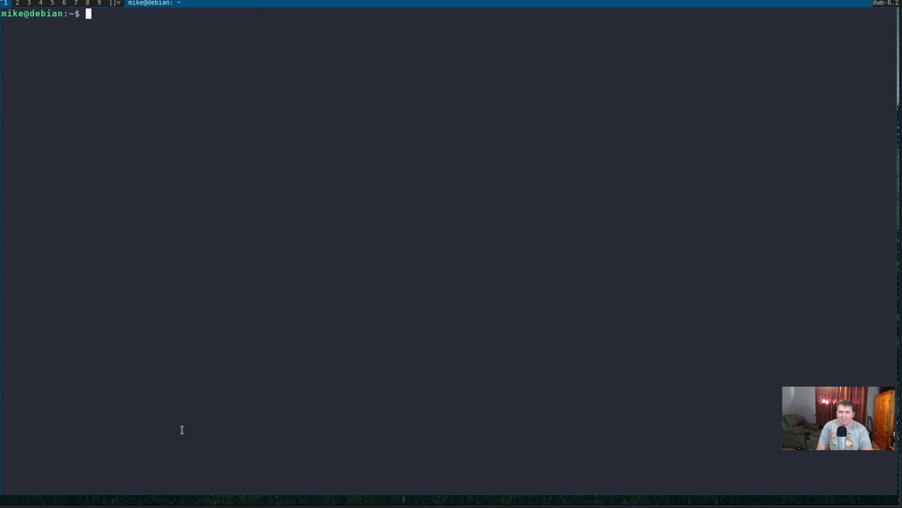
Step: Change into the .dwm folder and open autostart.sh in vim
type("cd .dwm")
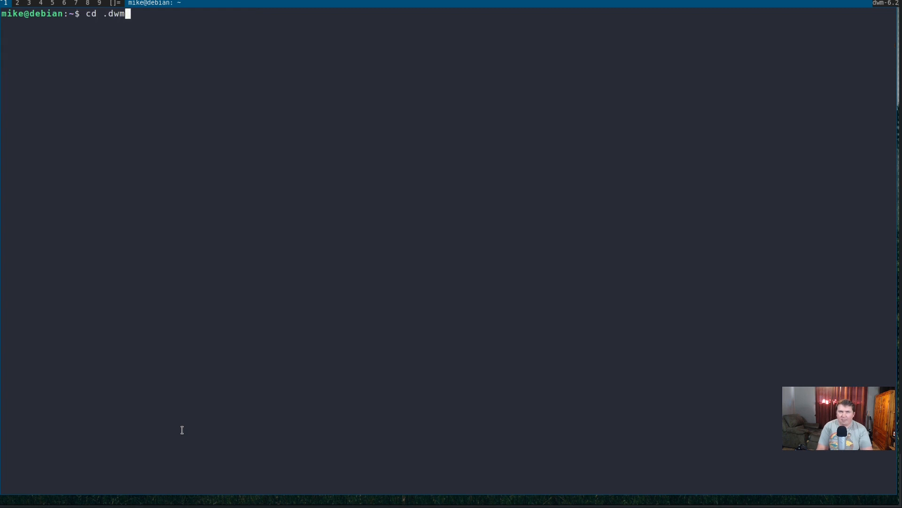
key("Return")
type("ls")
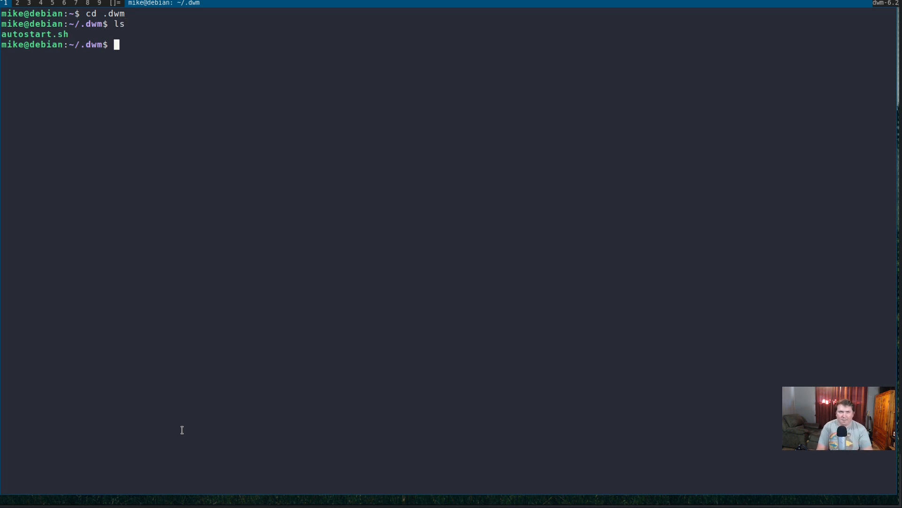
type("vim a")
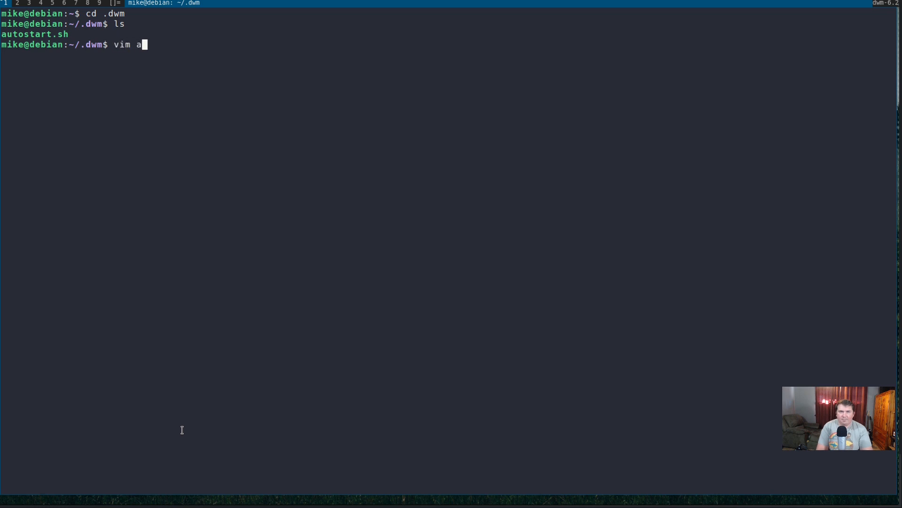
key("Return")
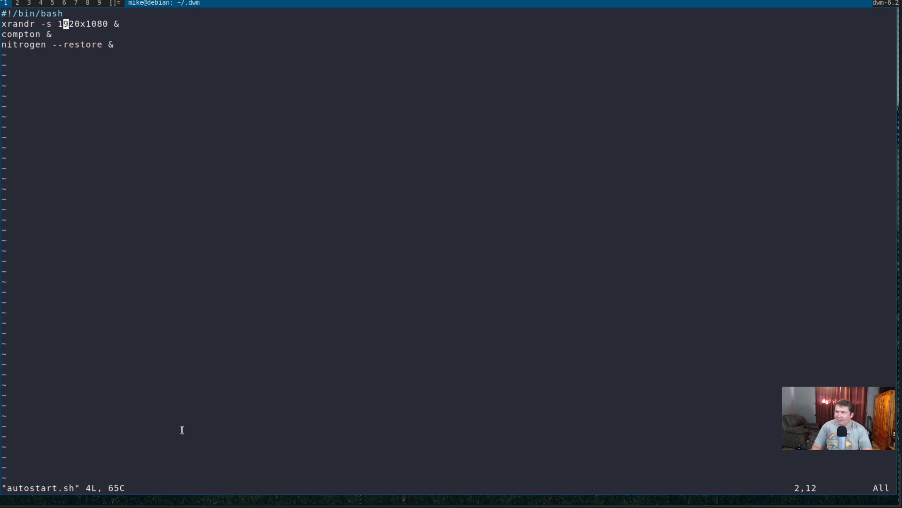
Step: Add an 'exec slstatus &' line below the nitrogen line in autostart.sh
key("j")
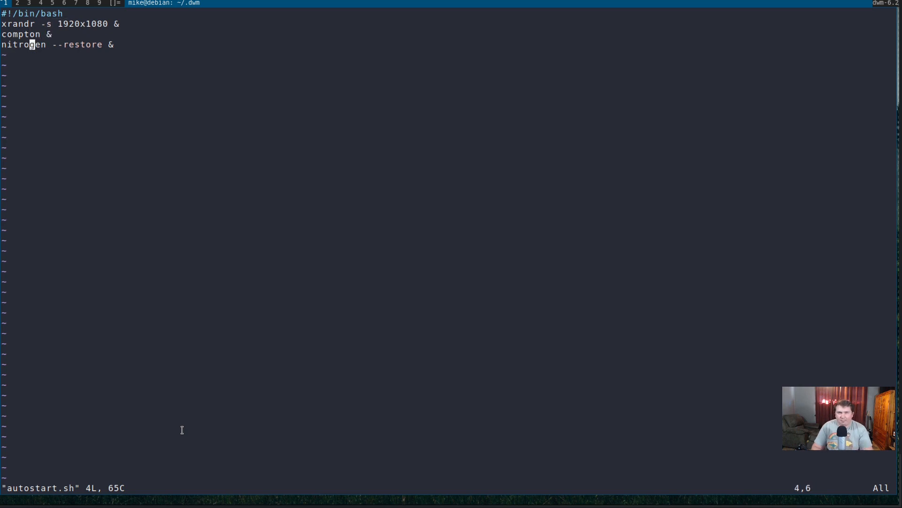
key("0")
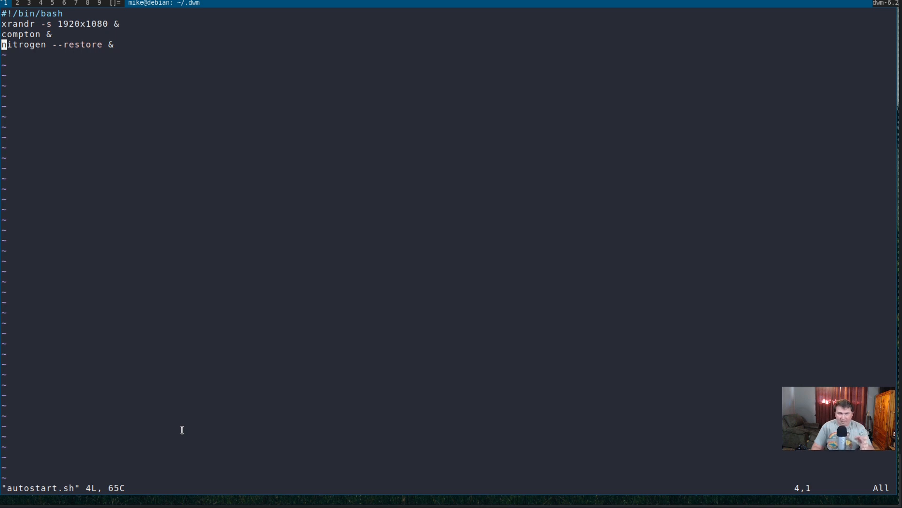
key("A")
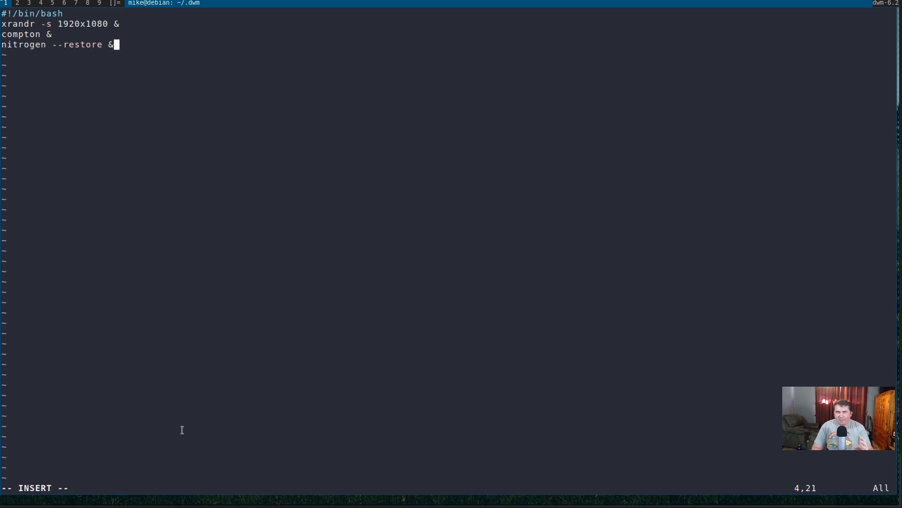
key("Return")
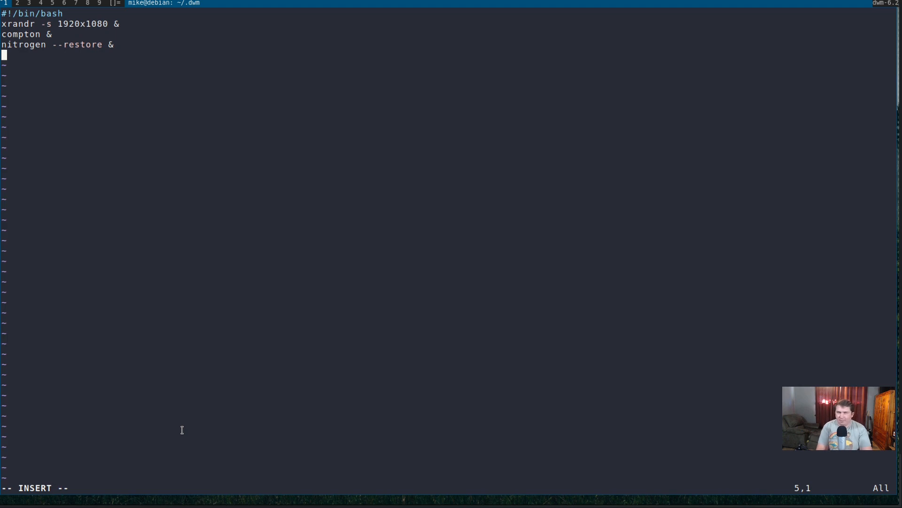
type("sl")
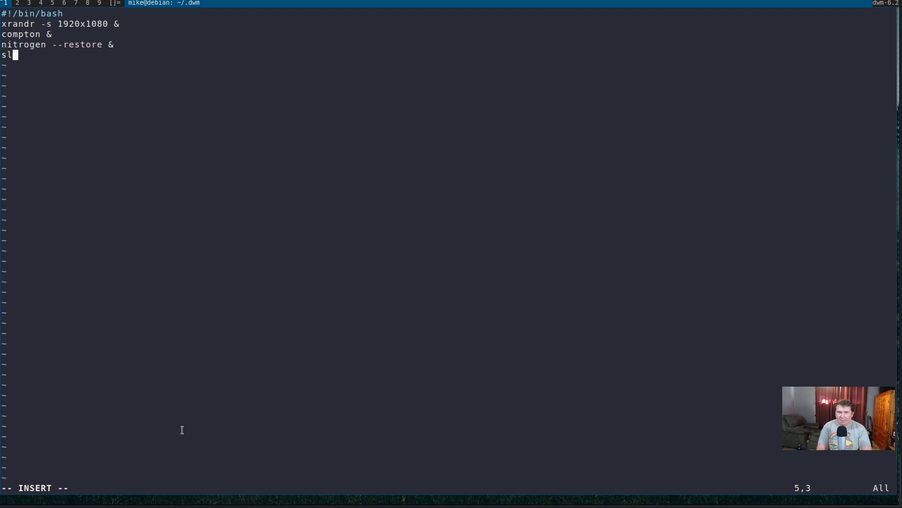
type("status")
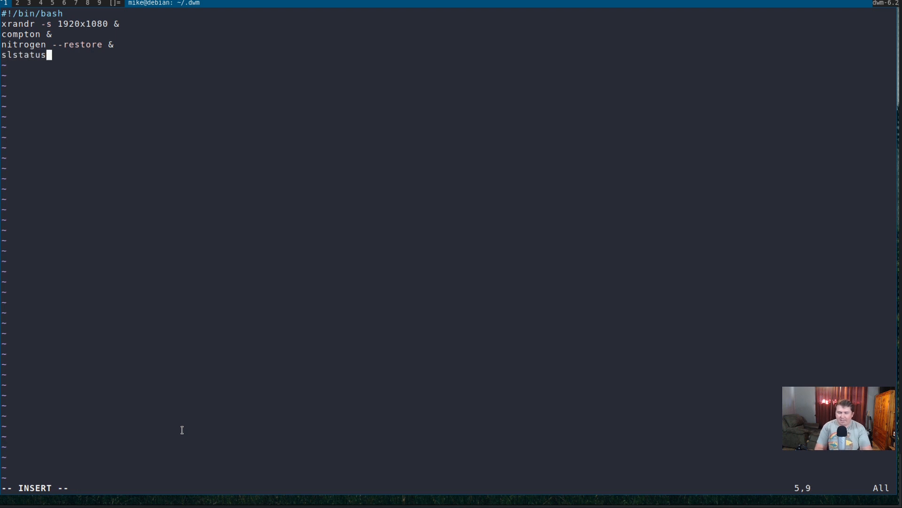
key("Home")
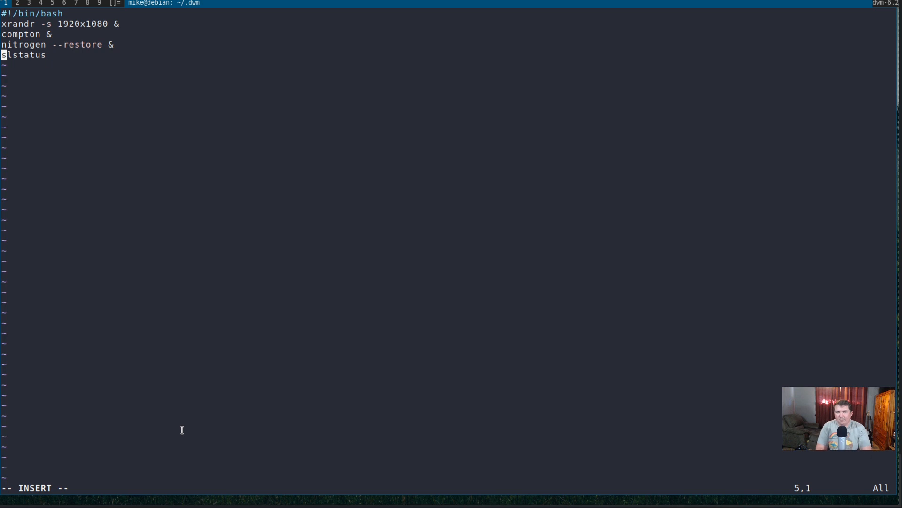
type("exec")
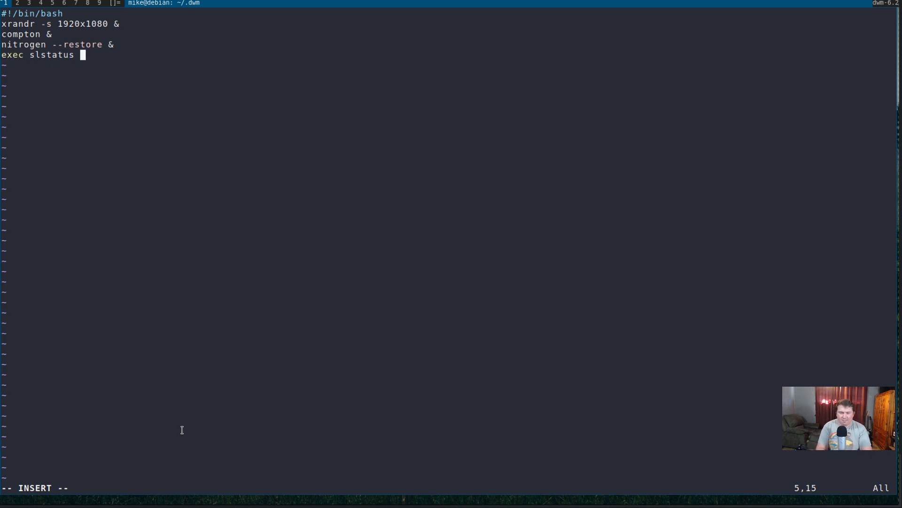
type("&")
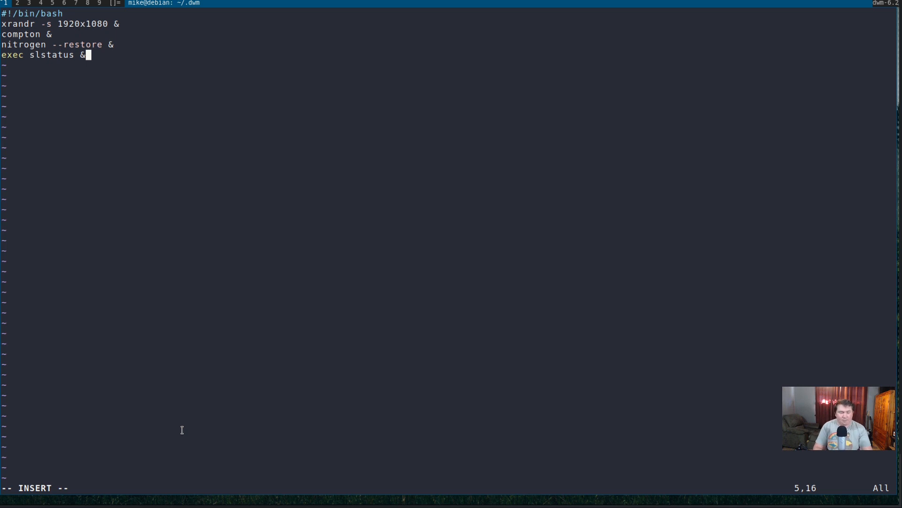
key("Escape")
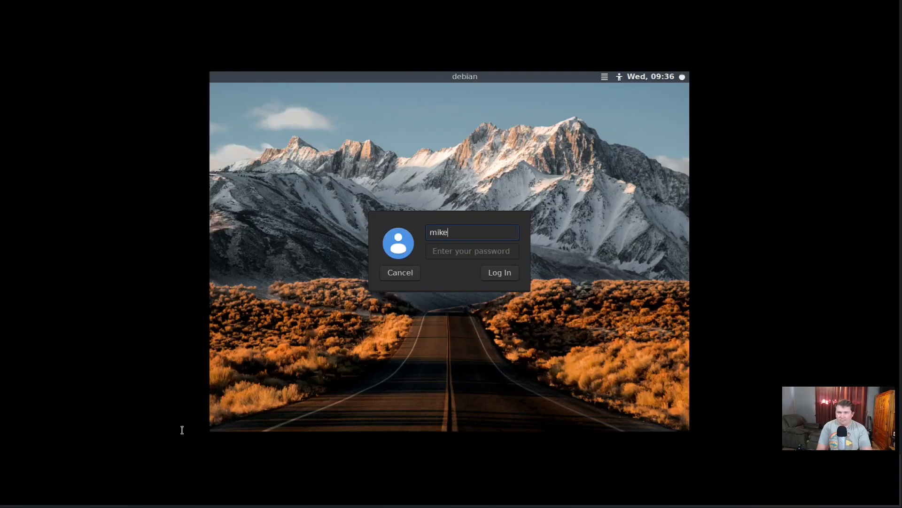
Step: Log back into the dwm desktop session from the login screen
left_click(499, 272)
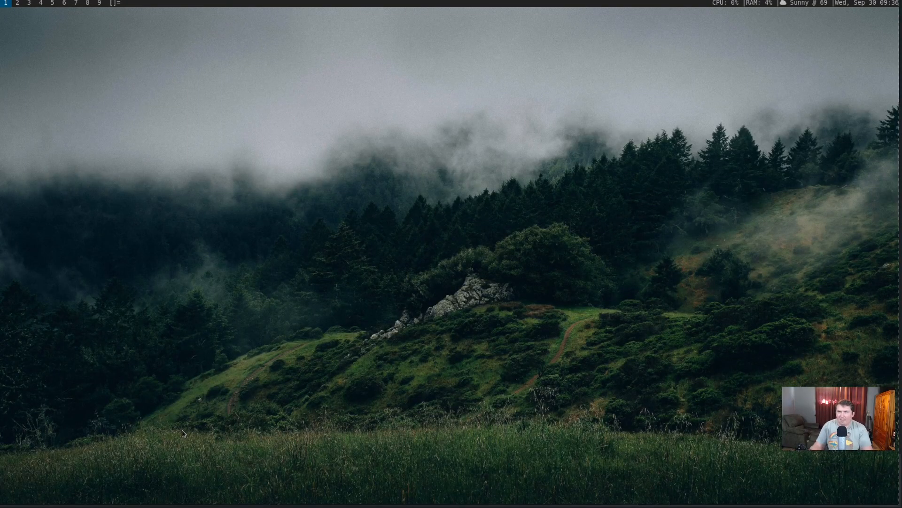
mouse_move(859, 11)
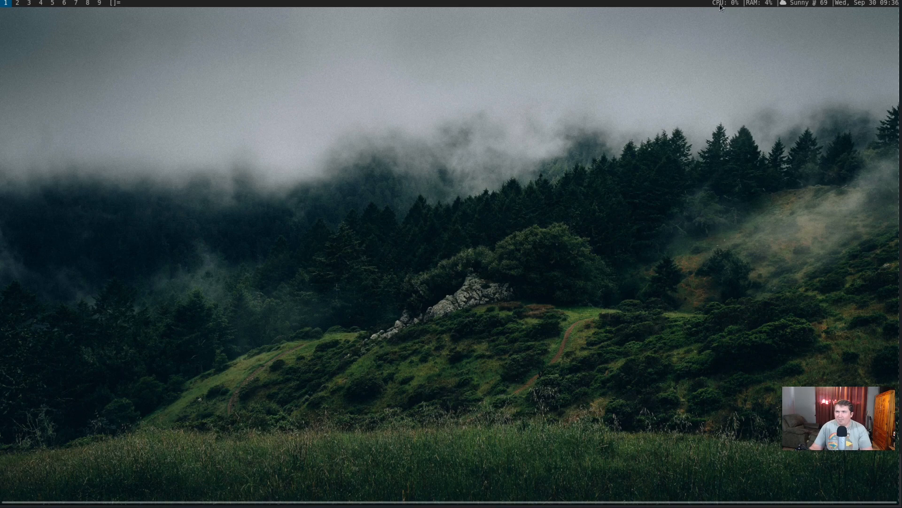
mouse_move(761, 8)
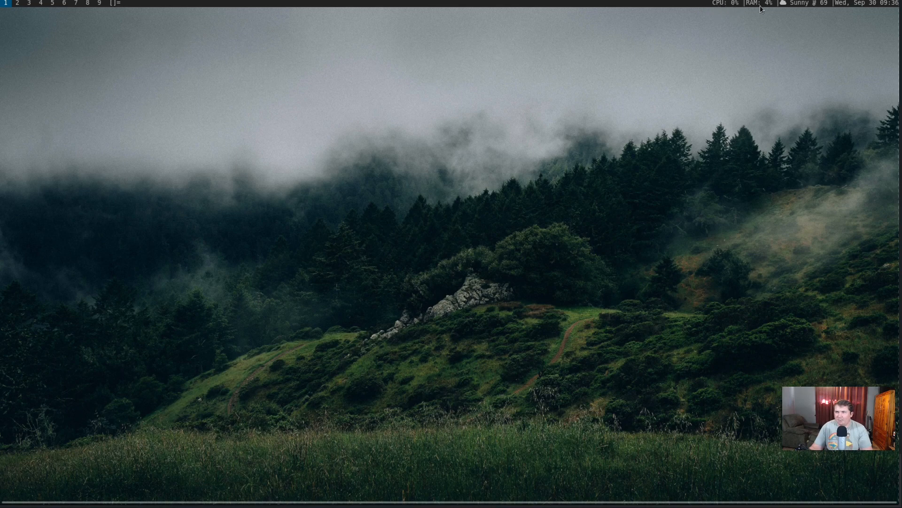
mouse_move(783, 8)
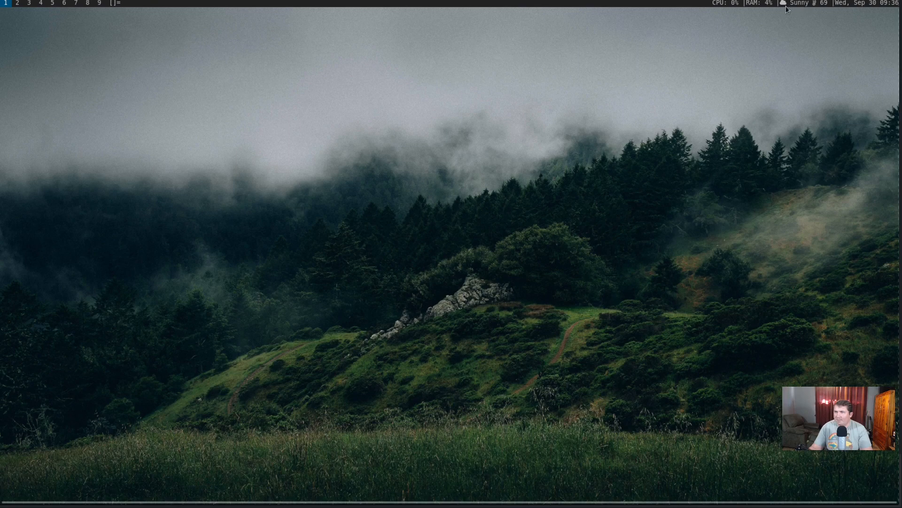
mouse_move(735, 98)
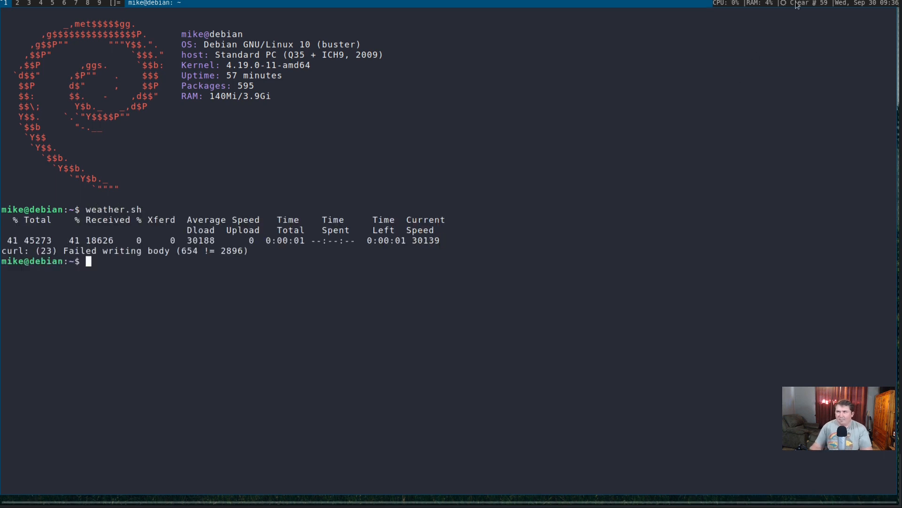
mouse_move(693, 236)
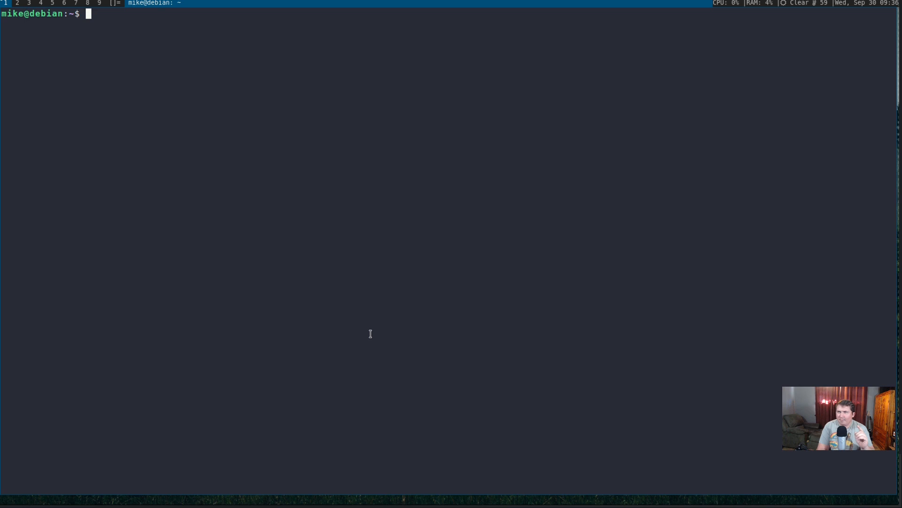
mouse_move(751, 4)
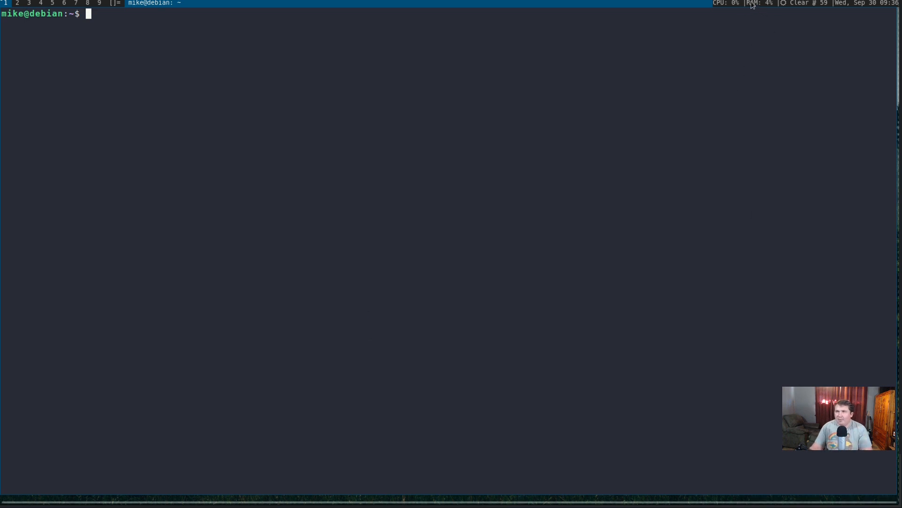
mouse_move(756, 7)
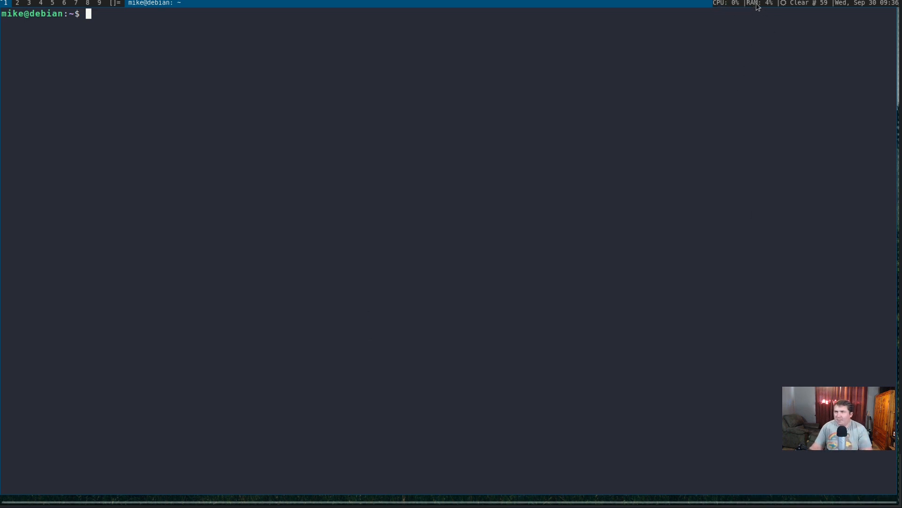
mouse_move(744, 95)
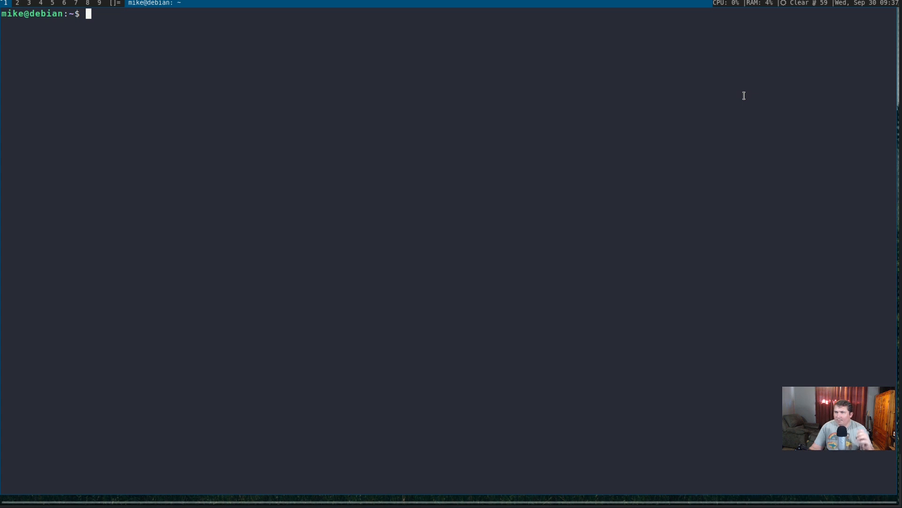
mouse_move(738, 81)
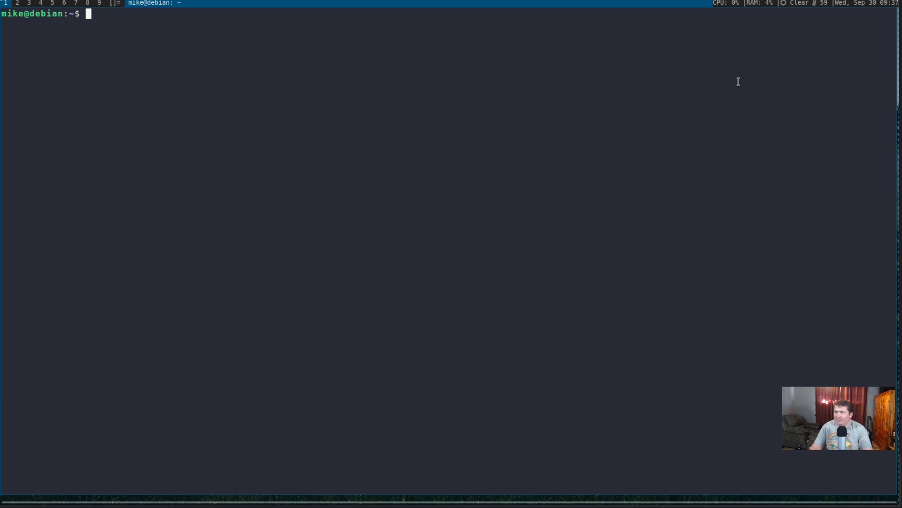
mouse_move(654, 147)
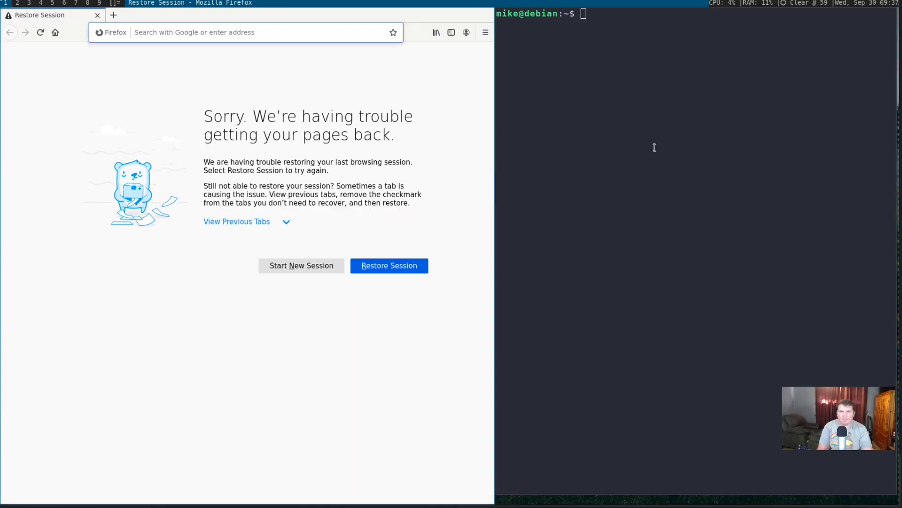
Step: Search the web for 'font awesome cheat sheet' and open the Font Awesome Cheatsheet result
left_click(242, 31)
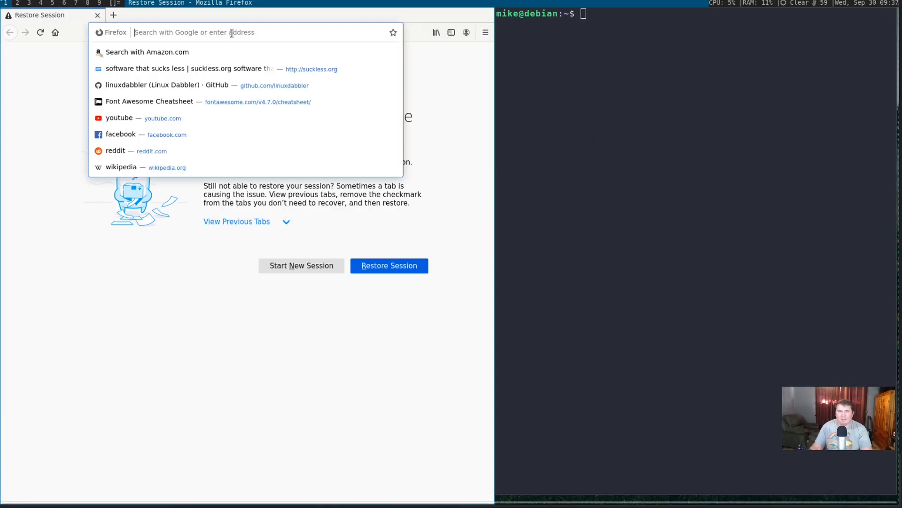
type("font awesome chea")
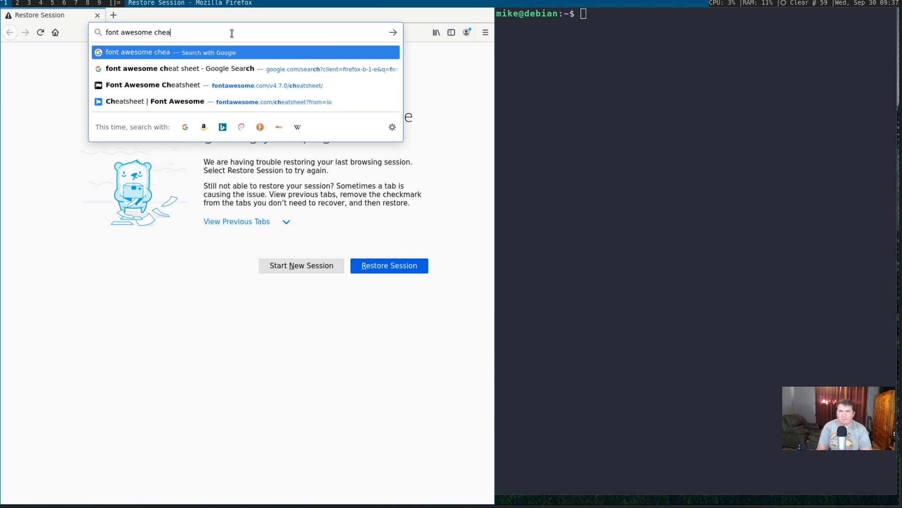
type("t she")
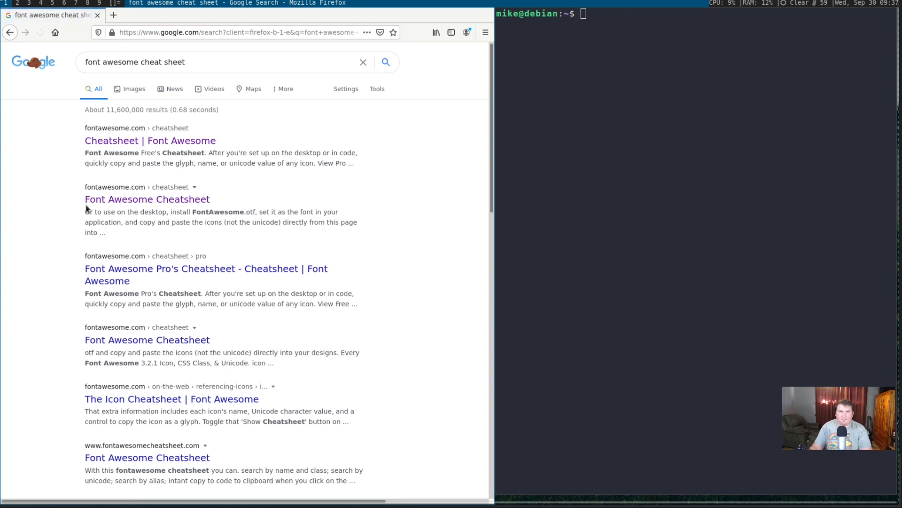
left_click(146, 198)
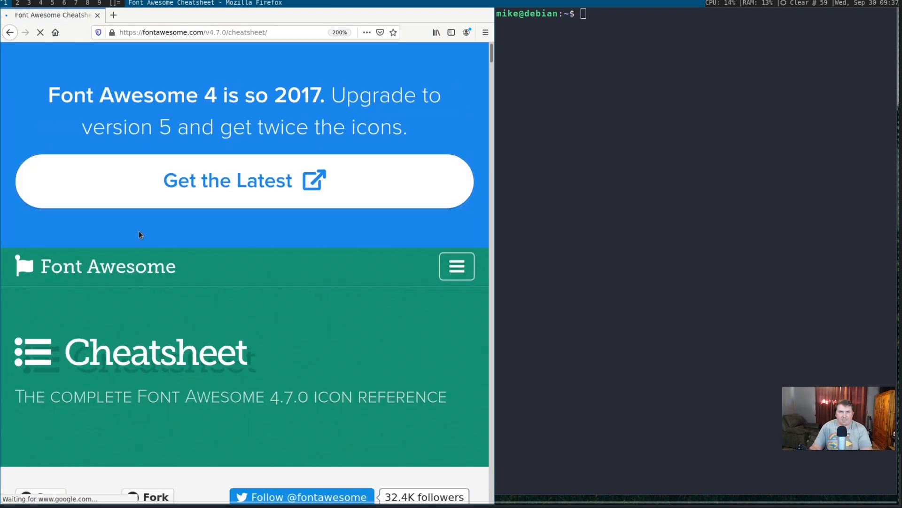
Step: Scroll the Font Awesome 4.7.0 cheatsheet down toward the fa-microchip entry
scroll("down", 3)
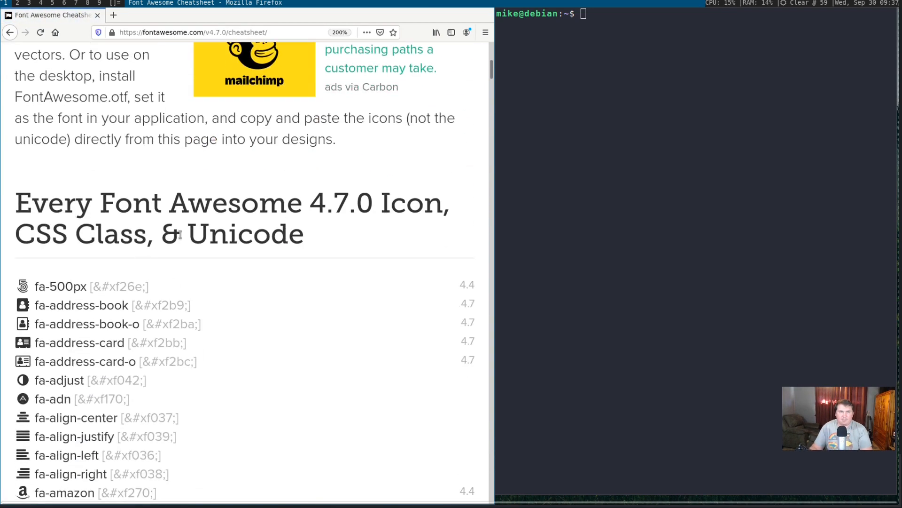
double_click(341, 203)
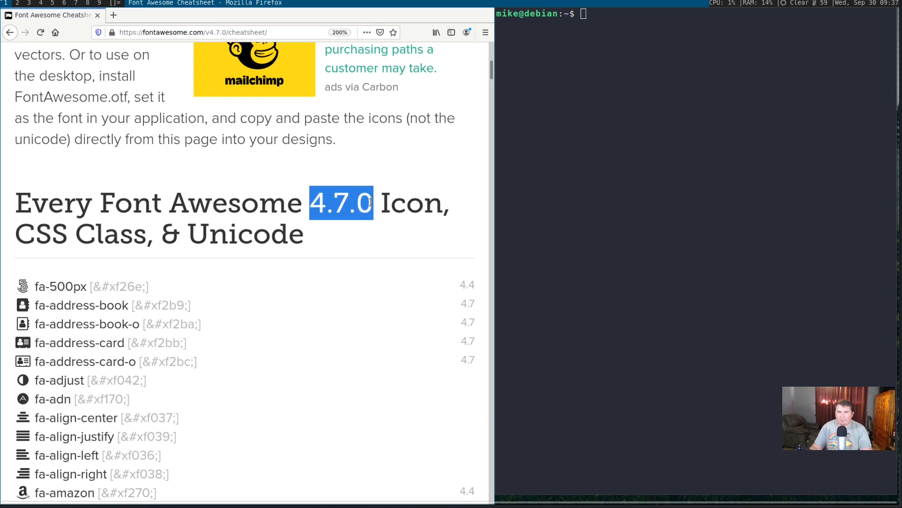
scroll("down", 3)
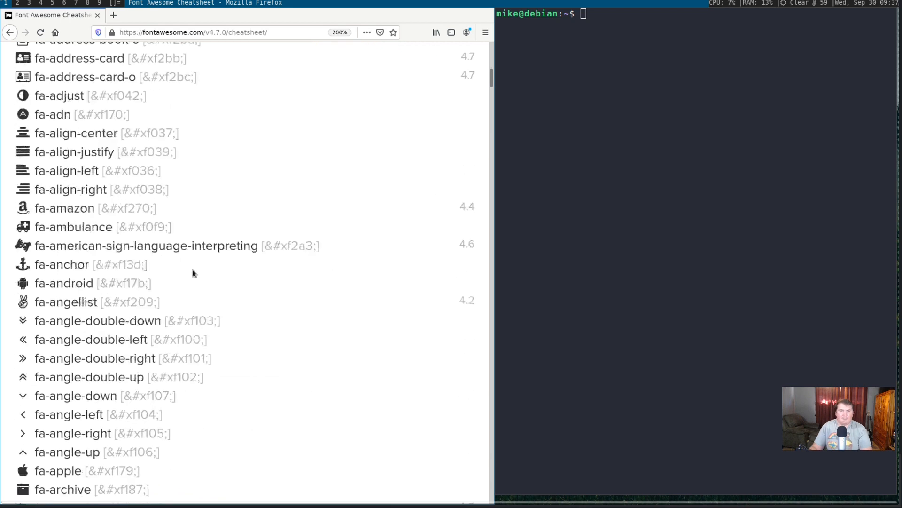
scroll("down", 3)
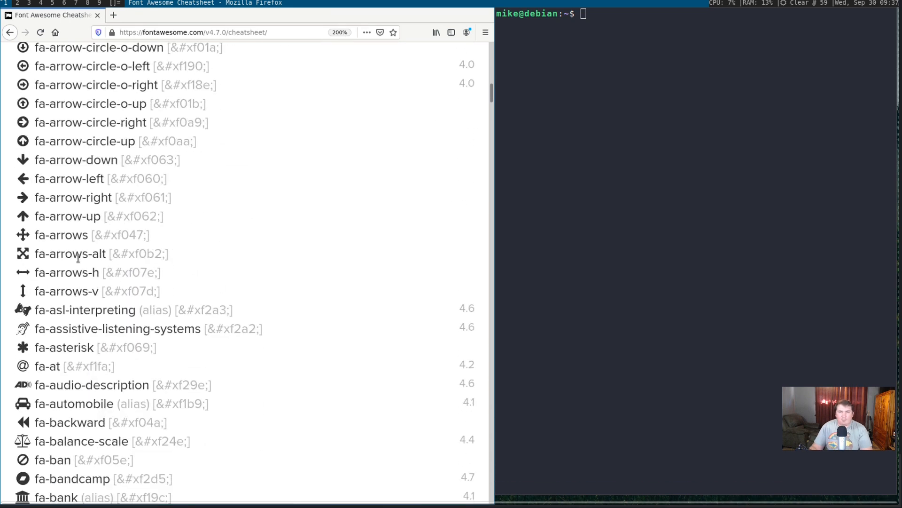
scroll("down", 3)
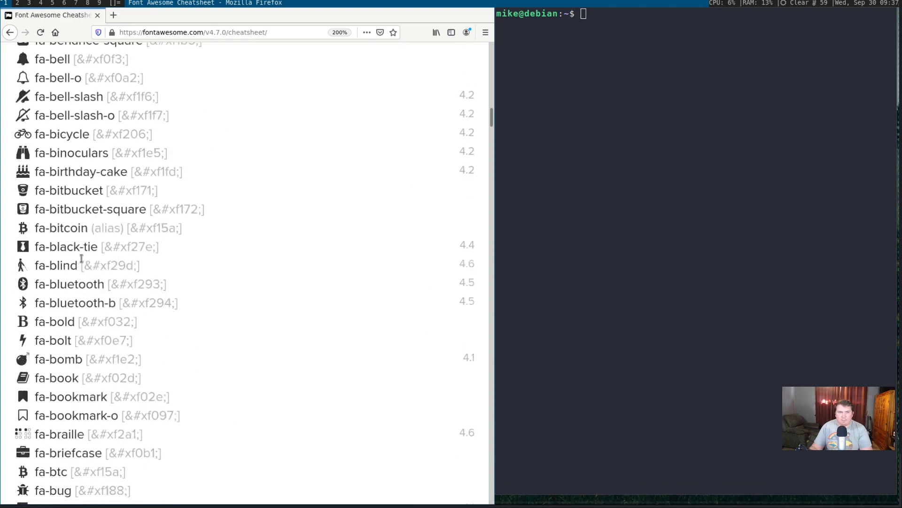
scroll("down", 3)
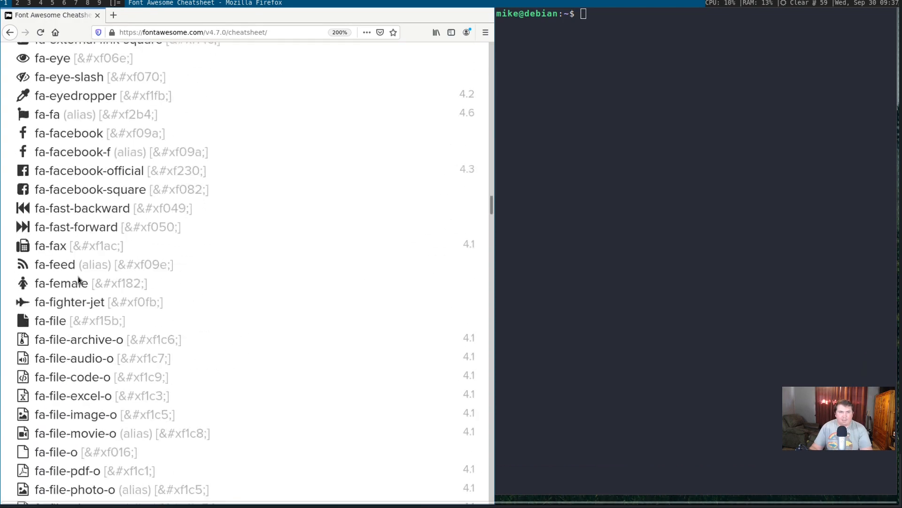
scroll("down", 3)
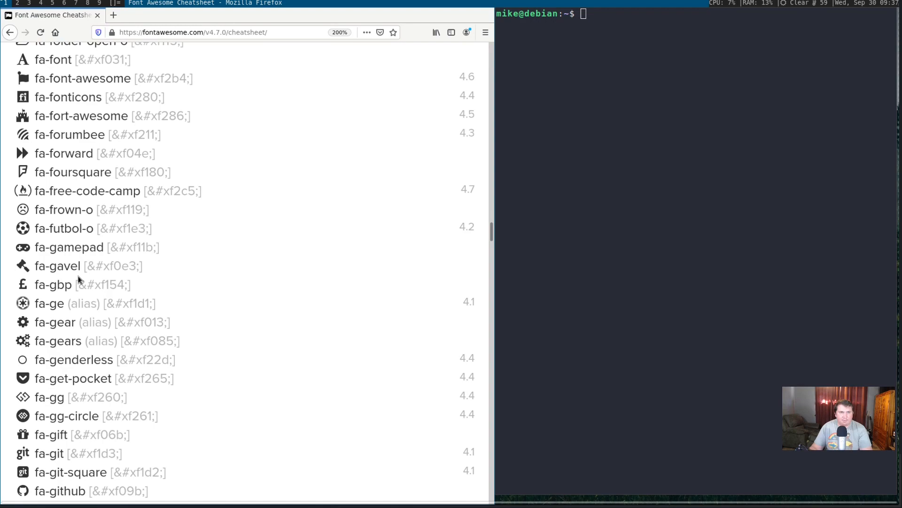
scroll("down", 3)
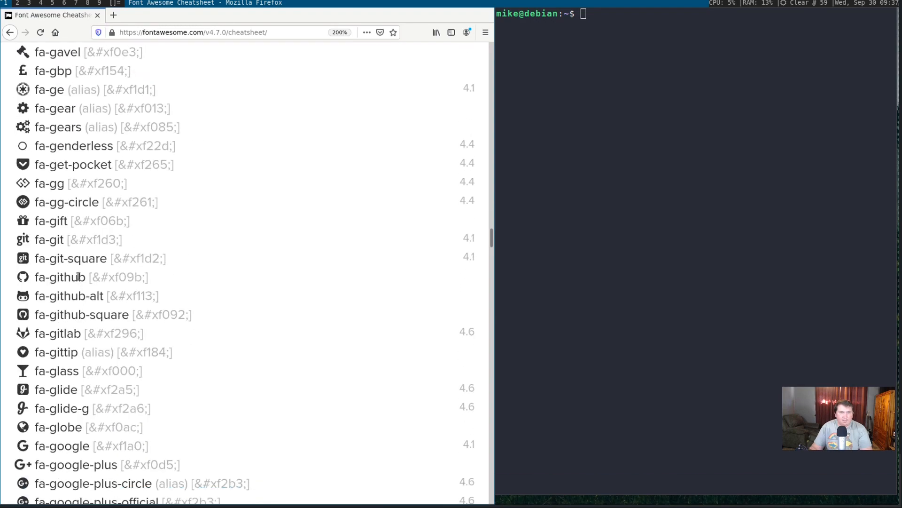
scroll("down", 3)
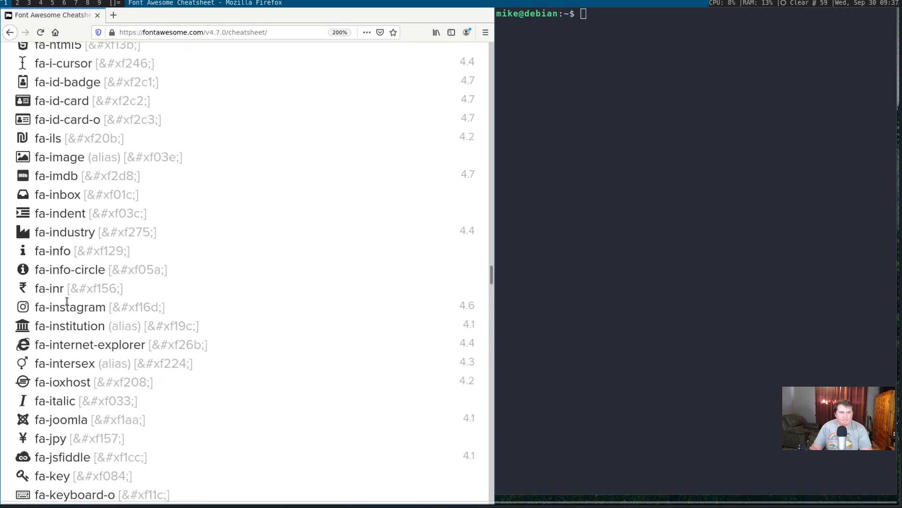
scroll("down", 3)
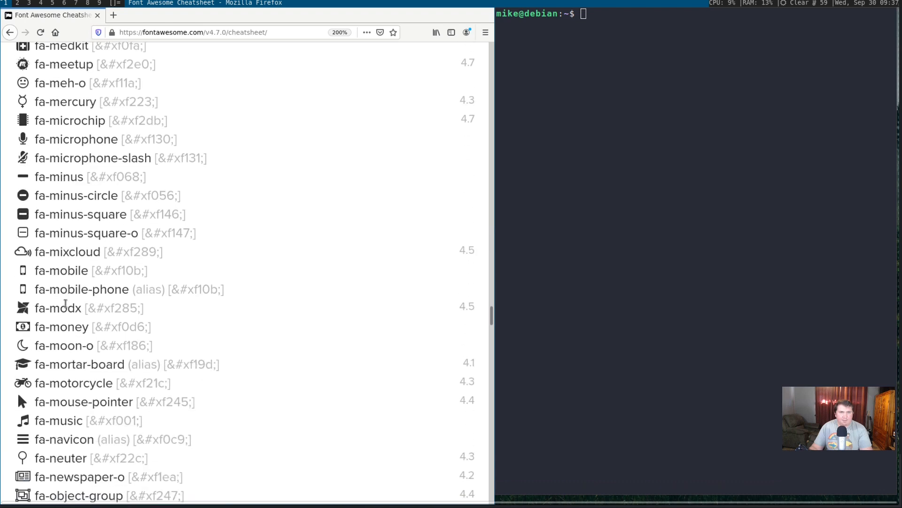
scroll("up", 3)
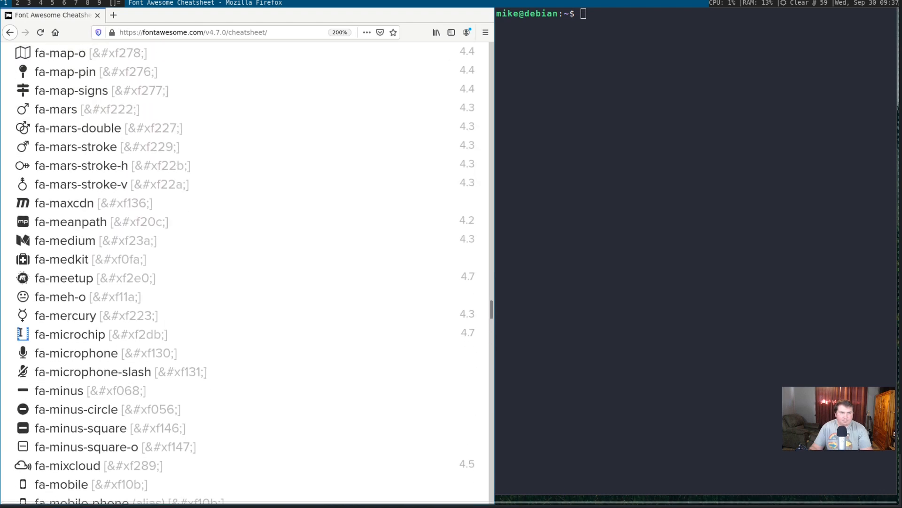
Step: Change into suckless/slstatus and open config.h in vim
left_click(507, 128)
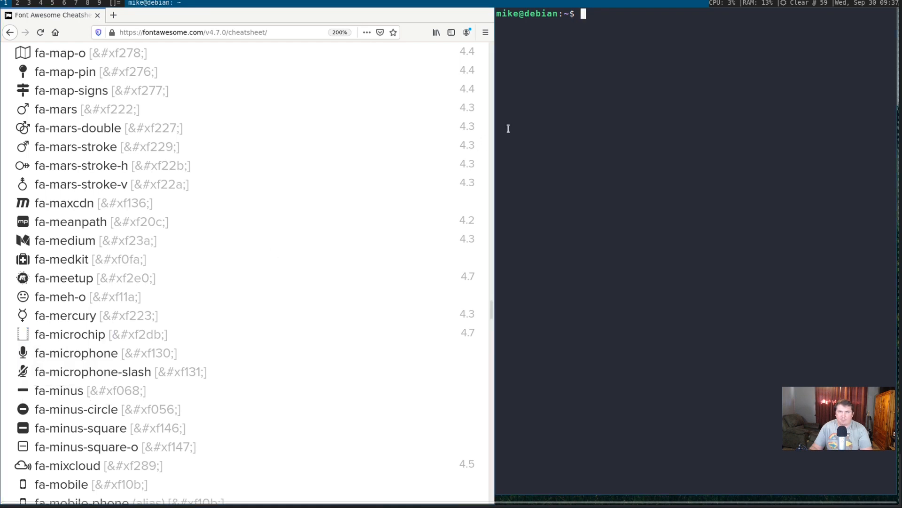
type("c")
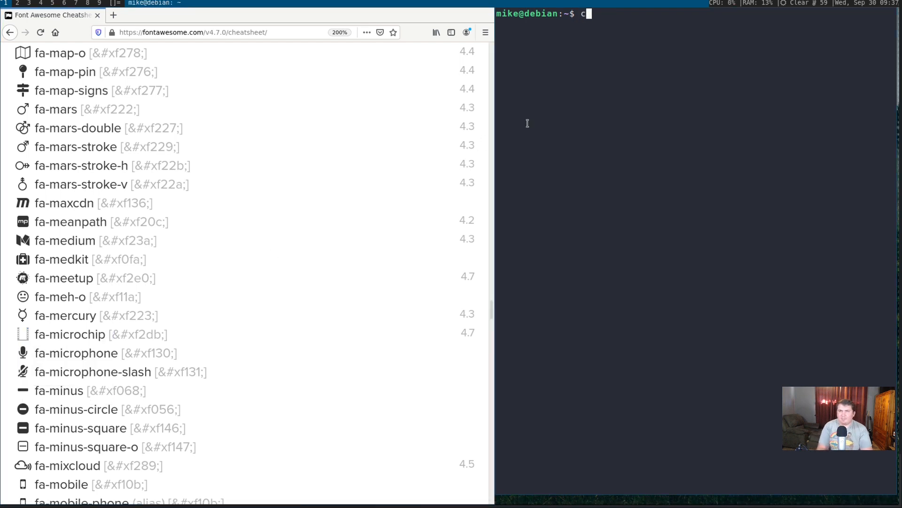
type("d suckless/slstatus/")
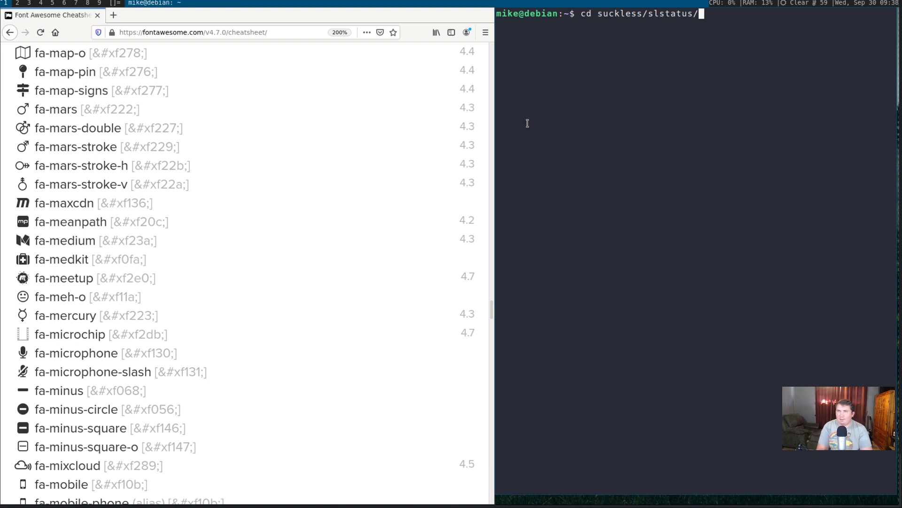
type("vim config")
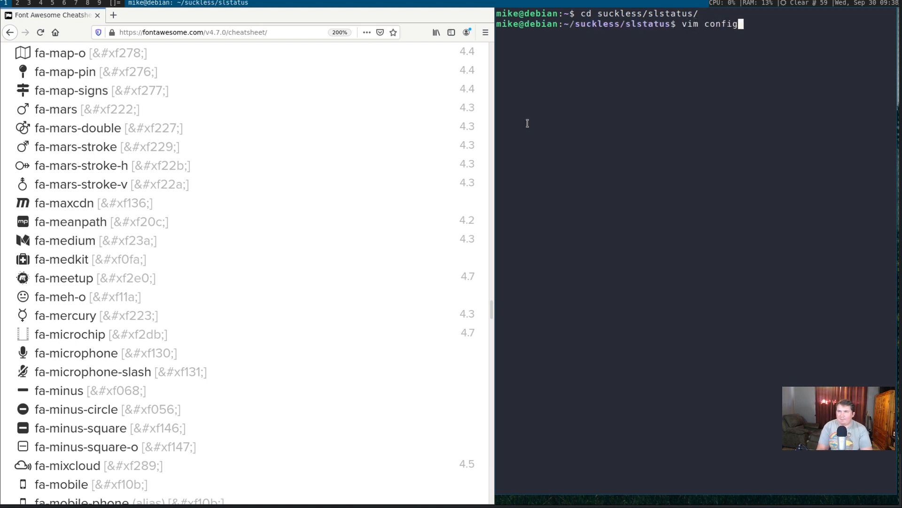
key("Return")
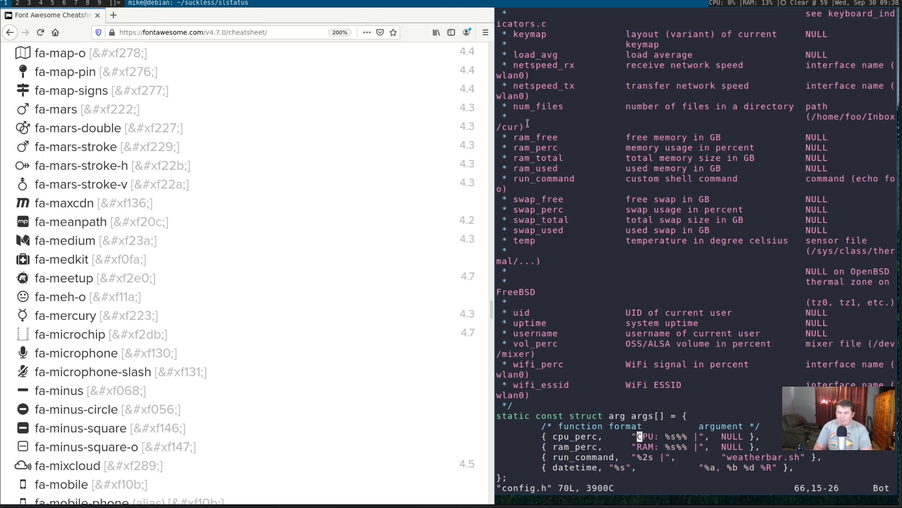
Step: Enter insert mode to swap the cpu_perc 'CPU:' label for the microchip glyph
key("i")
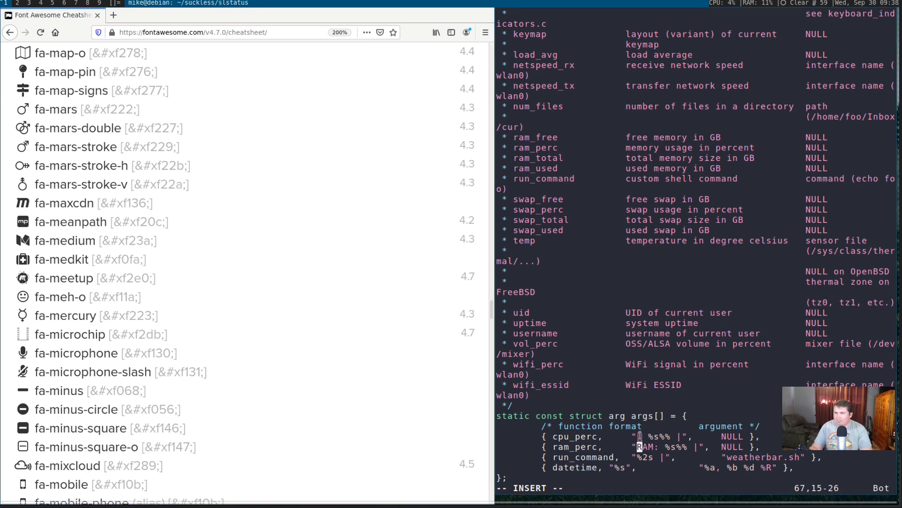
mouse_move(699, 8)
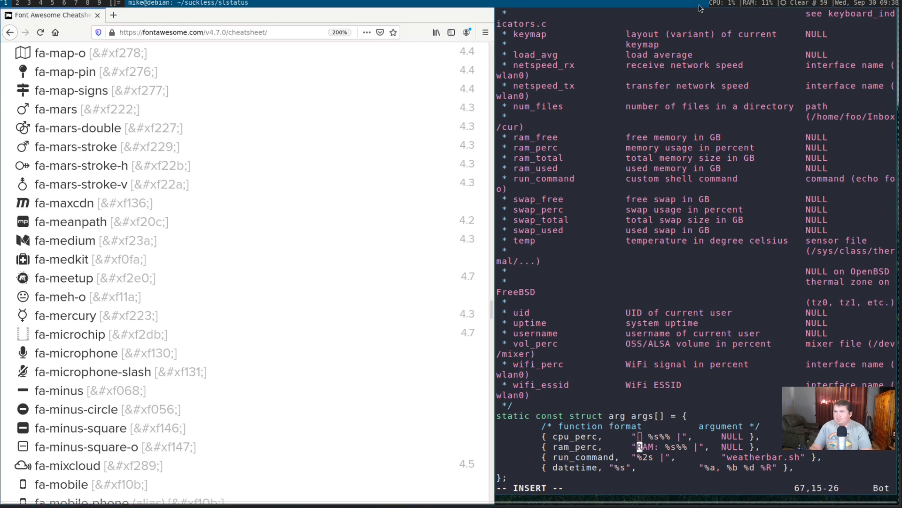
mouse_move(717, 6)
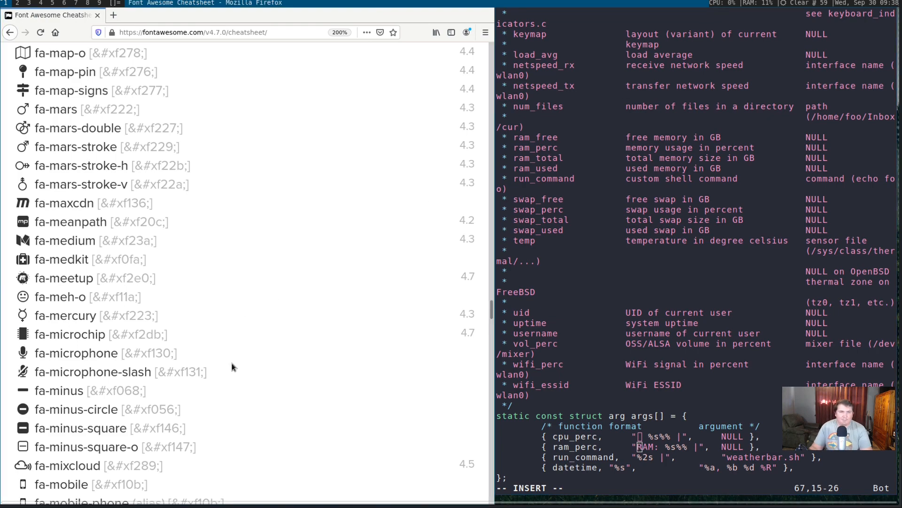
Step: Scroll through the cheatsheet to locate the fa-server icon for the RAM label
scroll("down", 3)
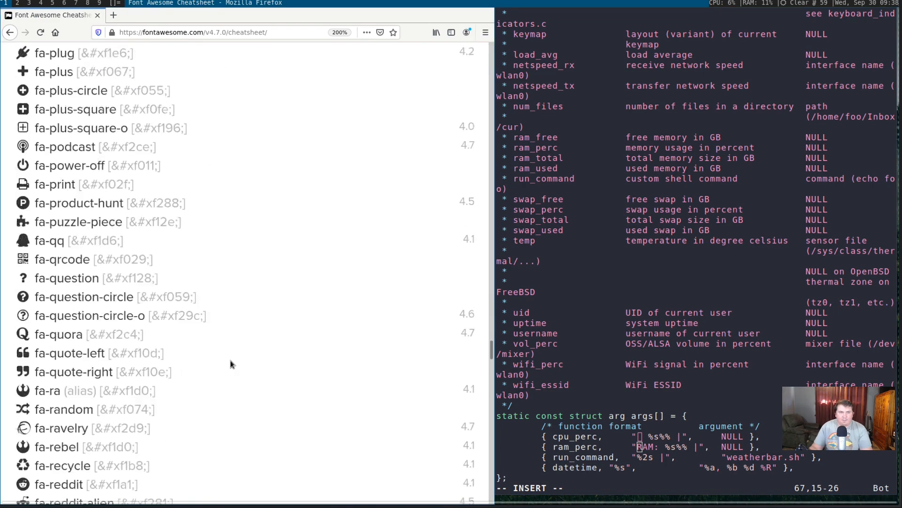
scroll("down", 3)
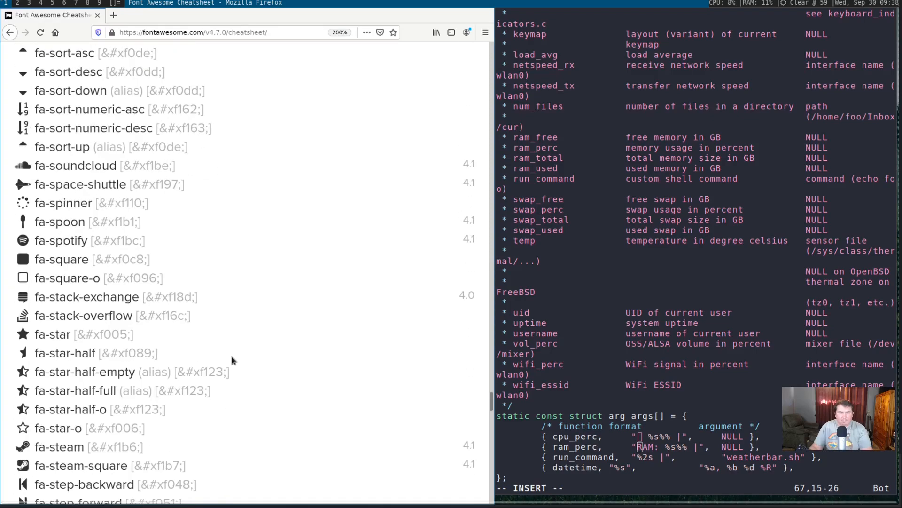
scroll("down", 3)
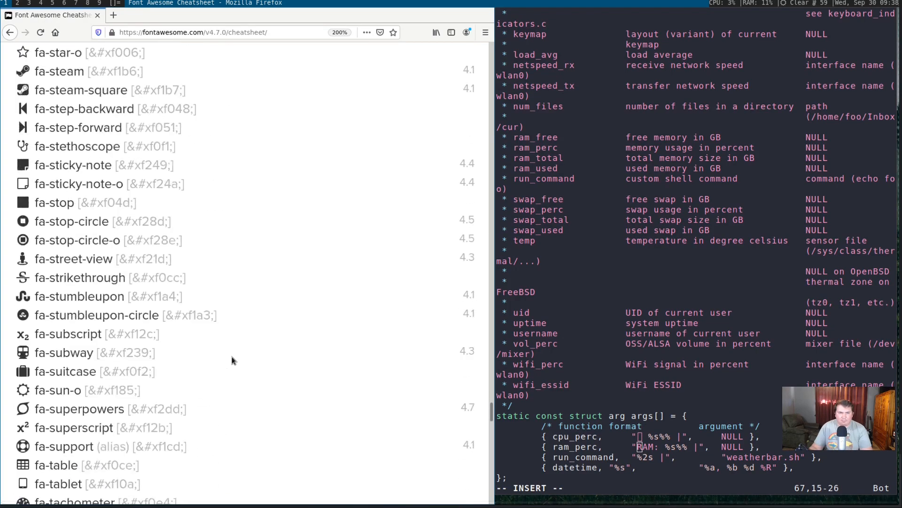
scroll("down", 3)
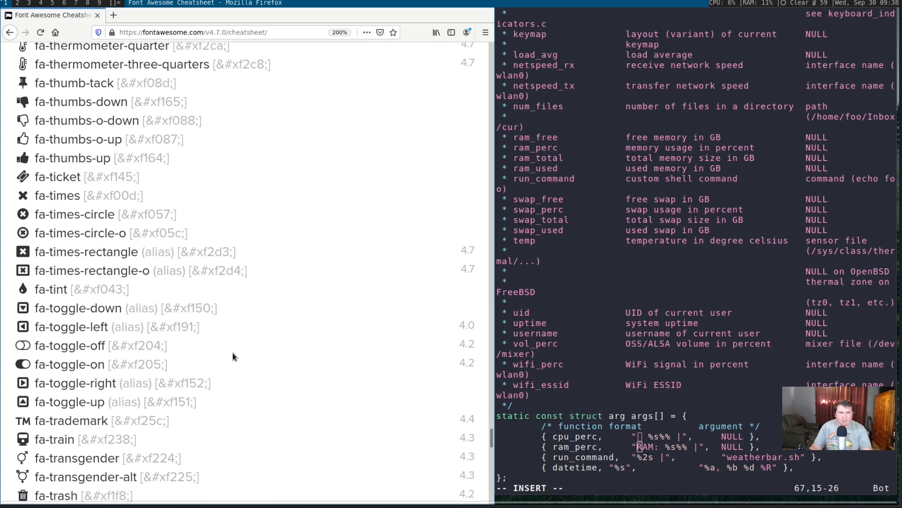
scroll("up", 3)
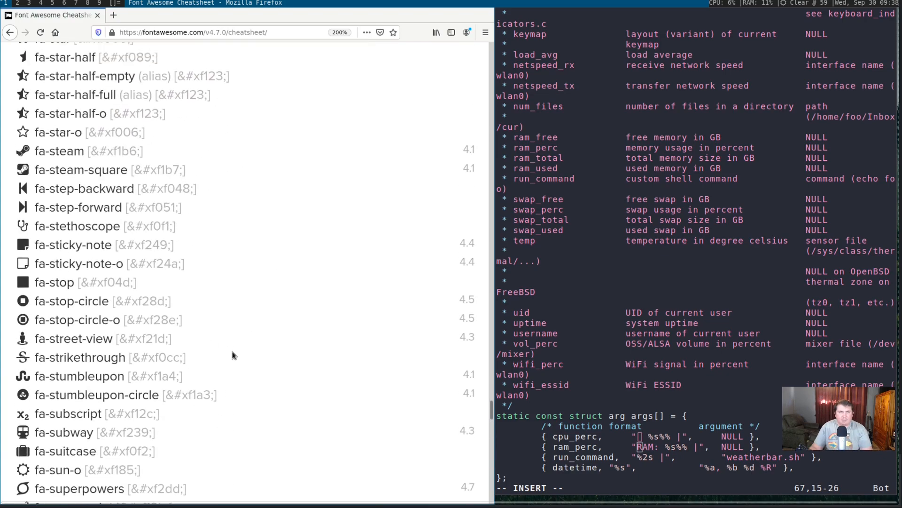
scroll("up", 3)
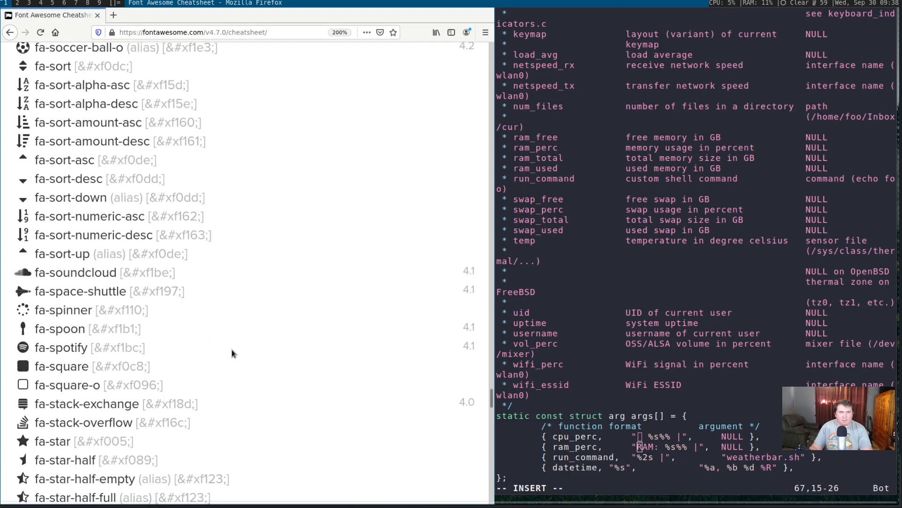
scroll("up", 3)
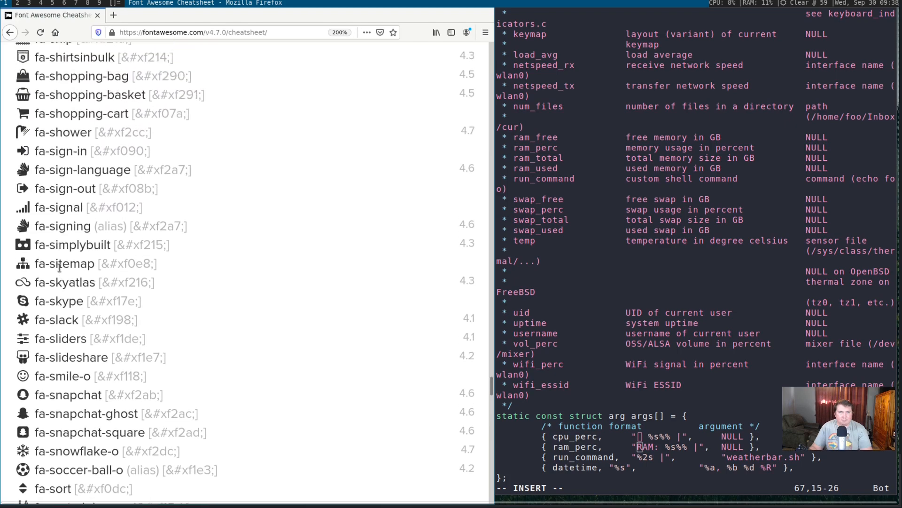
scroll("up", 3)
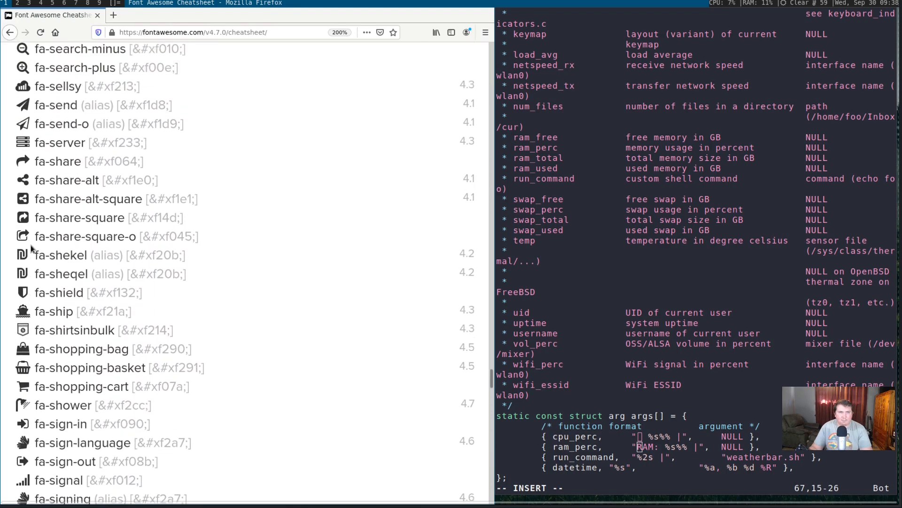
scroll("up", 3)
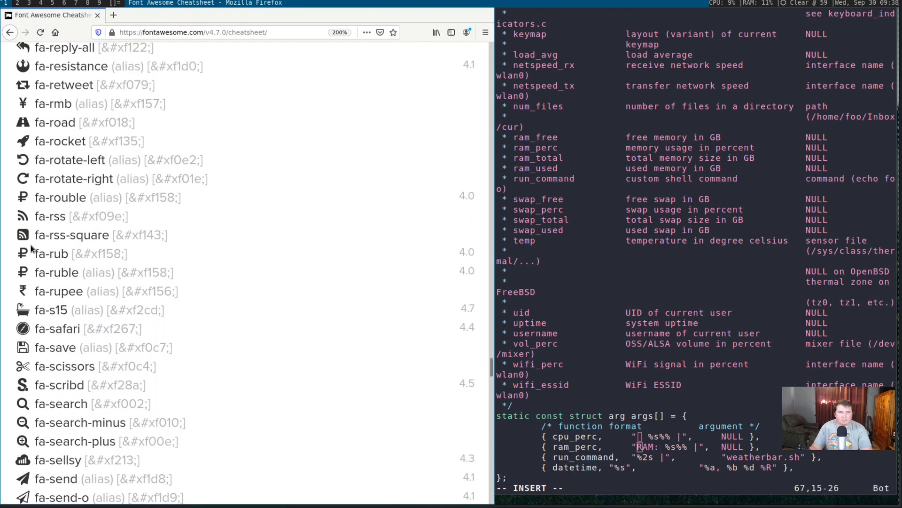
scroll("up", 3)
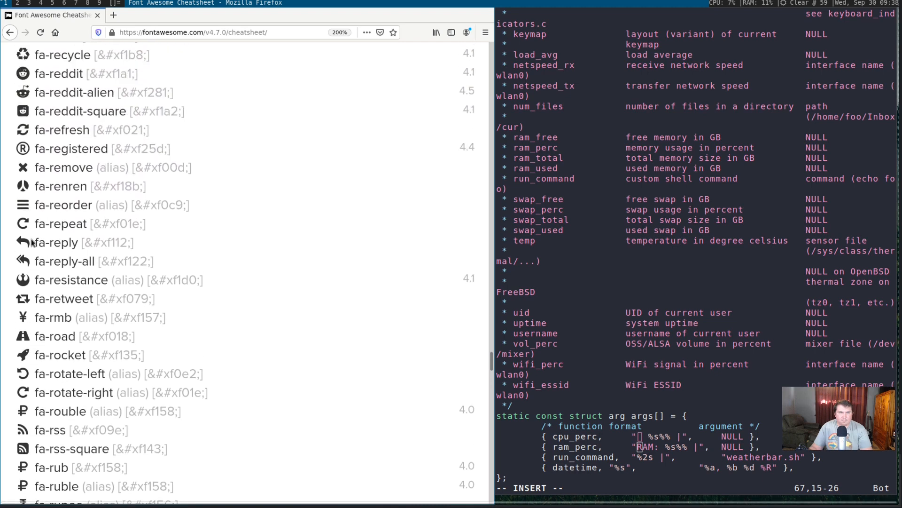
scroll("down", 3)
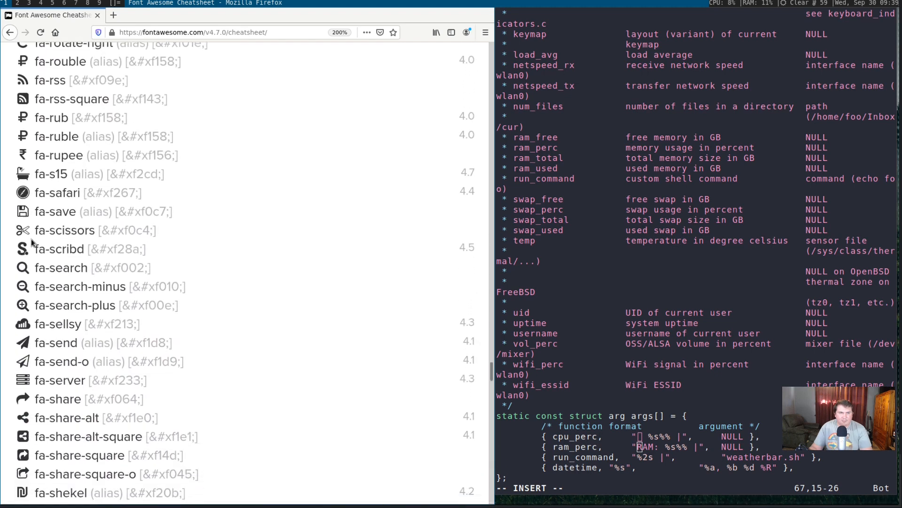
scroll("down", 3)
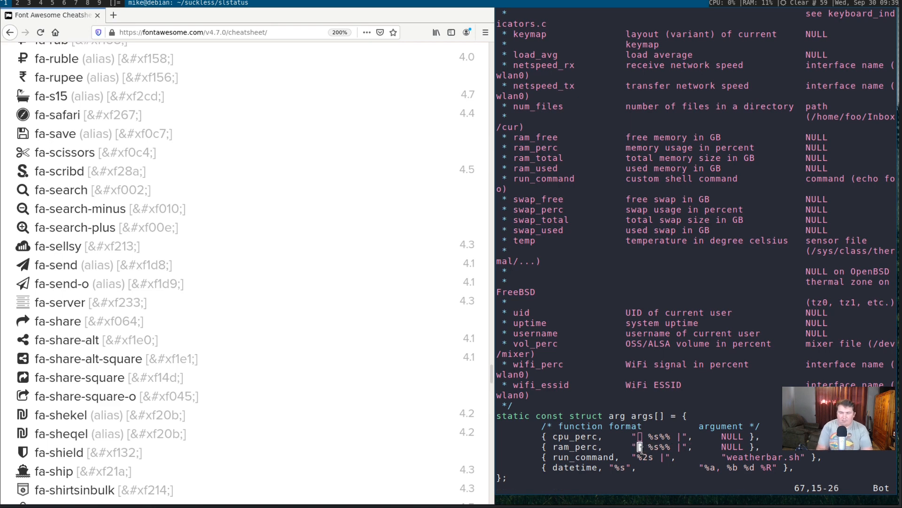
Step: Write and quit config.h in vim with :wq
type(":wq")
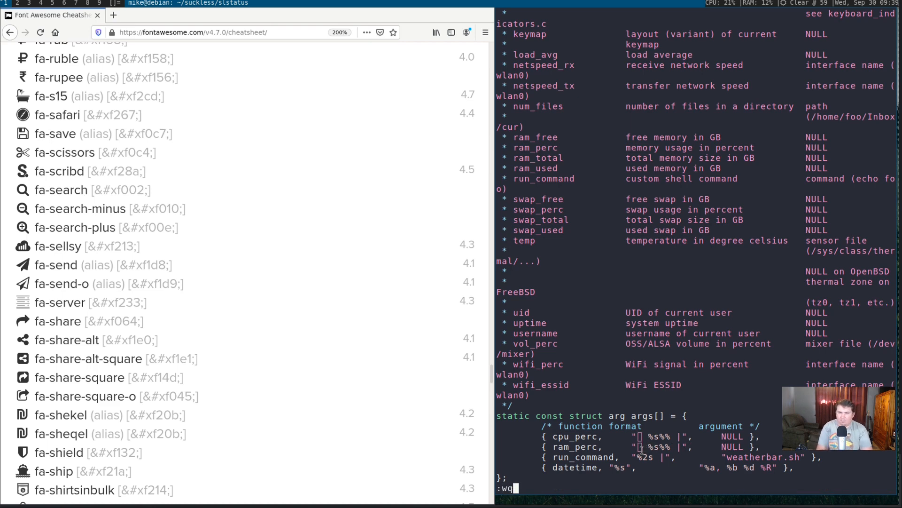
key("Return")
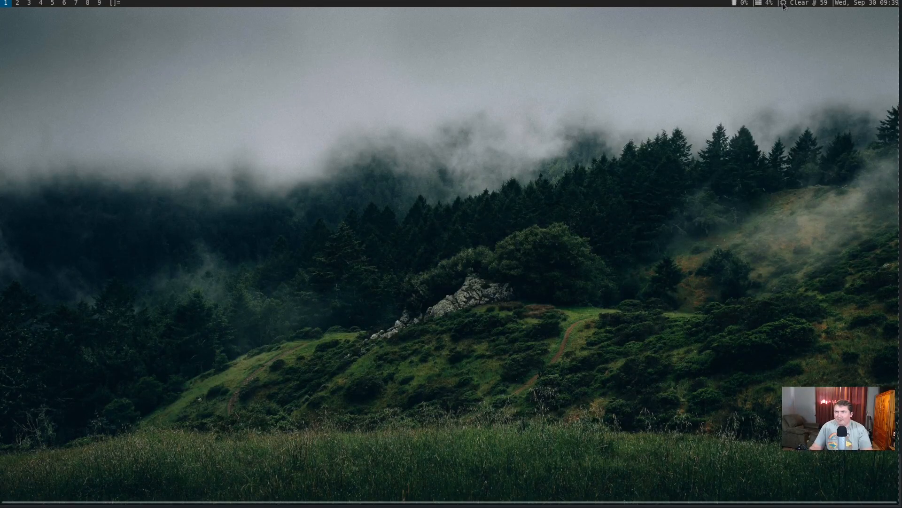
mouse_move(456, 356)
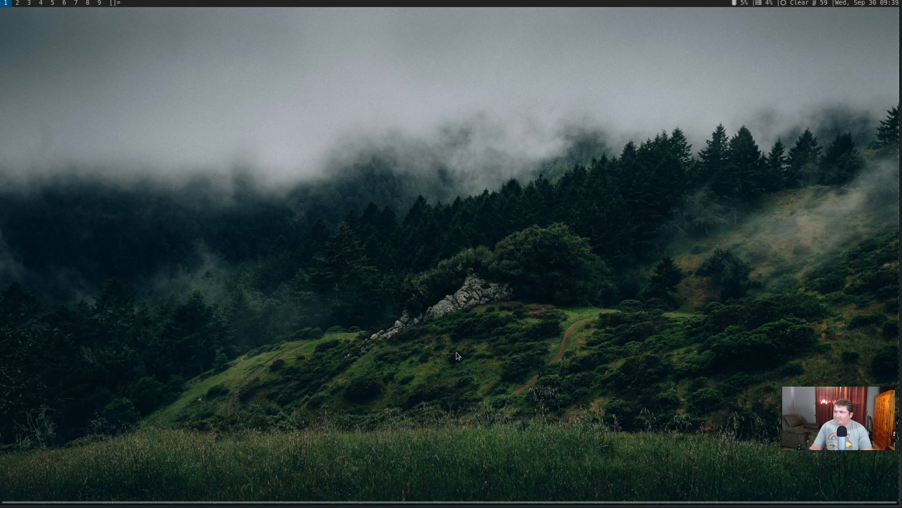